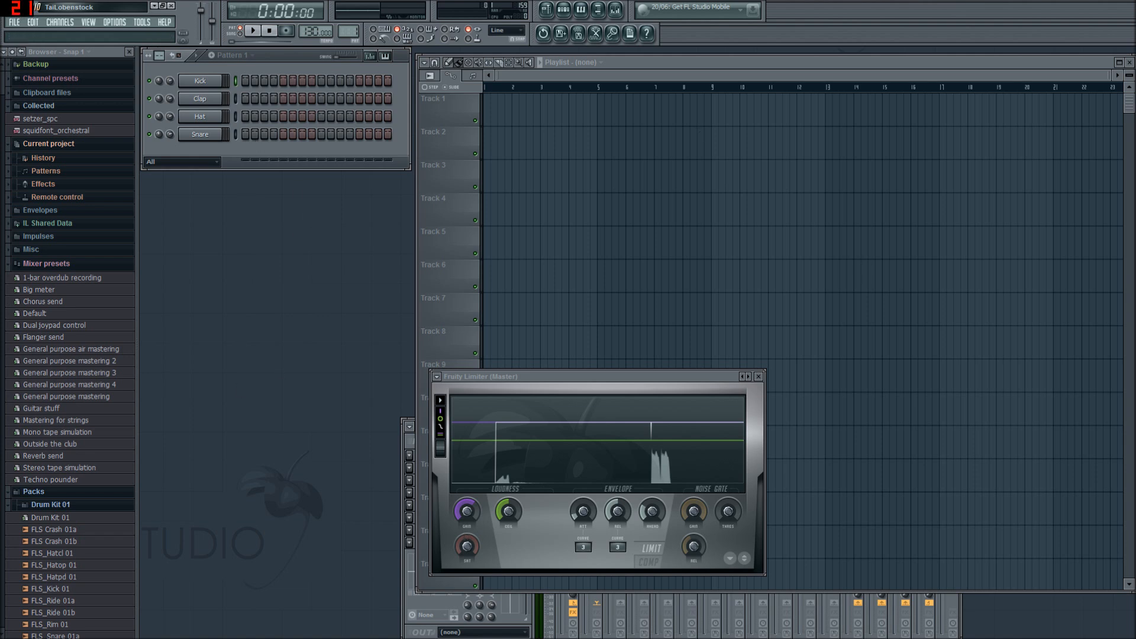
Step: Close the Fruity Limiter effect window on the master track
click(758, 377)
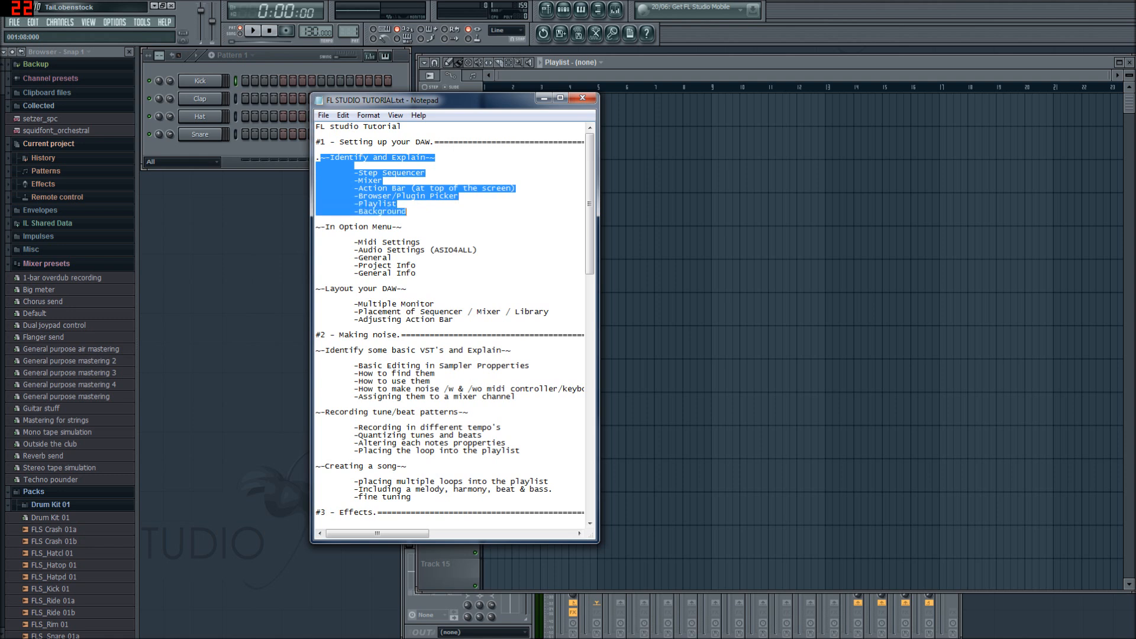
Step: Clear the highlighted Identify and Explain selection in the tutorial outline
click(353, 236)
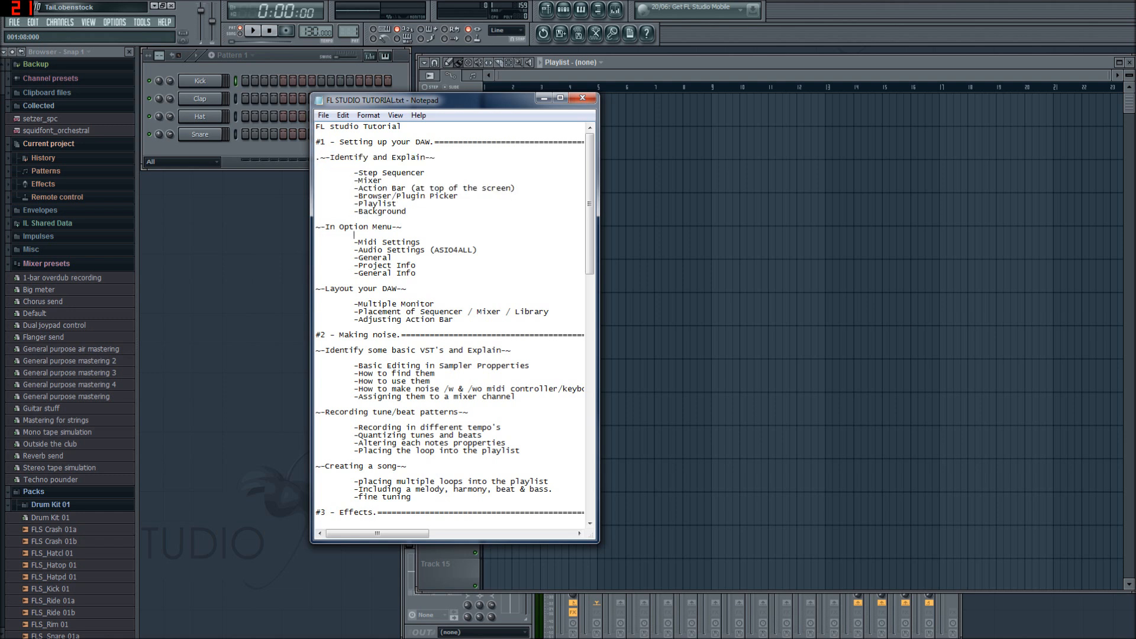
click(583, 98)
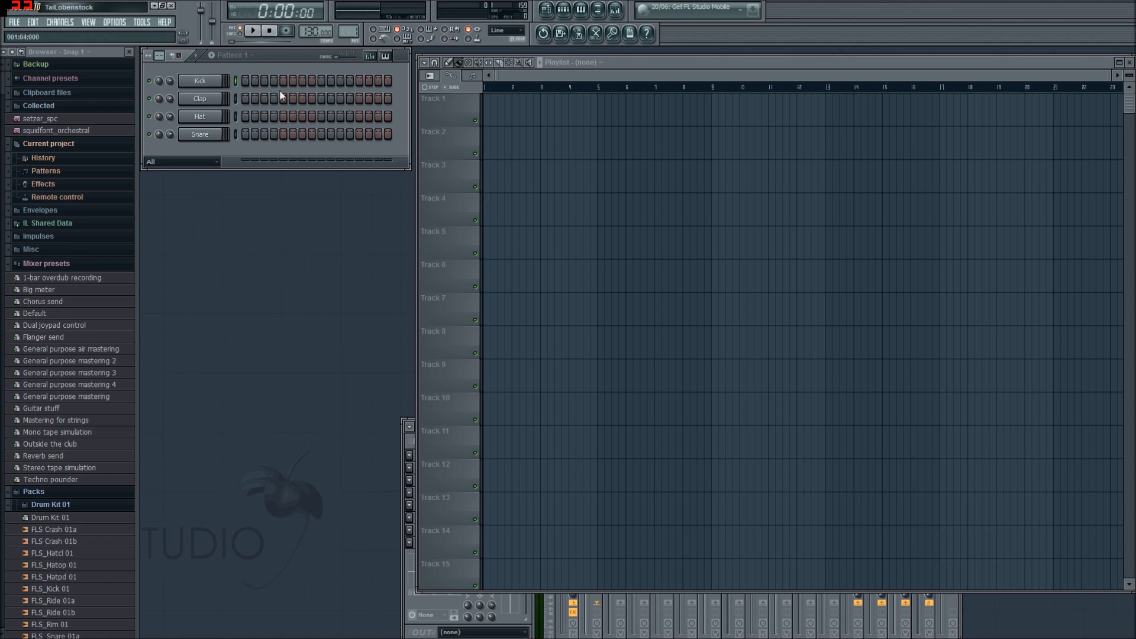
mouse_move(528, 290)
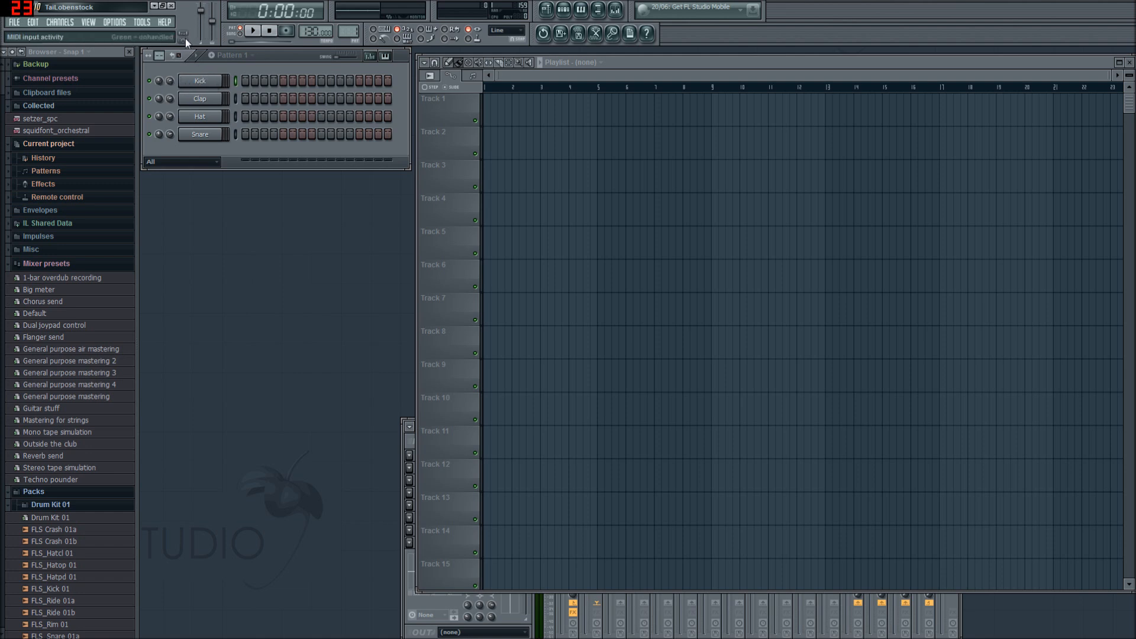
mouse_move(201, 13)
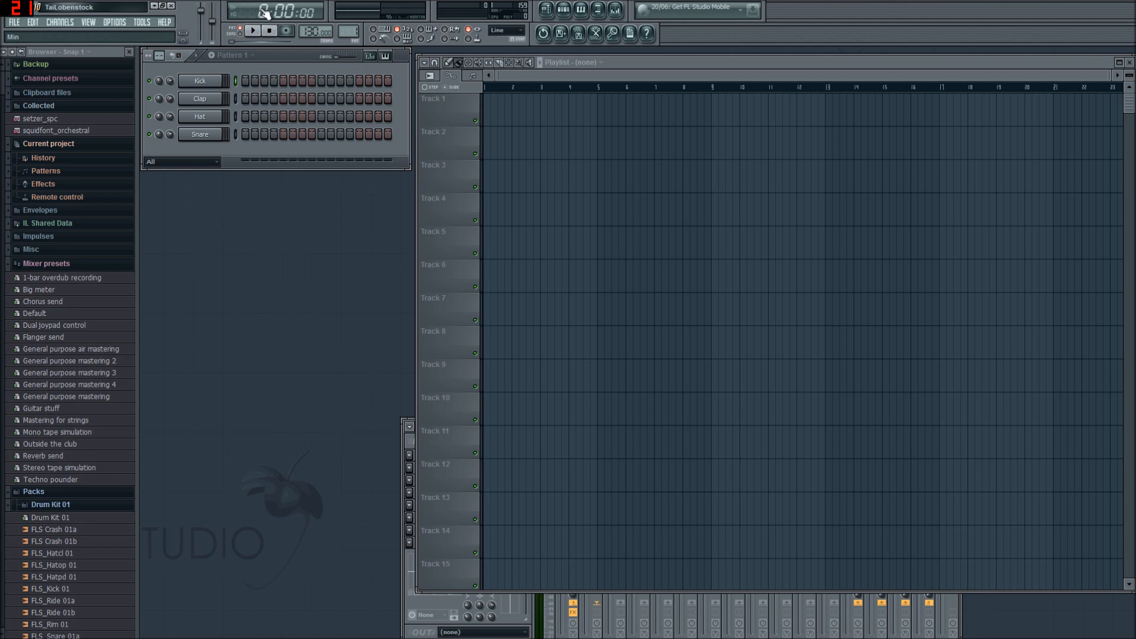
click(252, 31)
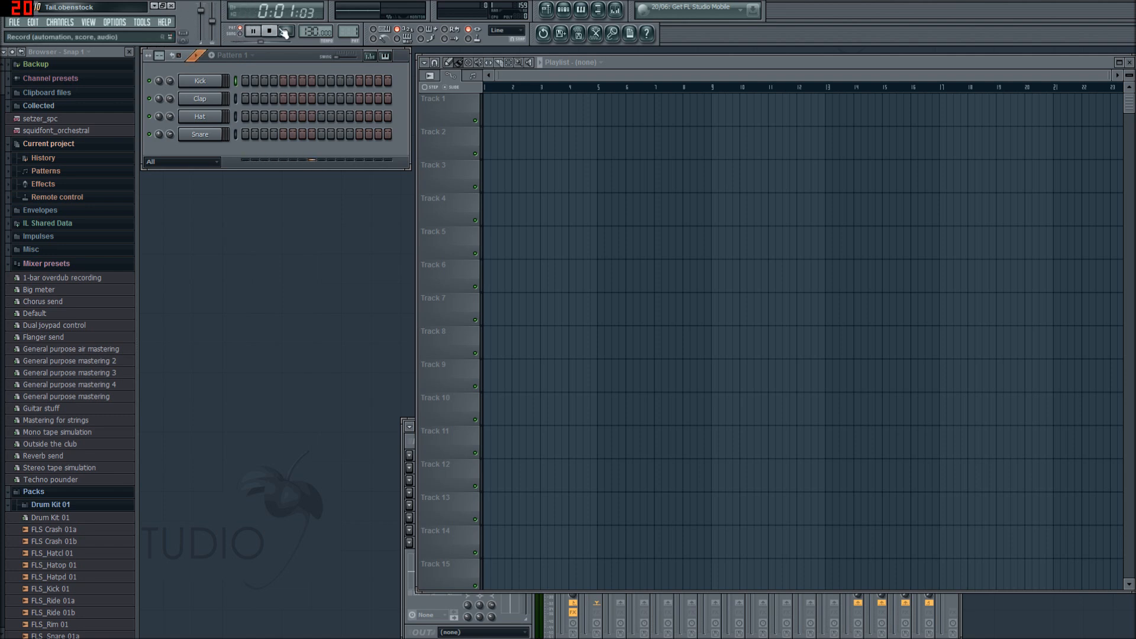
click(269, 30)
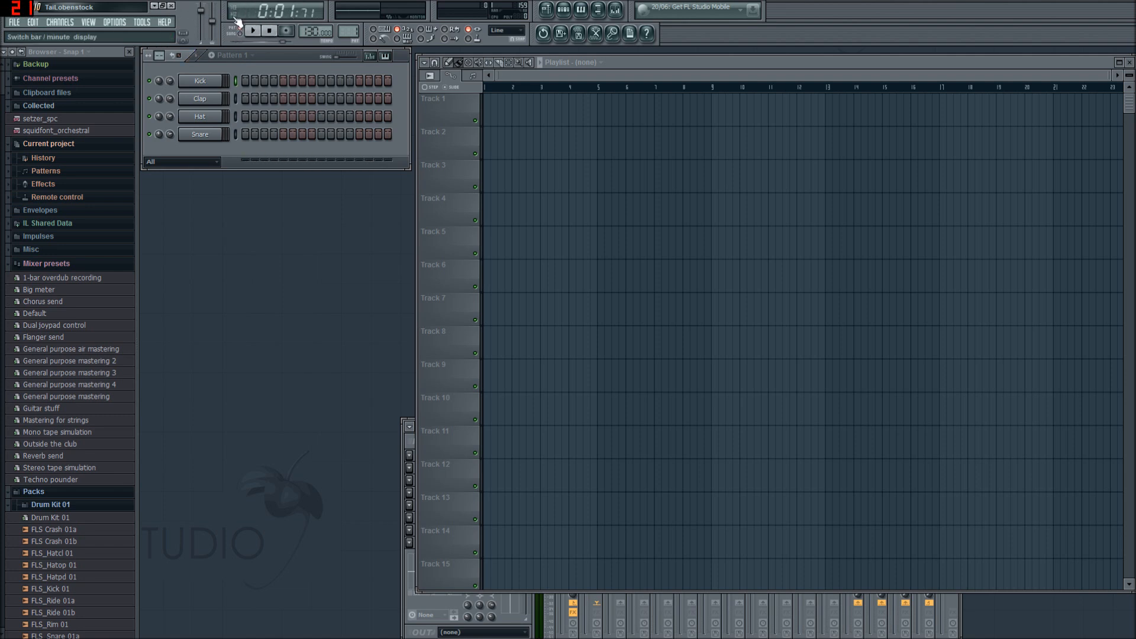
click(254, 30)
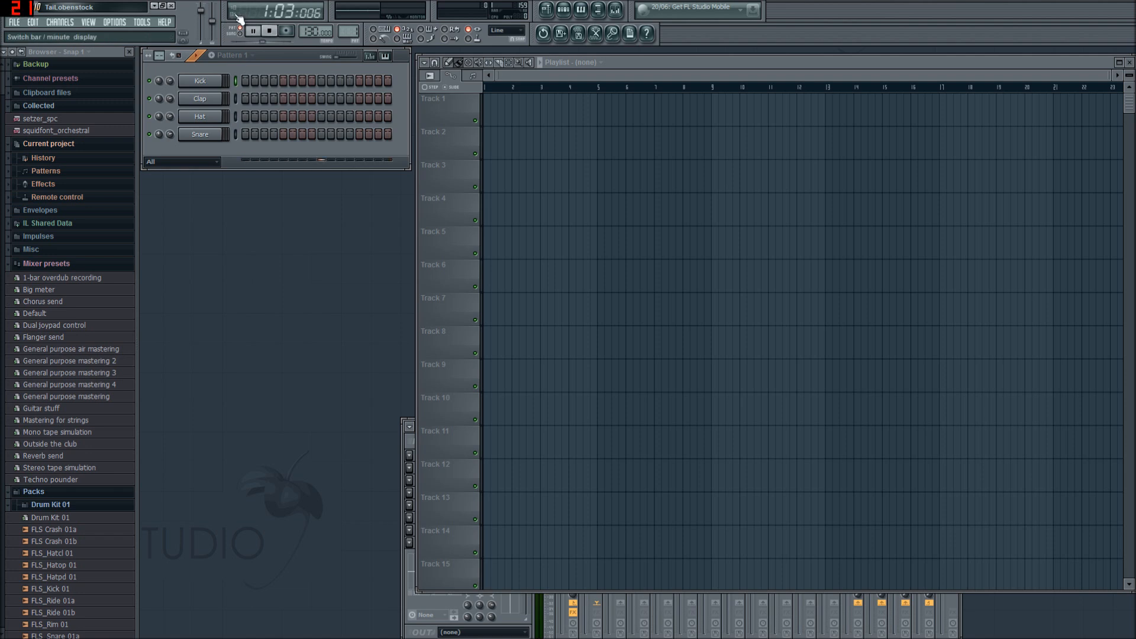
click(270, 31)
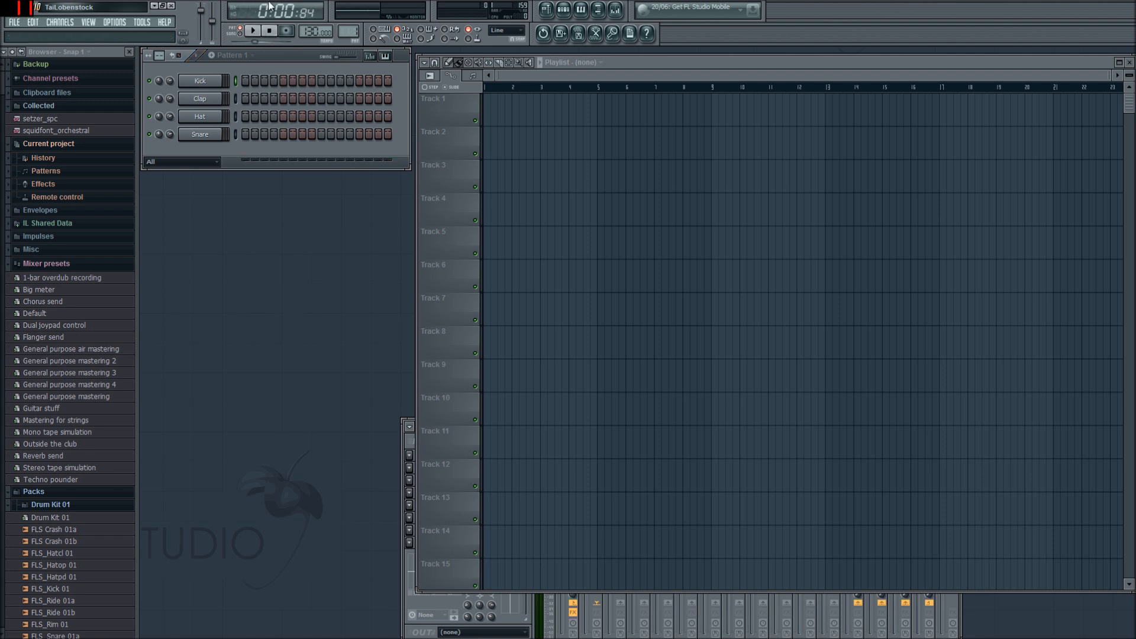
click(251, 31)
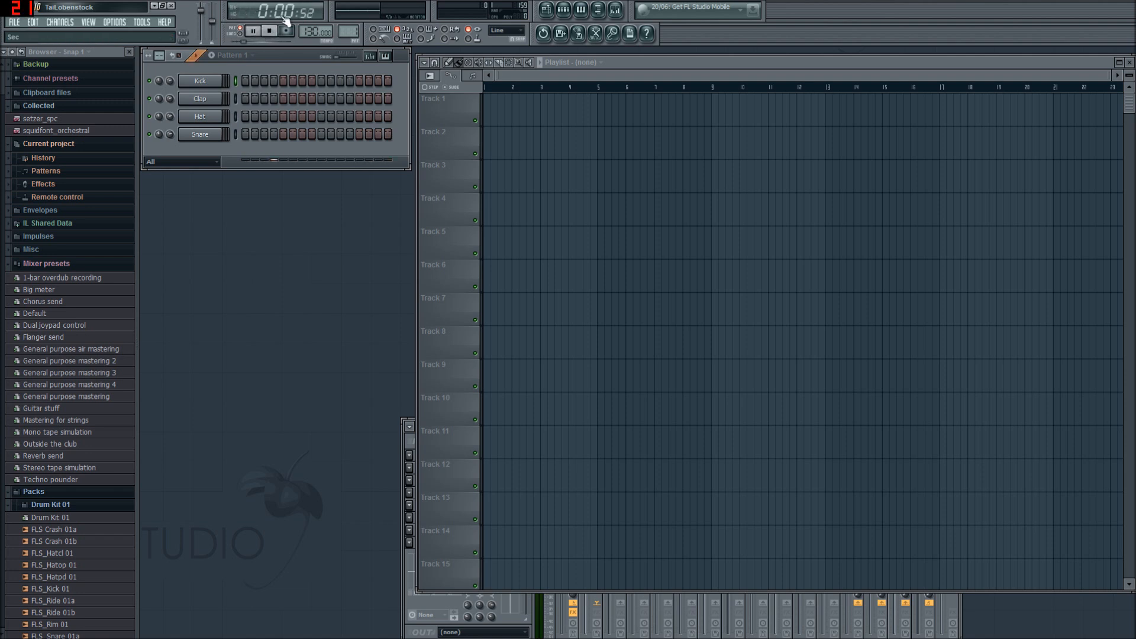
click(269, 31)
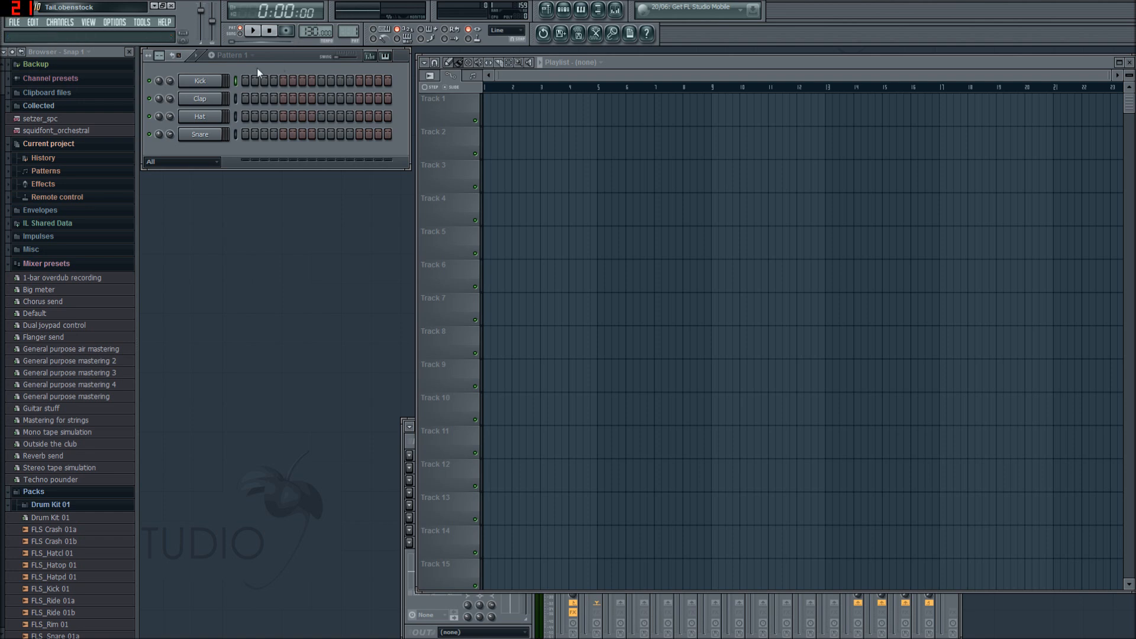
click(200, 80)
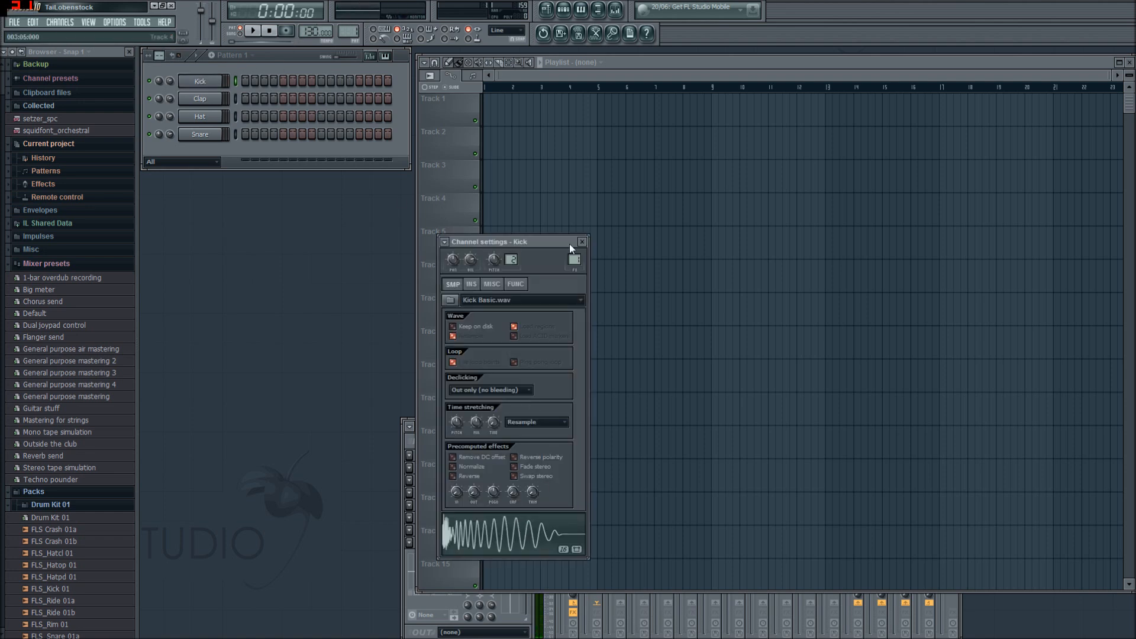
click(581, 241)
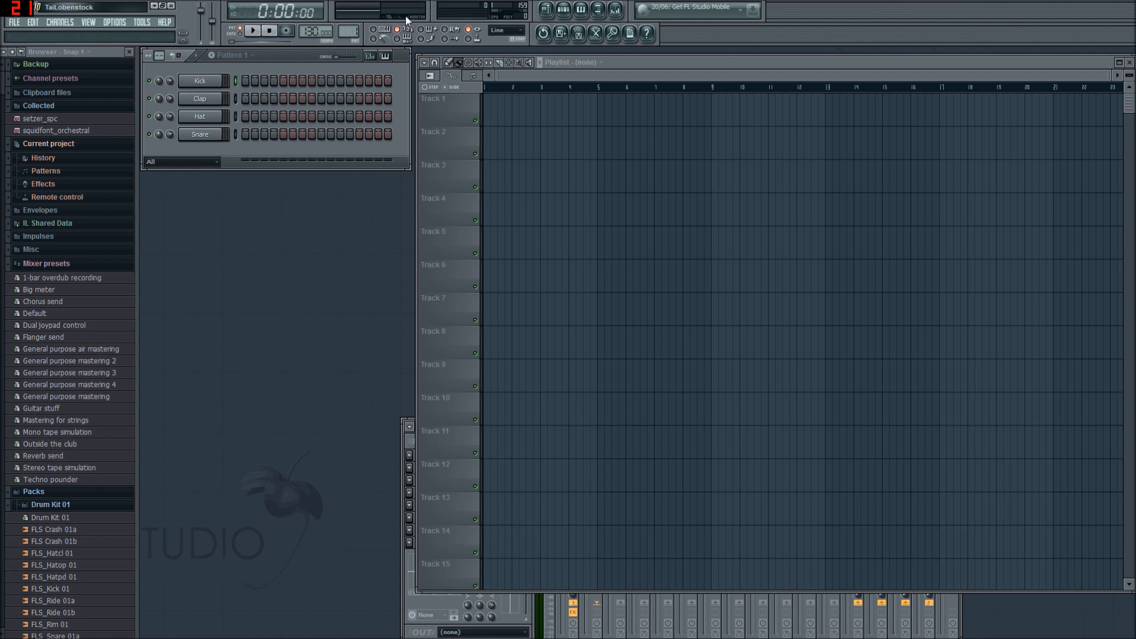
mouse_move(474, 10)
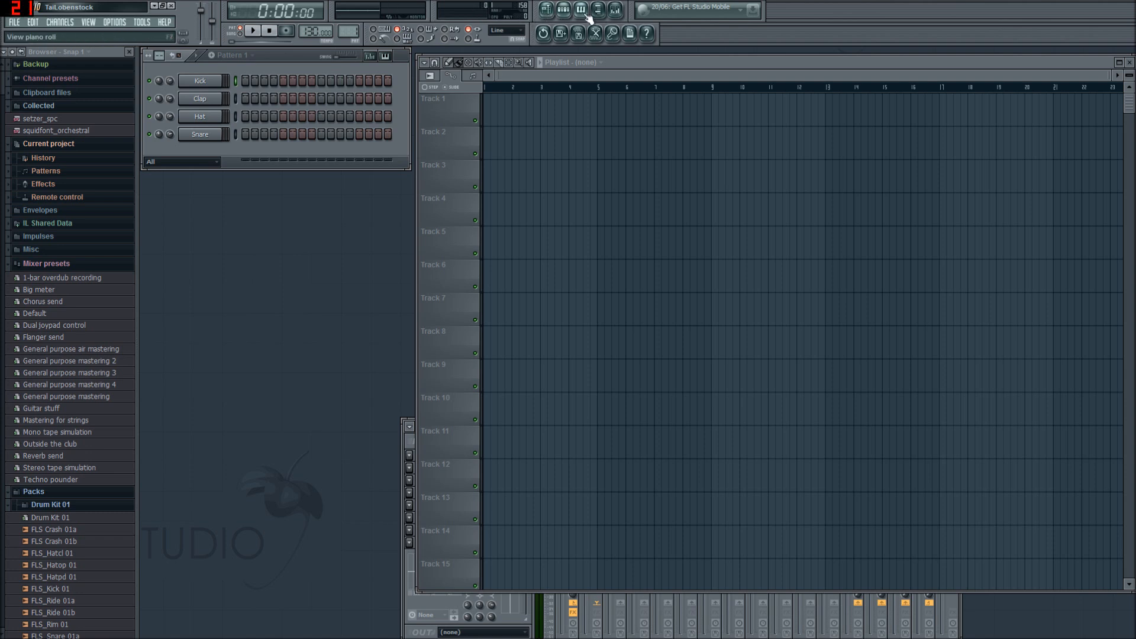
mouse_move(563, 11)
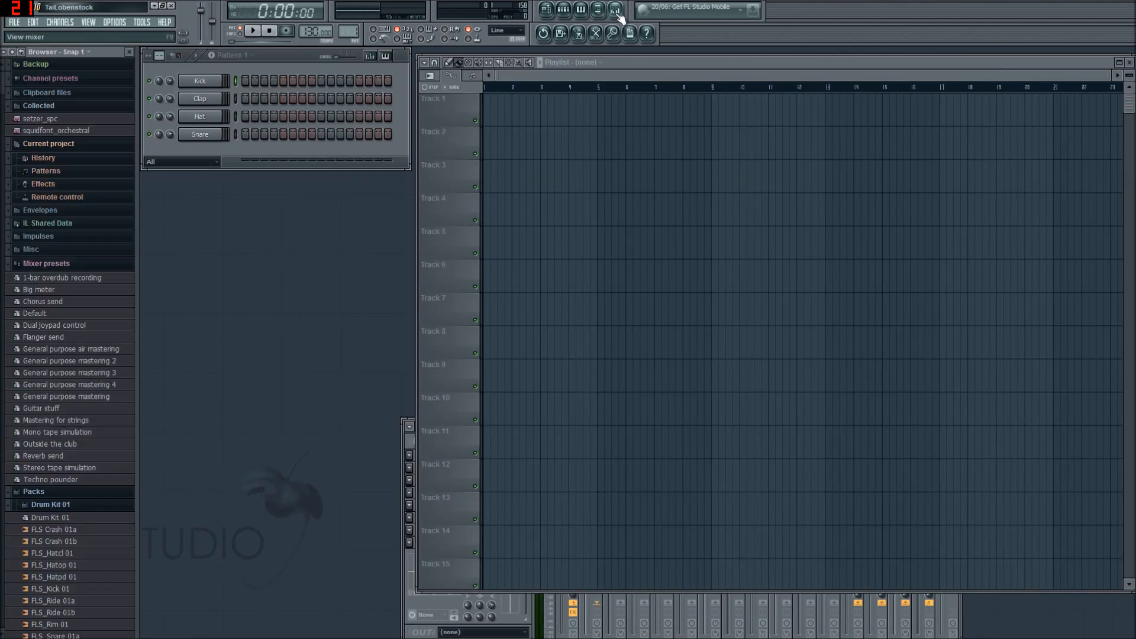
Step: Hide the mixer and bring it back showing the master and insert tracks
click(595, 10)
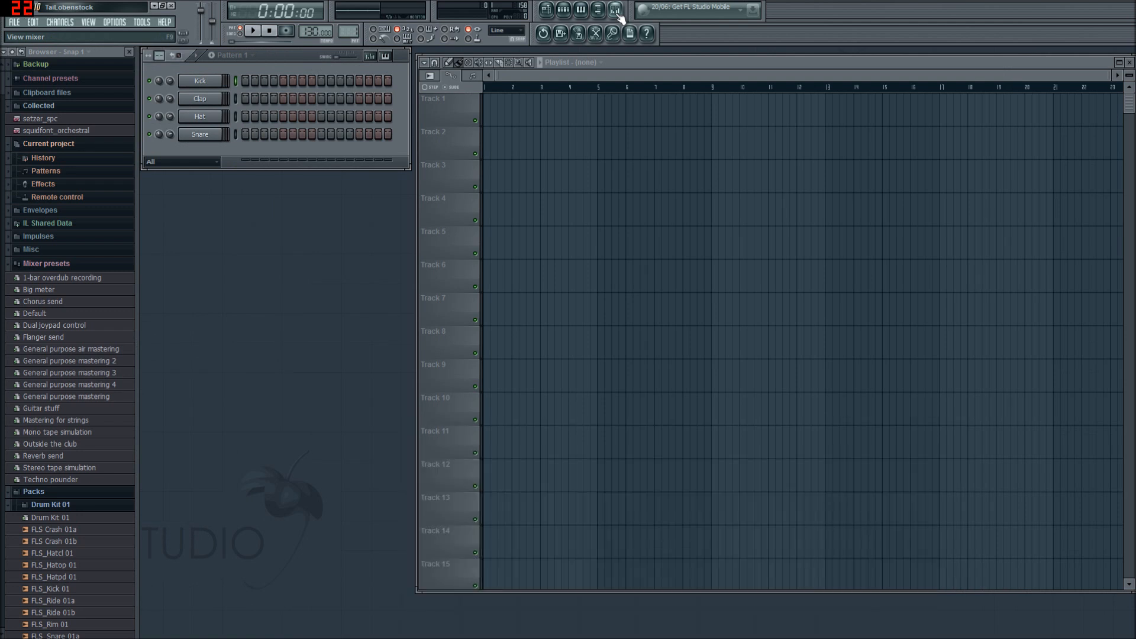
click(614, 9)
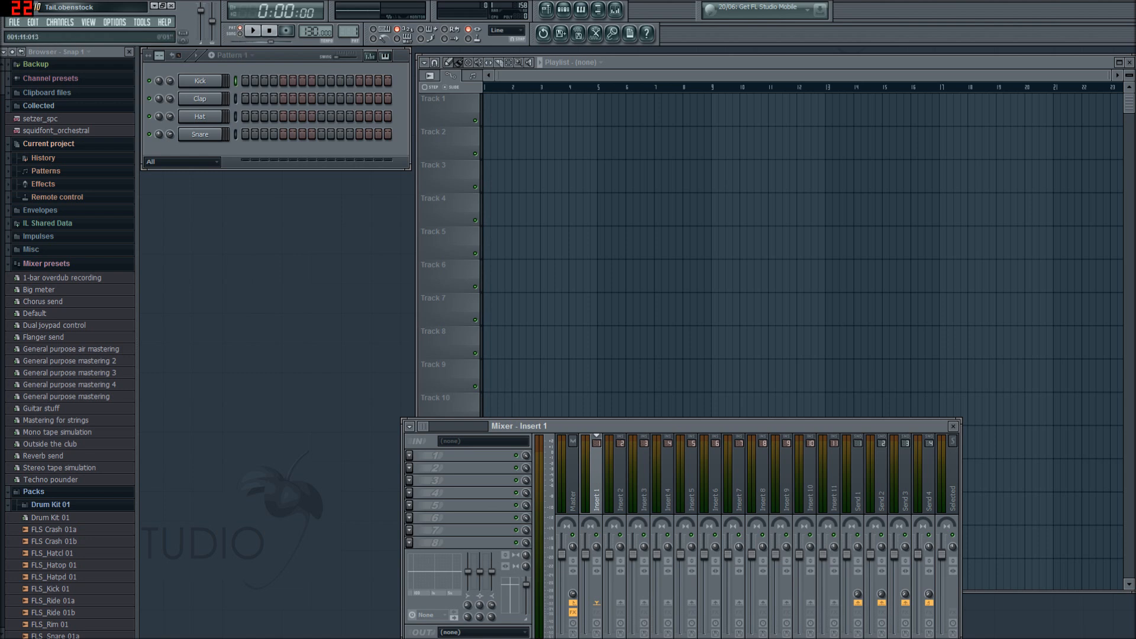
Step: Select Pattern 2 and toggle the wait-for-input and typing-keyboard-to-piano switches
click(253, 29)
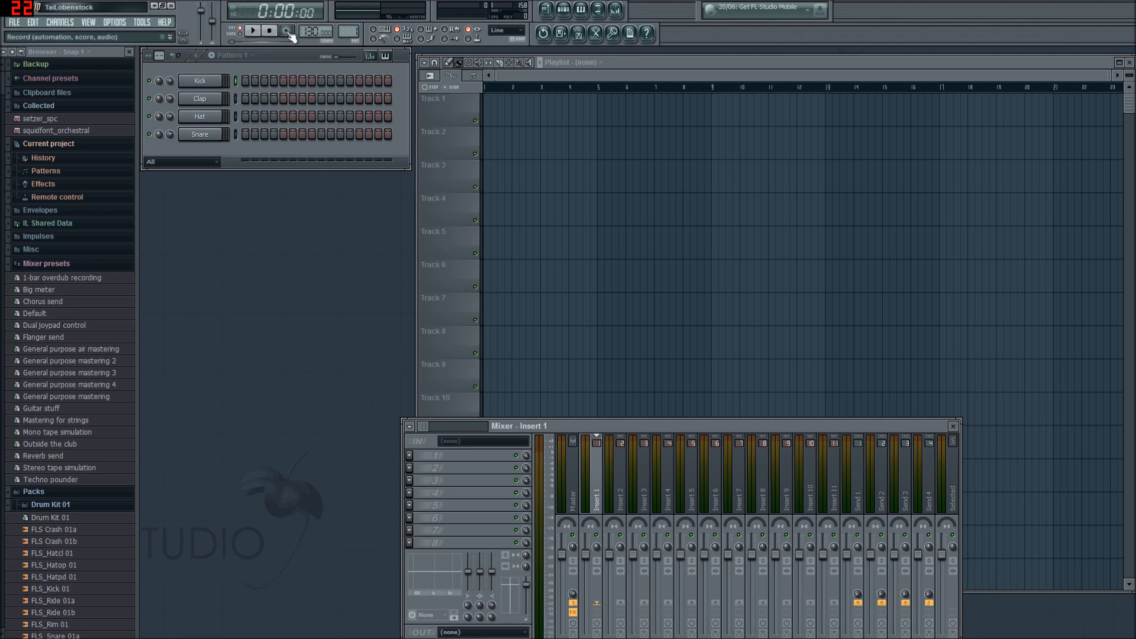
click(251, 31)
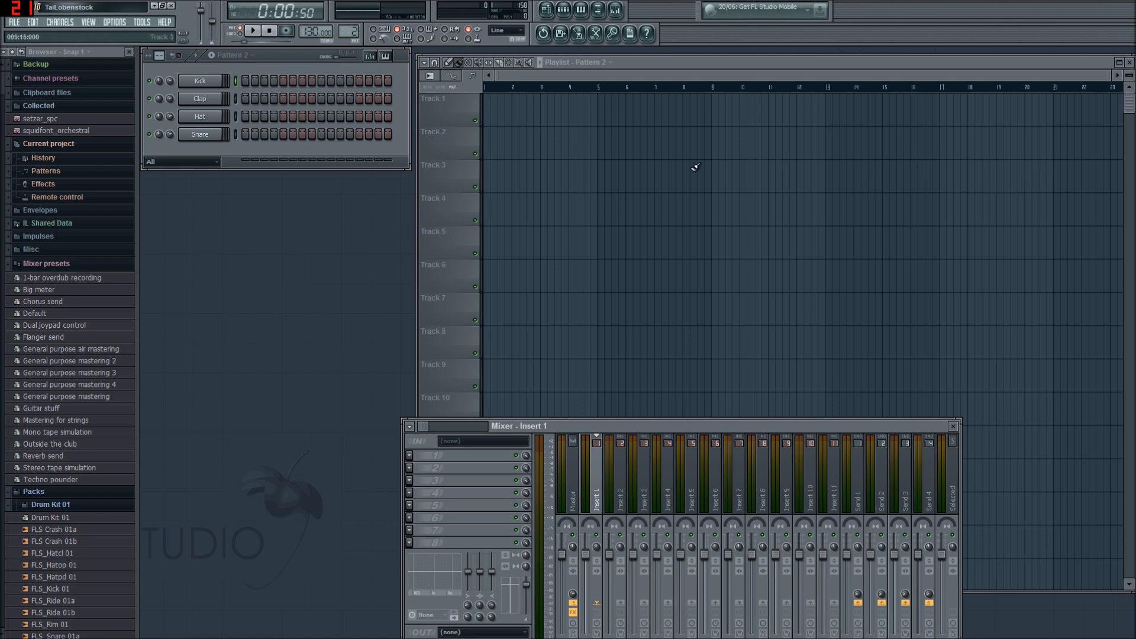
mouse_move(376, 34)
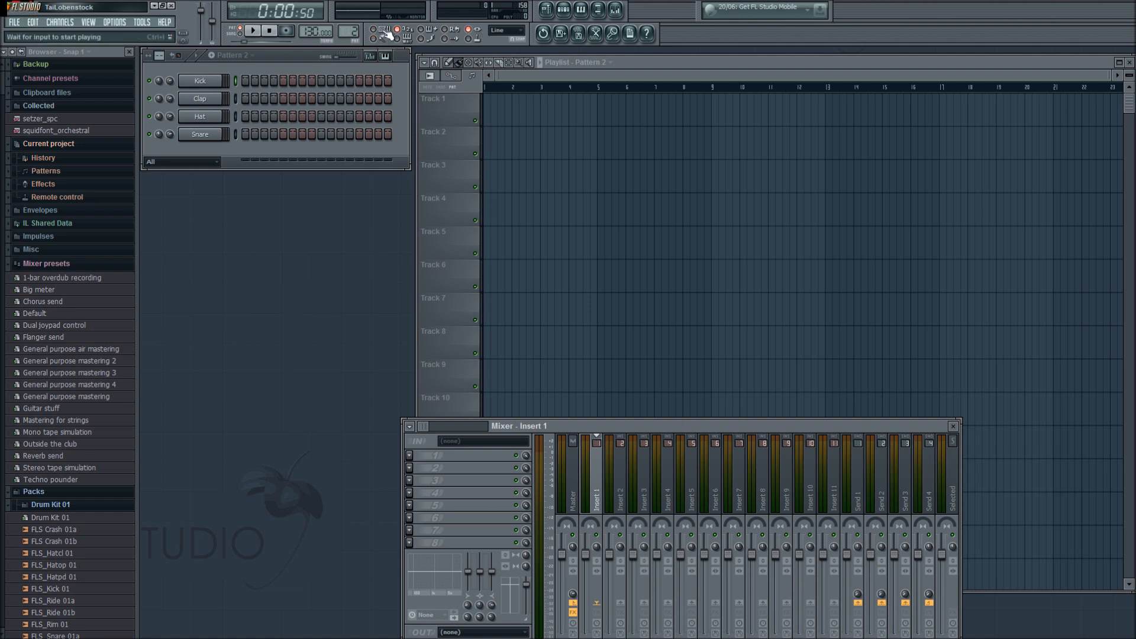
click(380, 31)
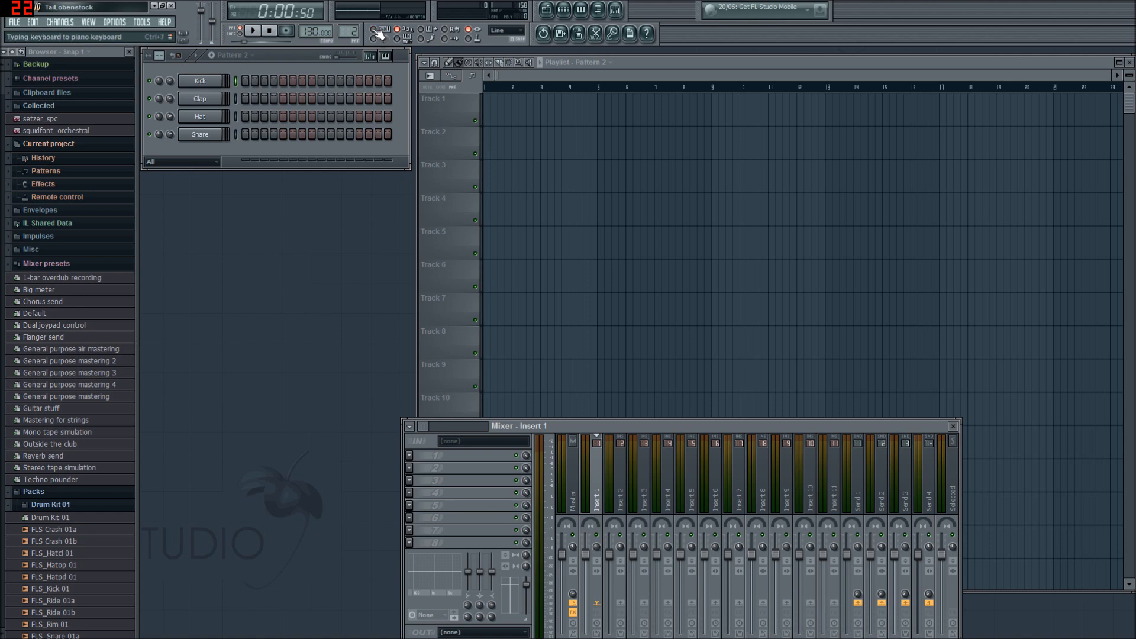
mouse_move(363, 42)
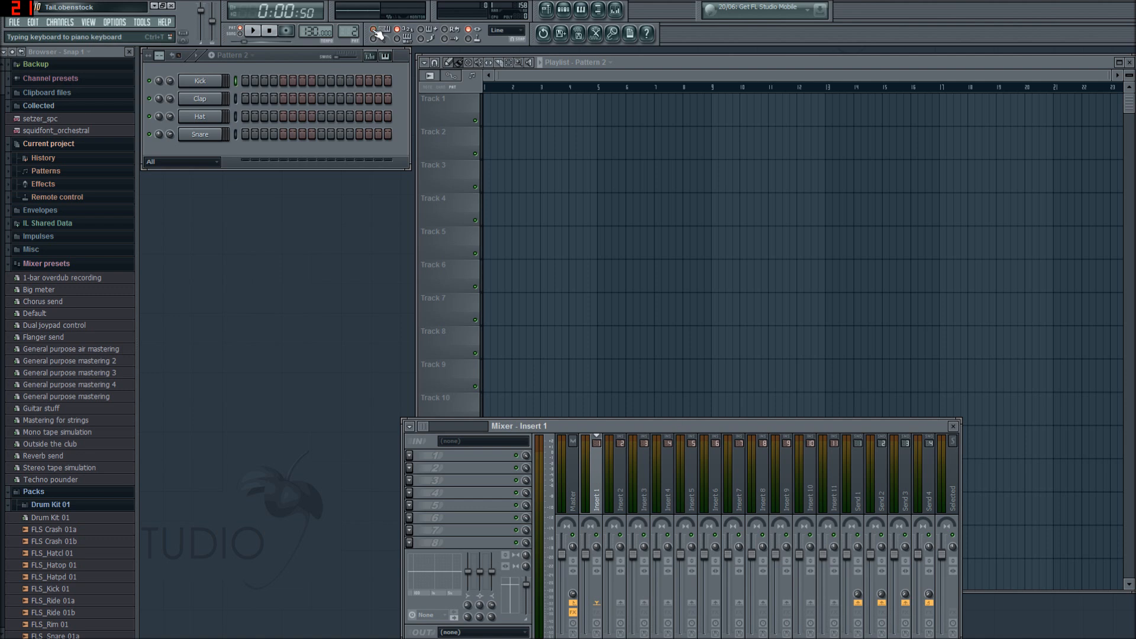
click(396, 31)
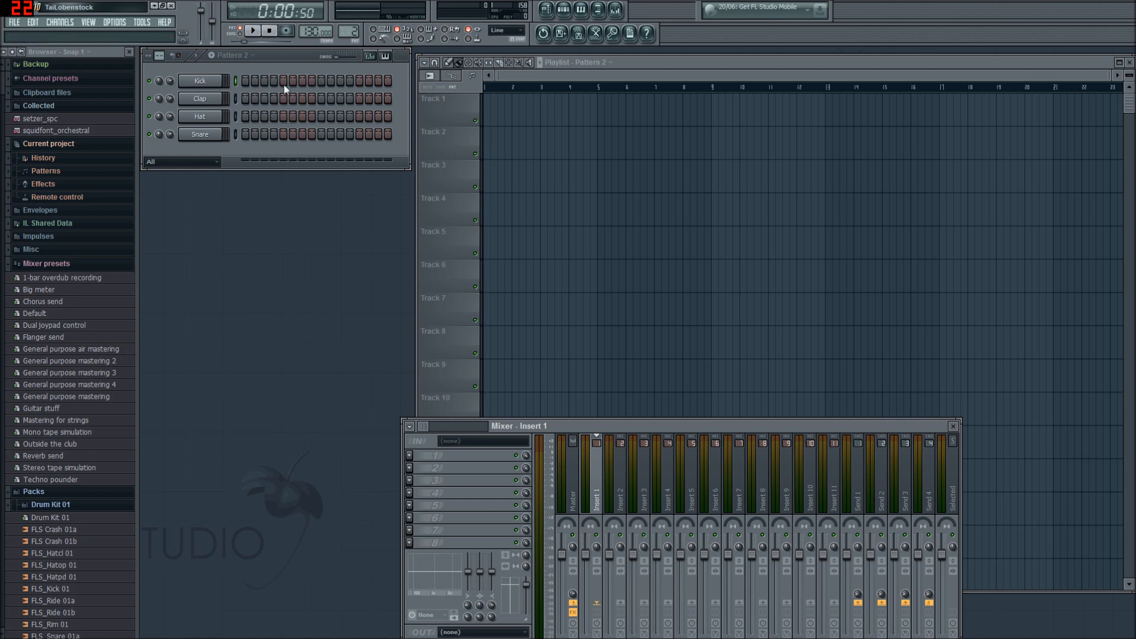
mouse_move(453, 45)
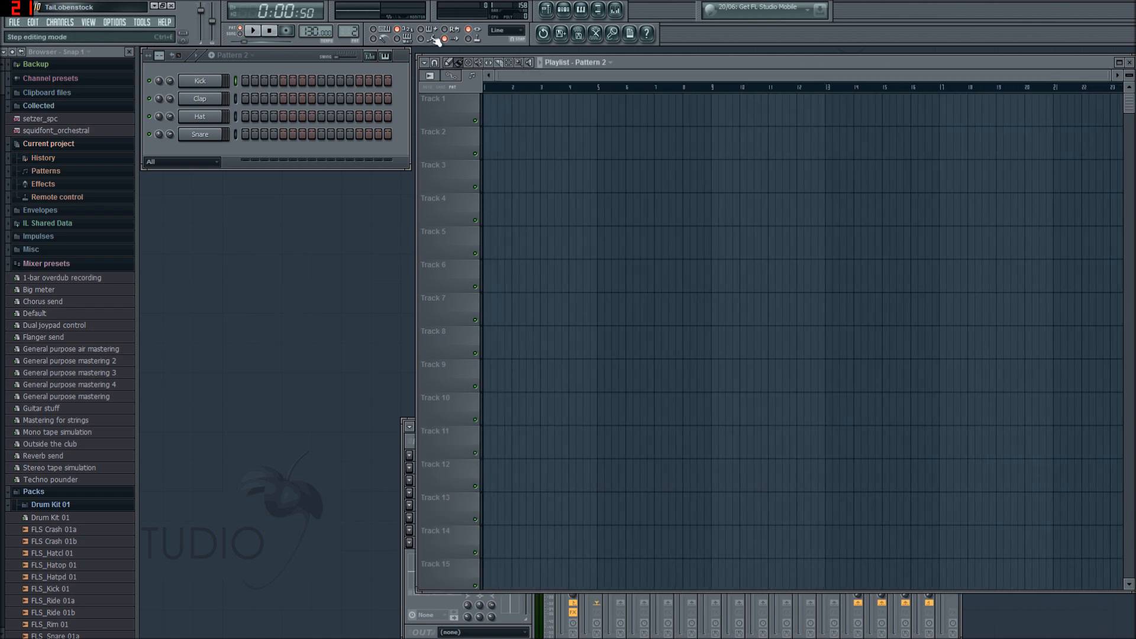
click(405, 39)
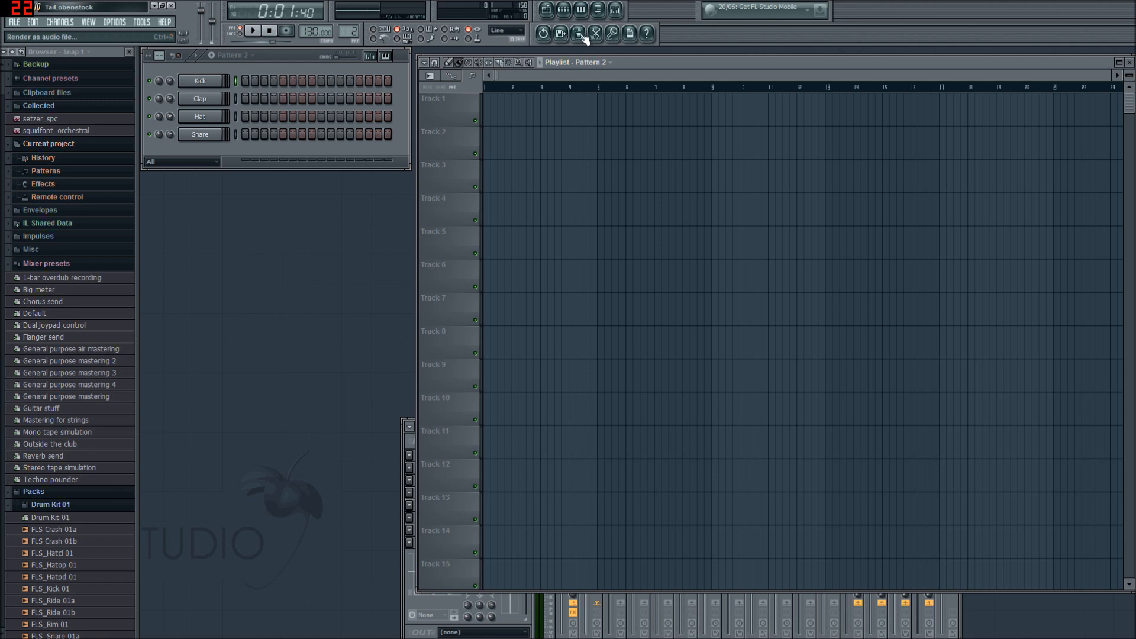
mouse_move(612, 34)
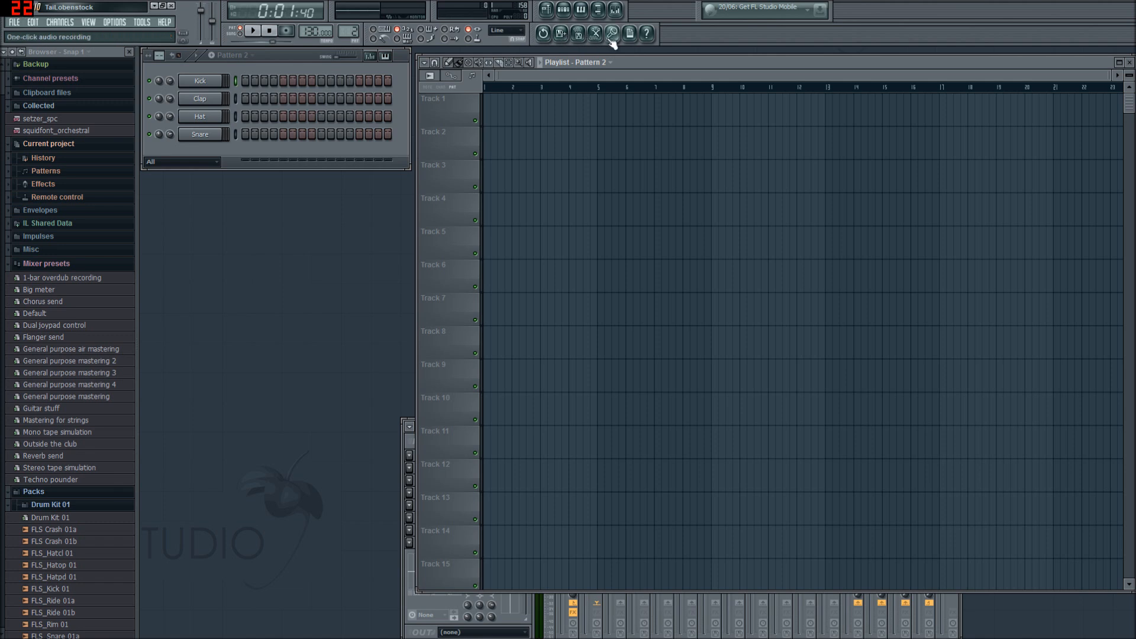
mouse_move(630, 34)
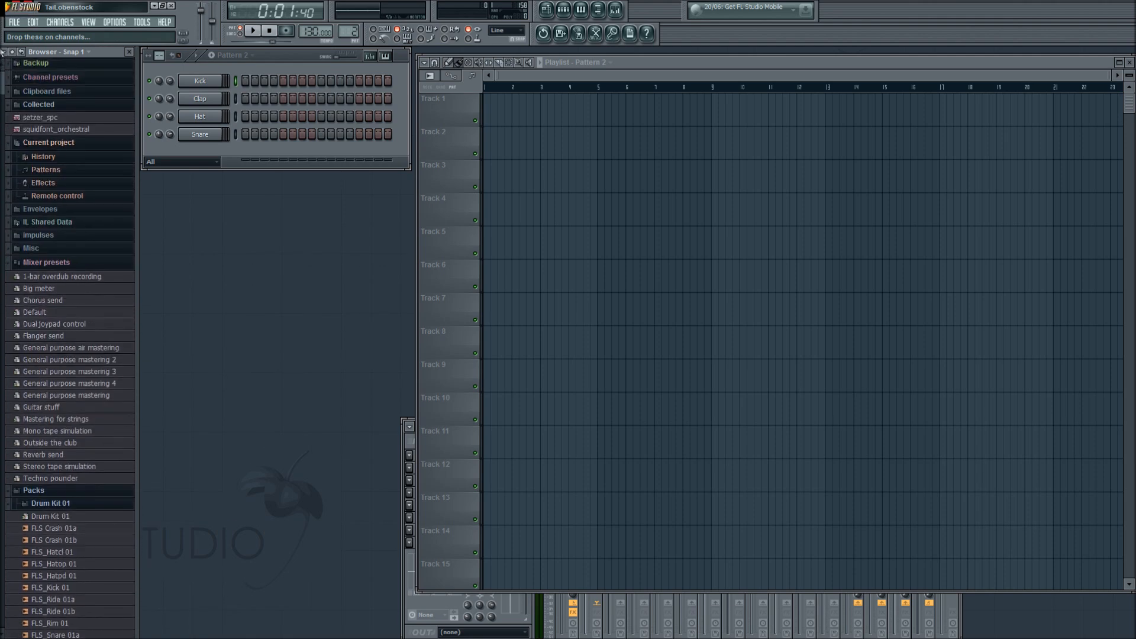
Step: Collapse Mixer presets and expand every subfolder inside Packs in the browser
scroll(down, 3)
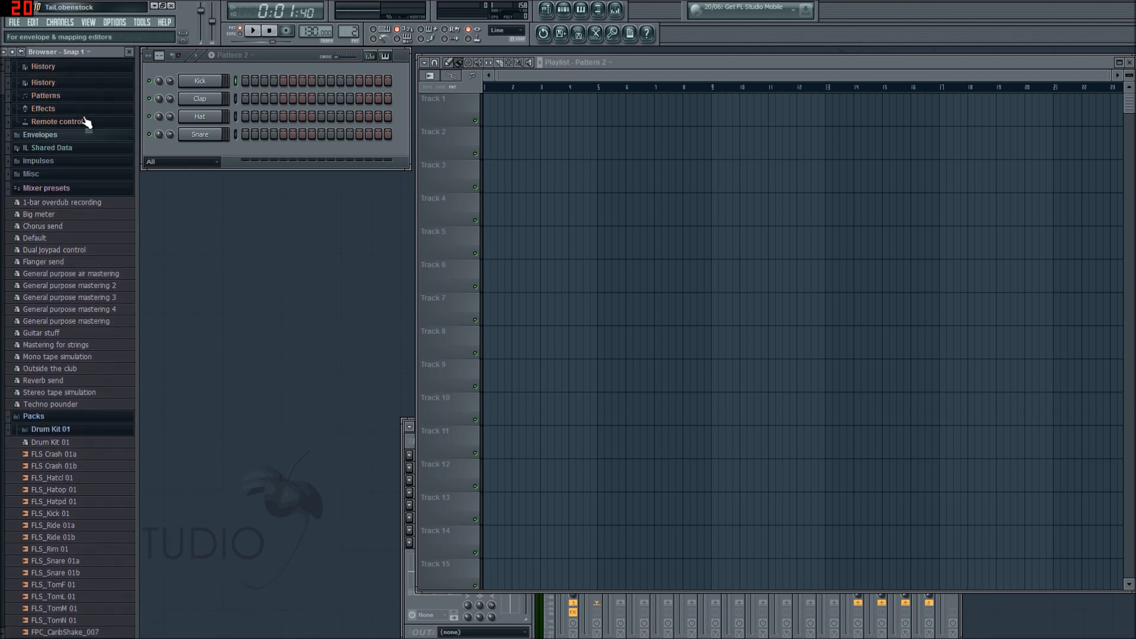
scroll(up, 3)
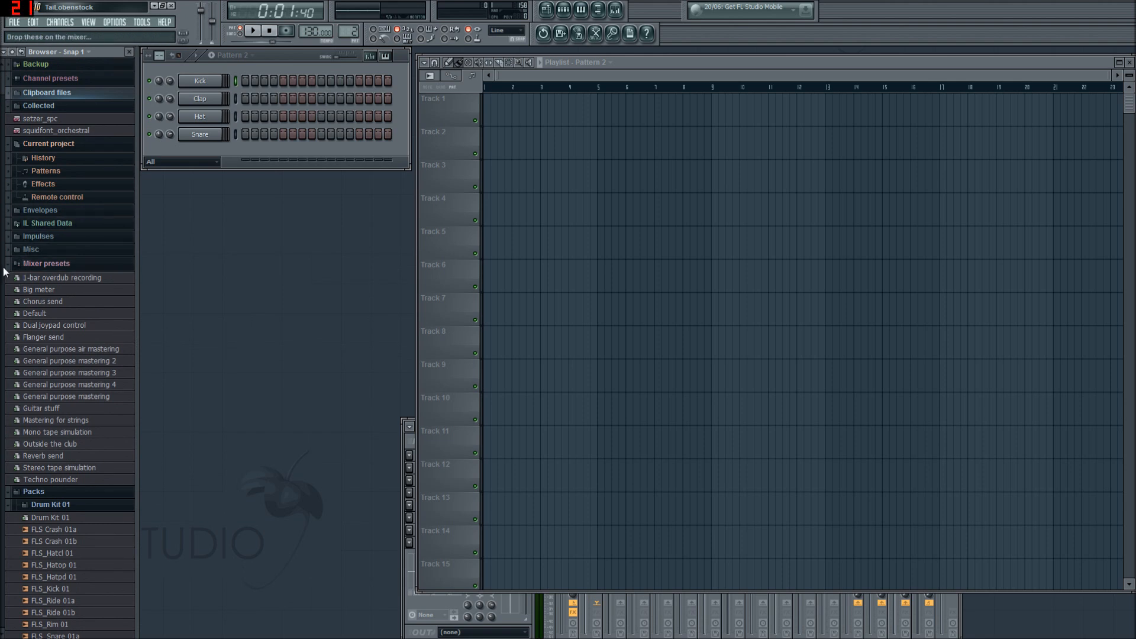
click(46, 263)
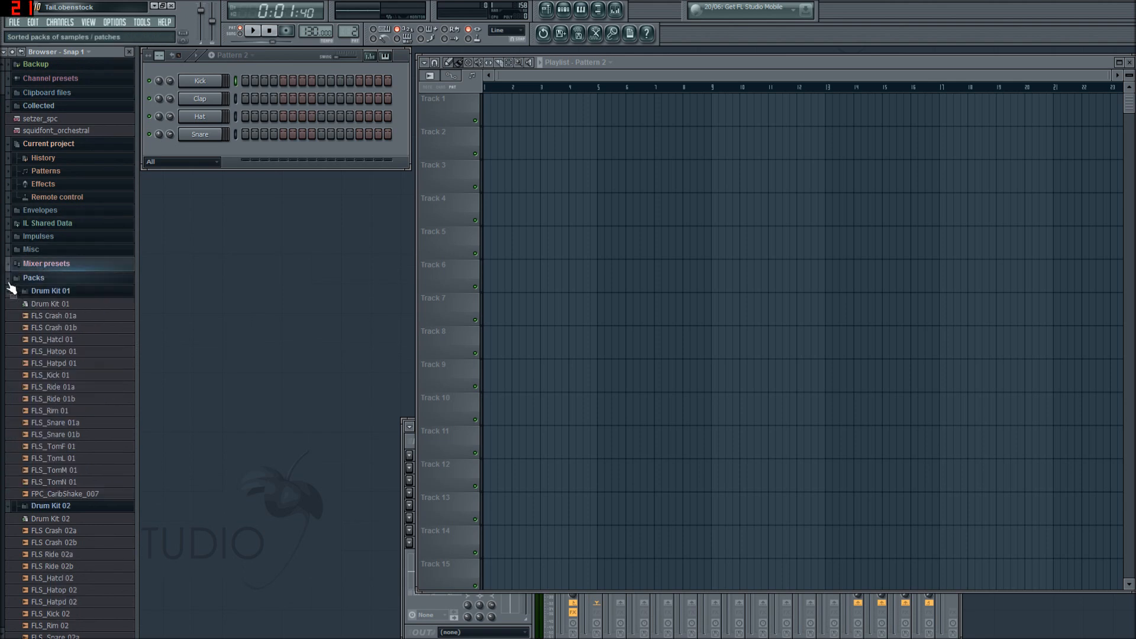
click(9, 291)
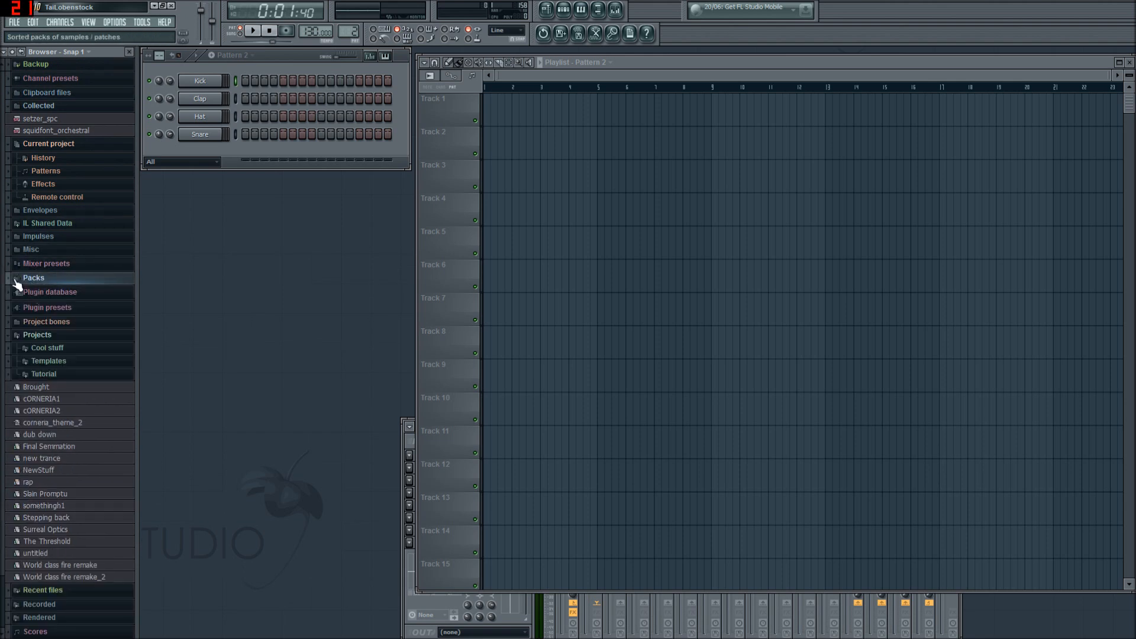
right_click(33, 277)
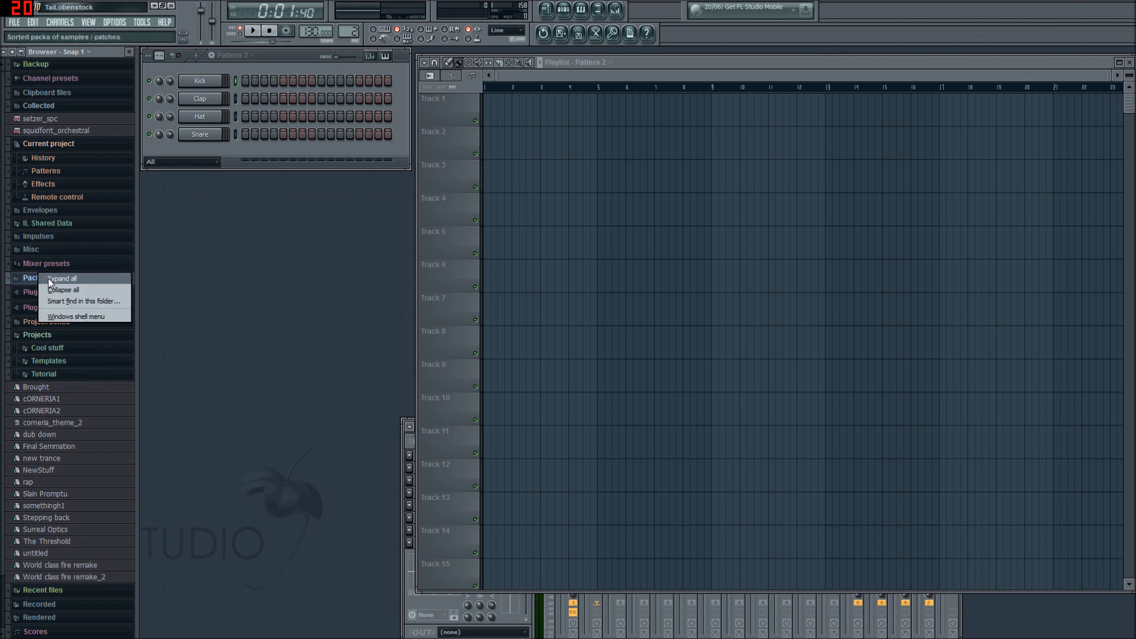
click(60, 278)
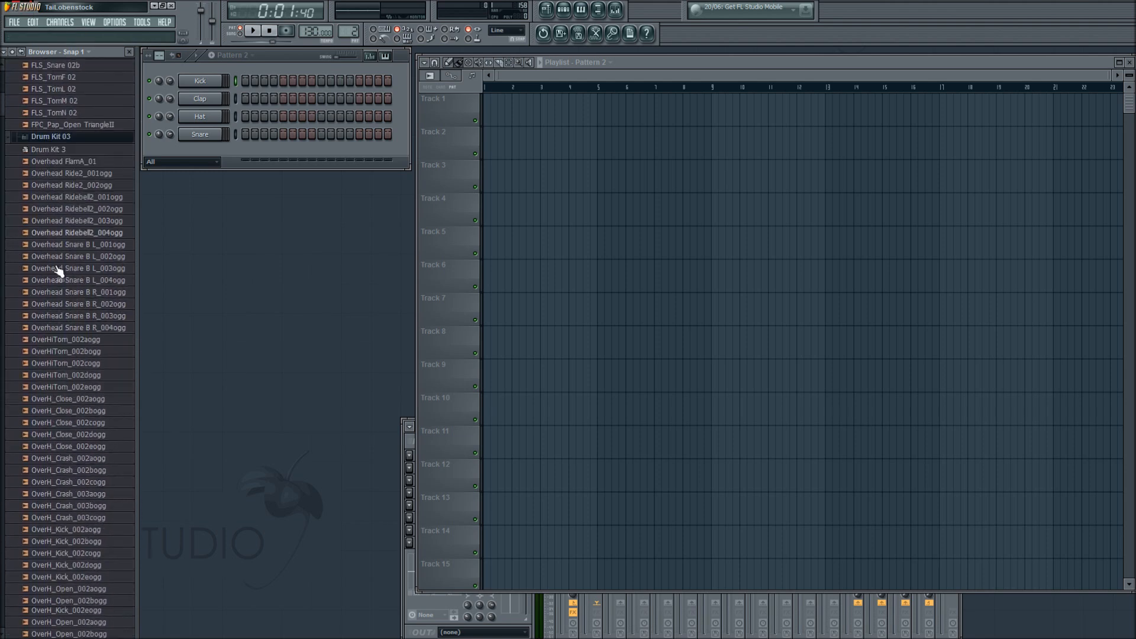
Step: Preview the OverH_Kick_002 sample, then reread the browser's folder structure
scroll(down, 3)
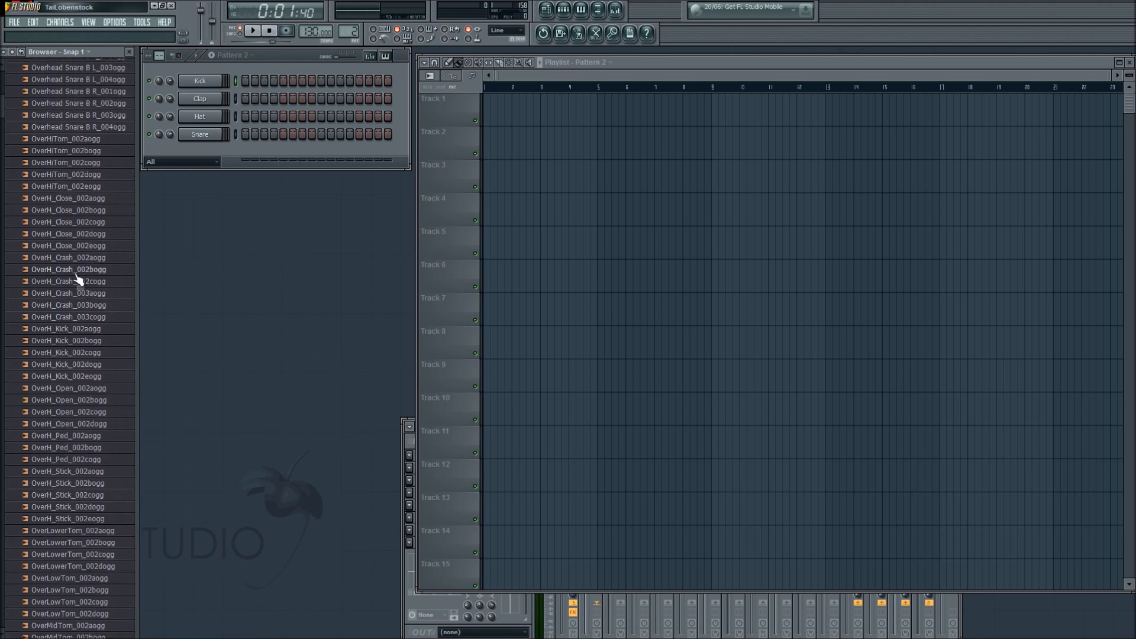
click(69, 376)
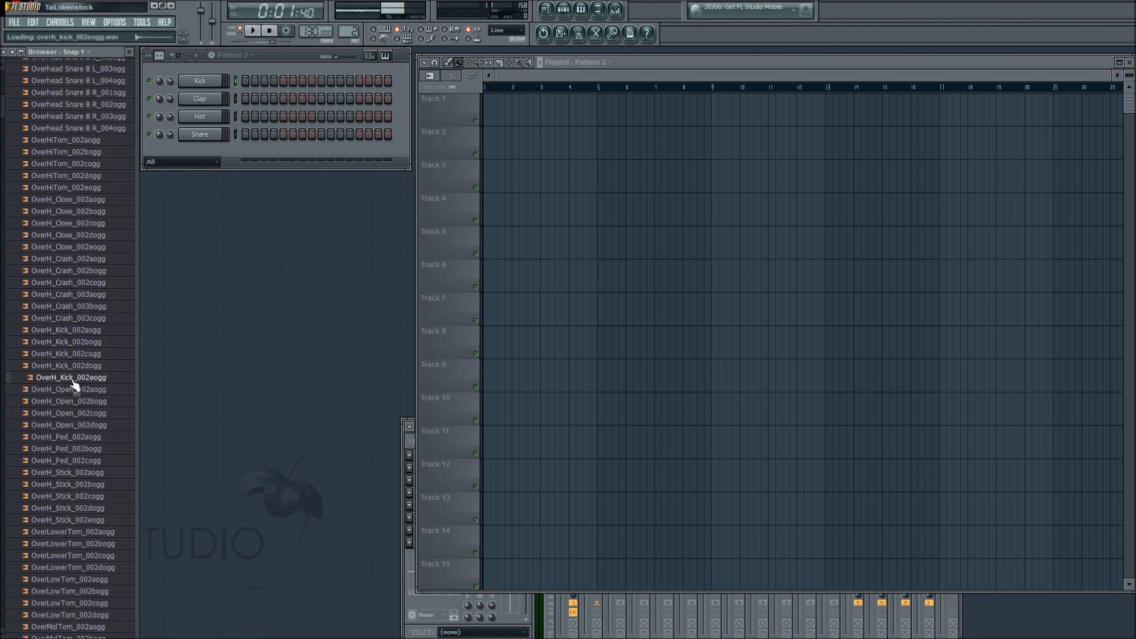
scroll(up, 3)
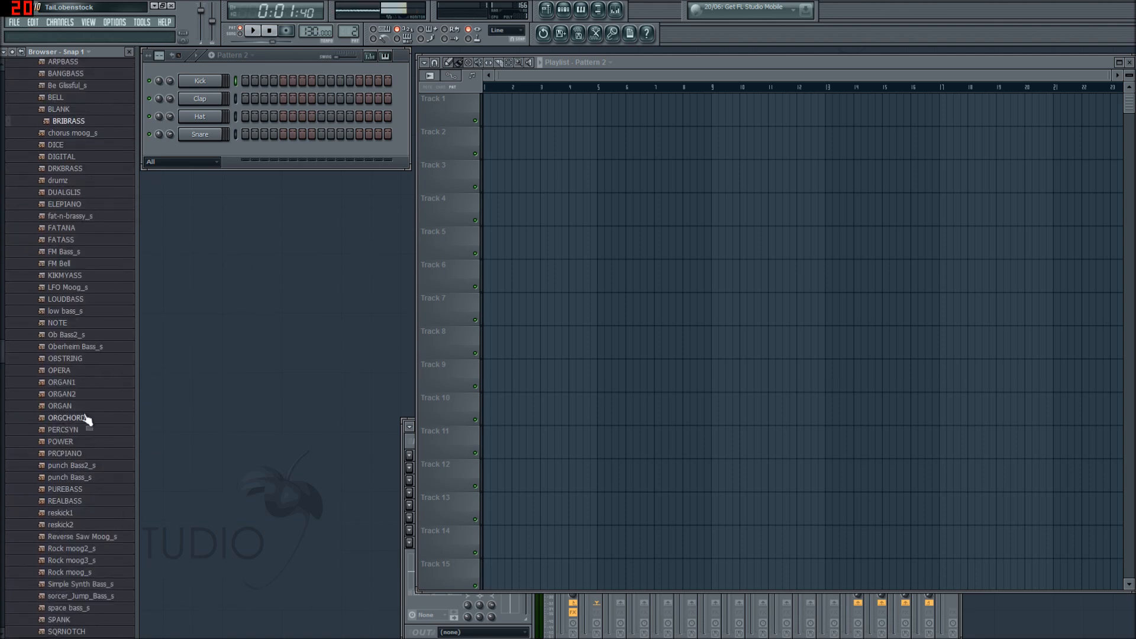
scroll(down, 3)
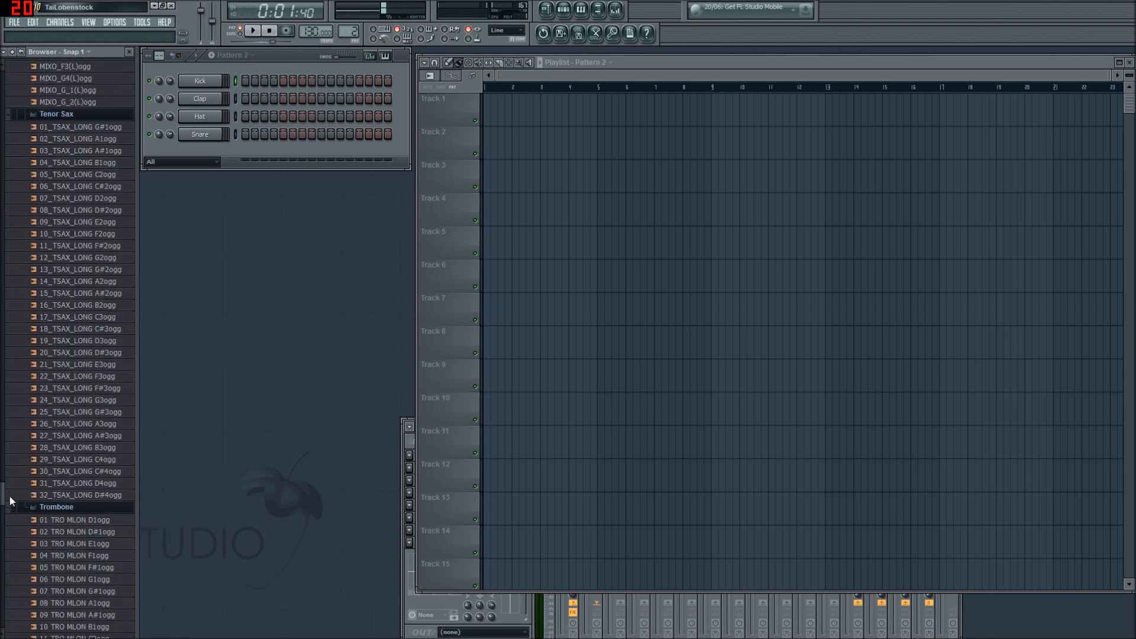
scroll(down, 3)
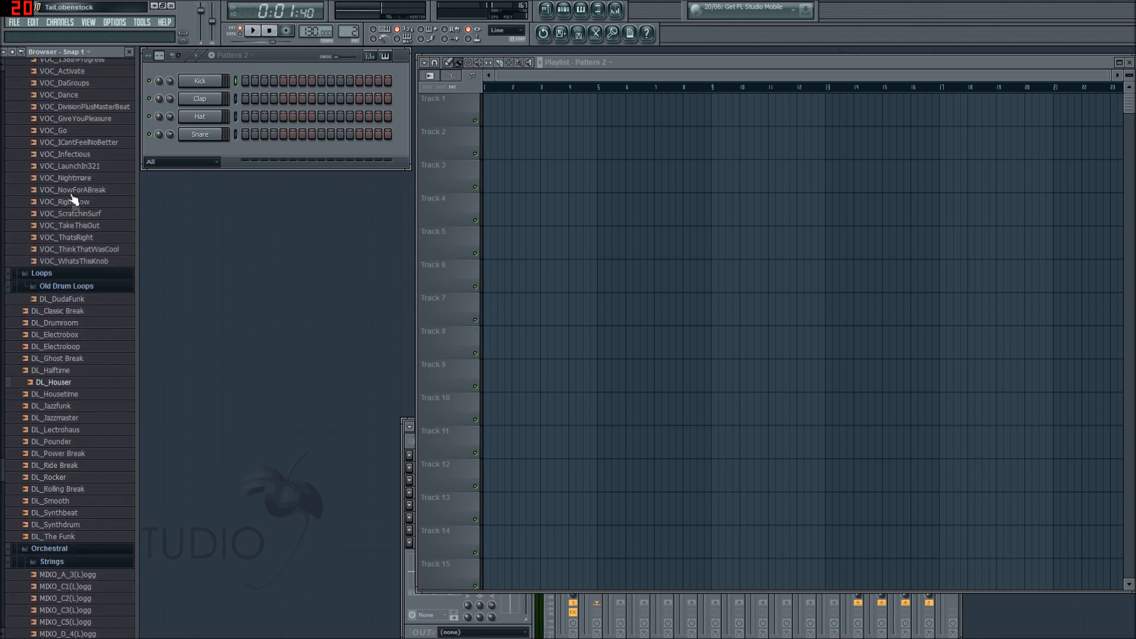
scroll(up, 3)
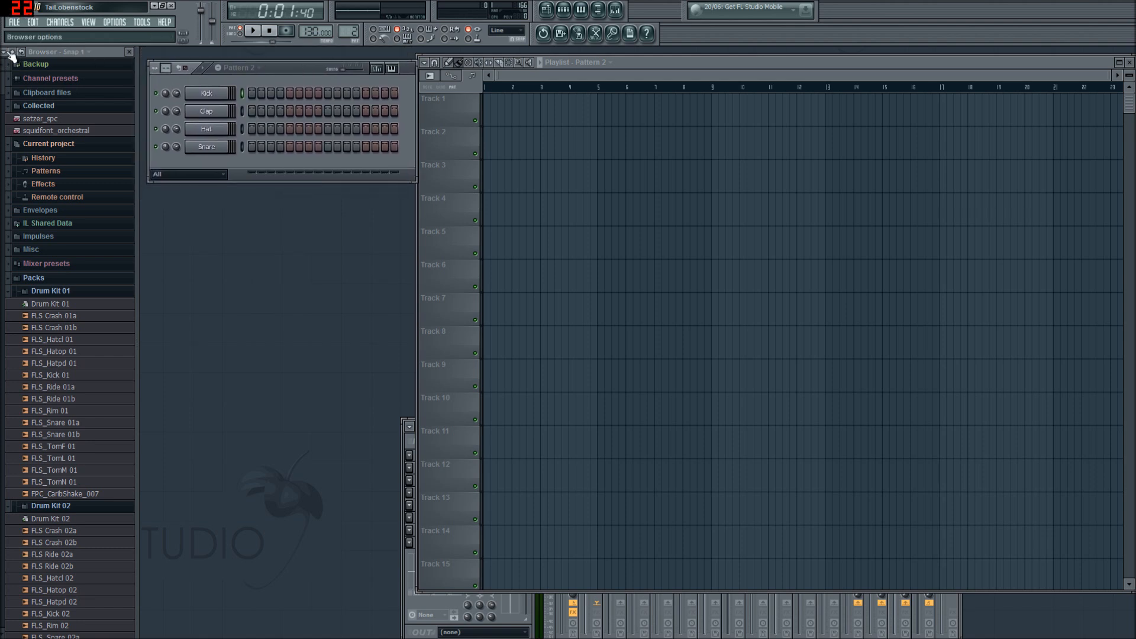
click(7, 55)
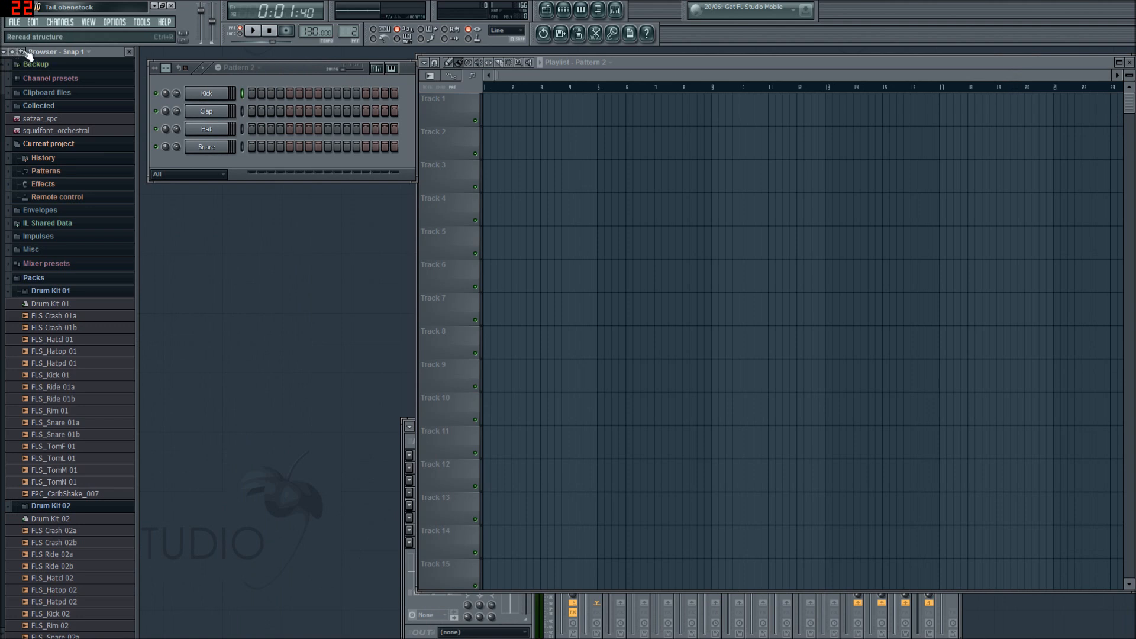
mouse_move(31, 252)
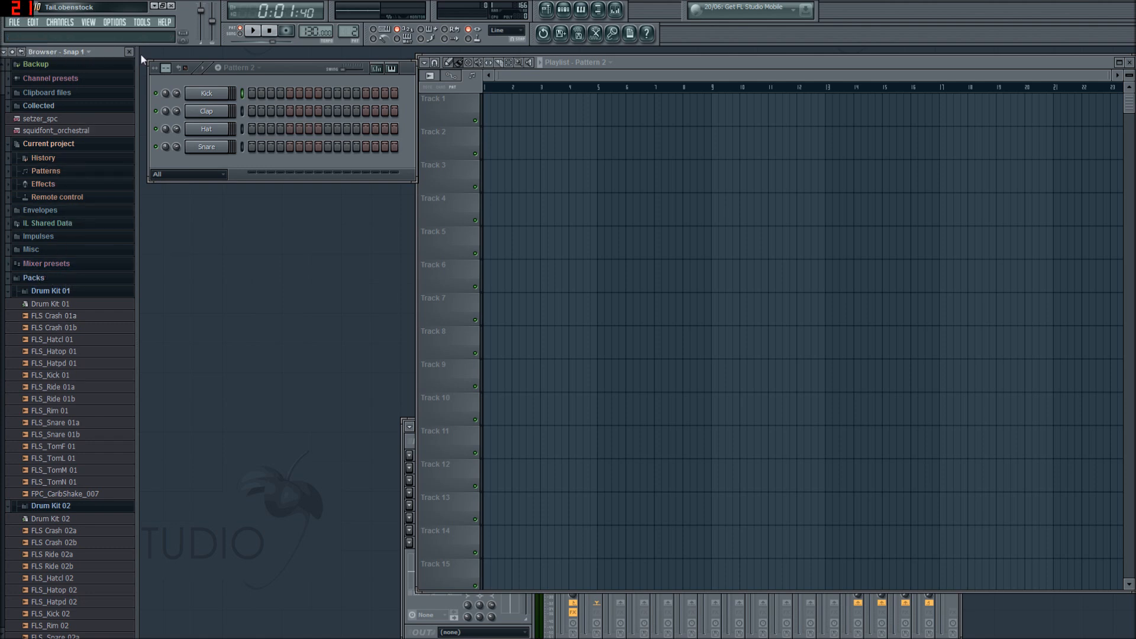
Step: Hide the browser panel and move the step sequencer window toward the top-left
click(612, 9)
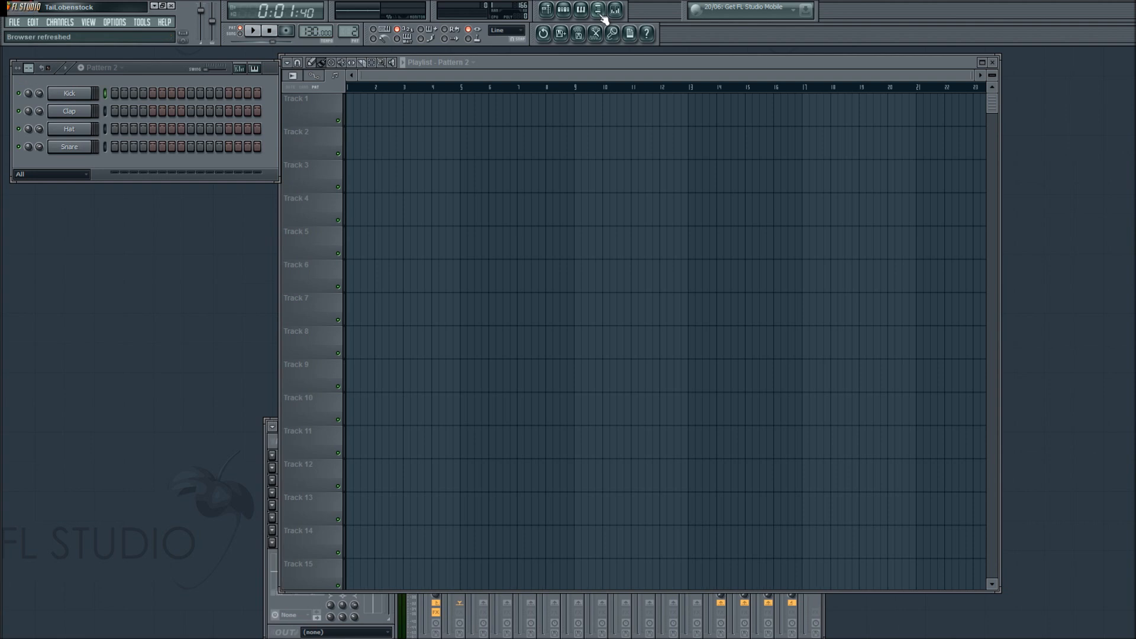
drag(102, 67, 330, 109)
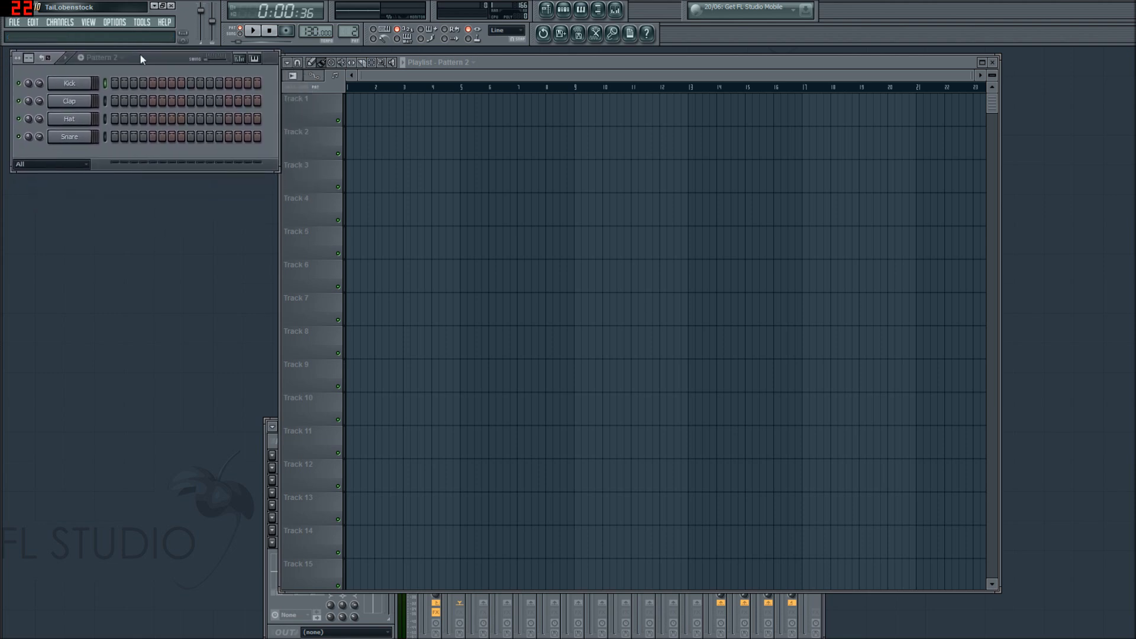
mouse_move(126, 59)
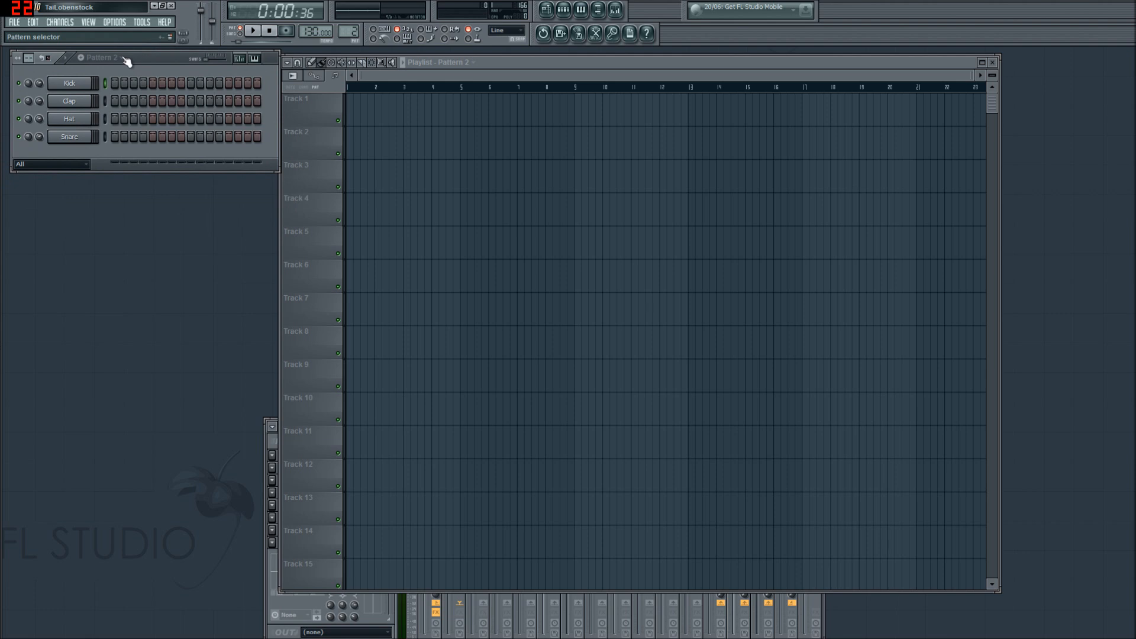
mouse_move(130, 62)
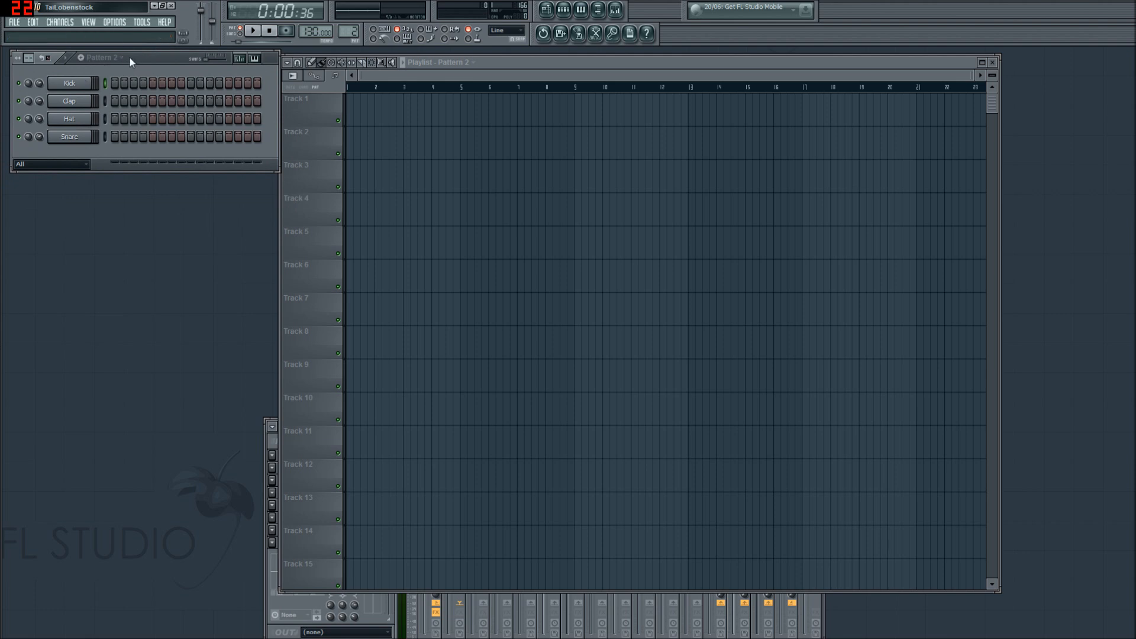
Step: Review the step graph editor, toggling between velocity and panning views
click(121, 56)
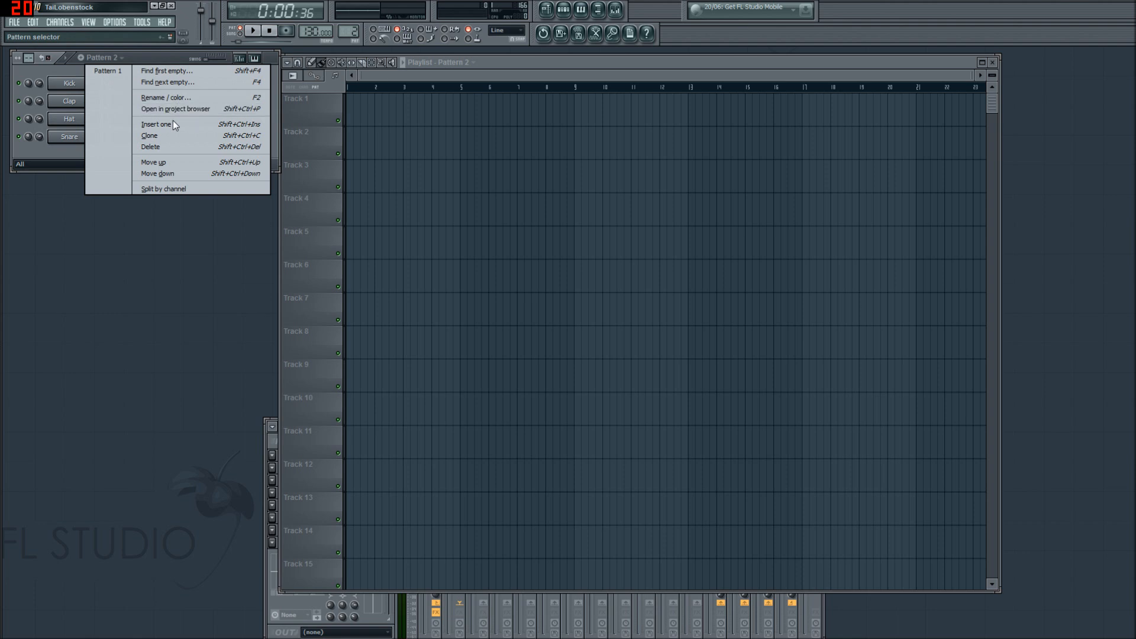
mouse_move(191, 183)
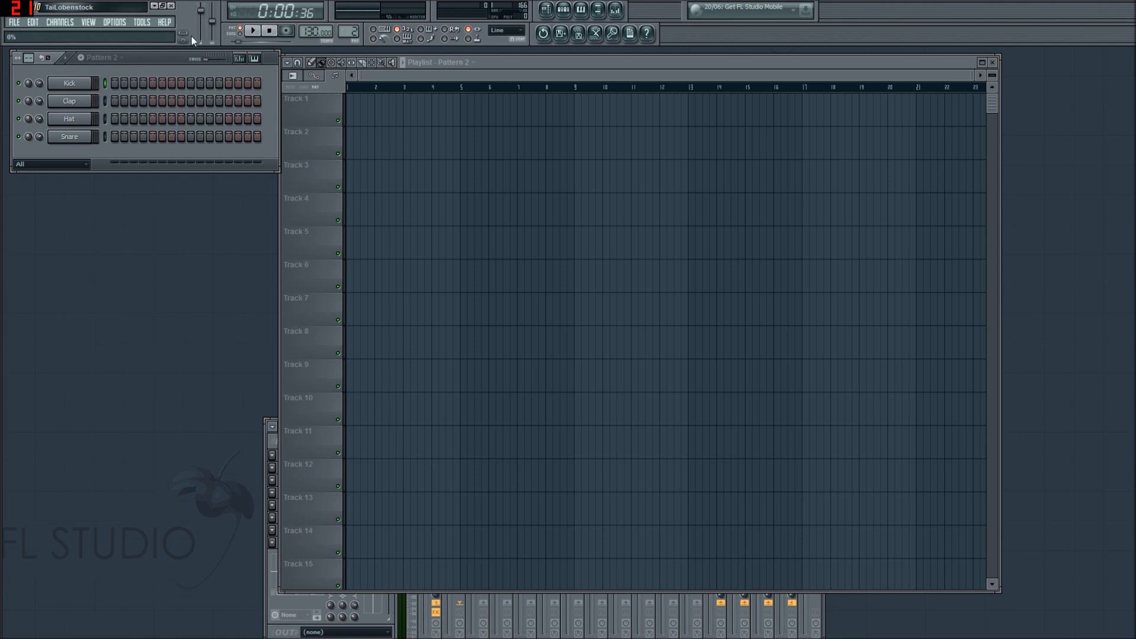
click(238, 58)
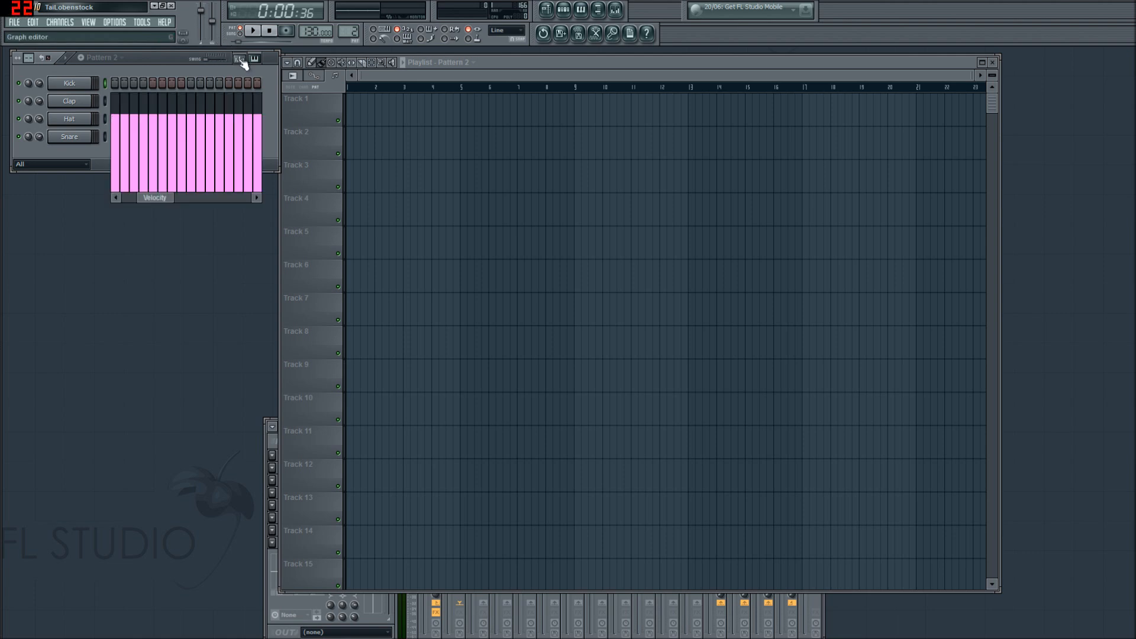
click(239, 58)
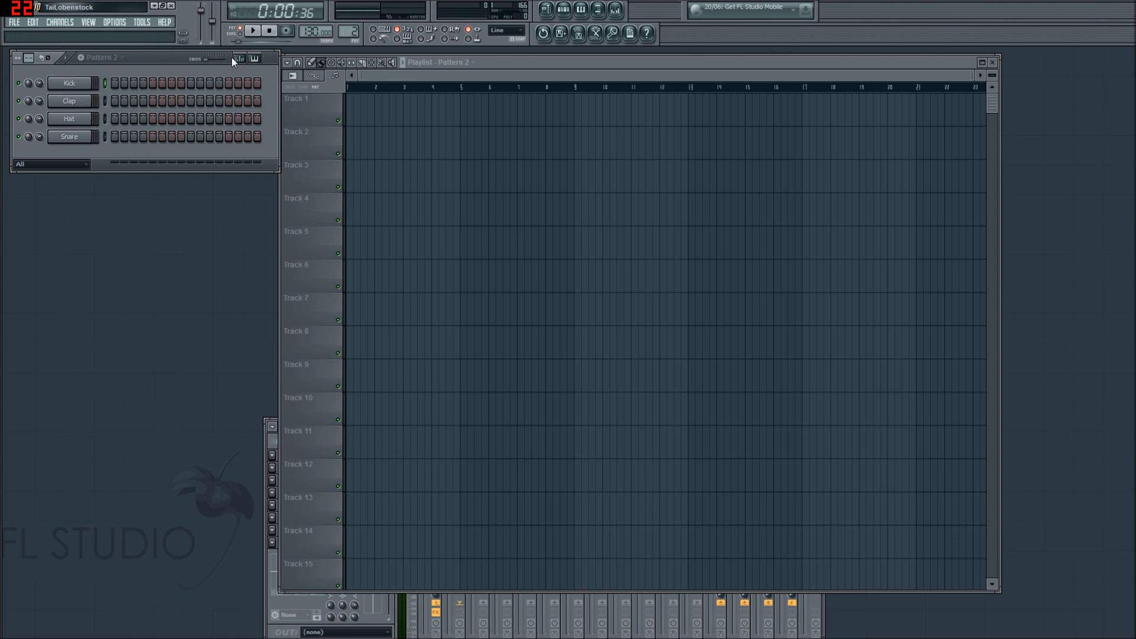
click(253, 58)
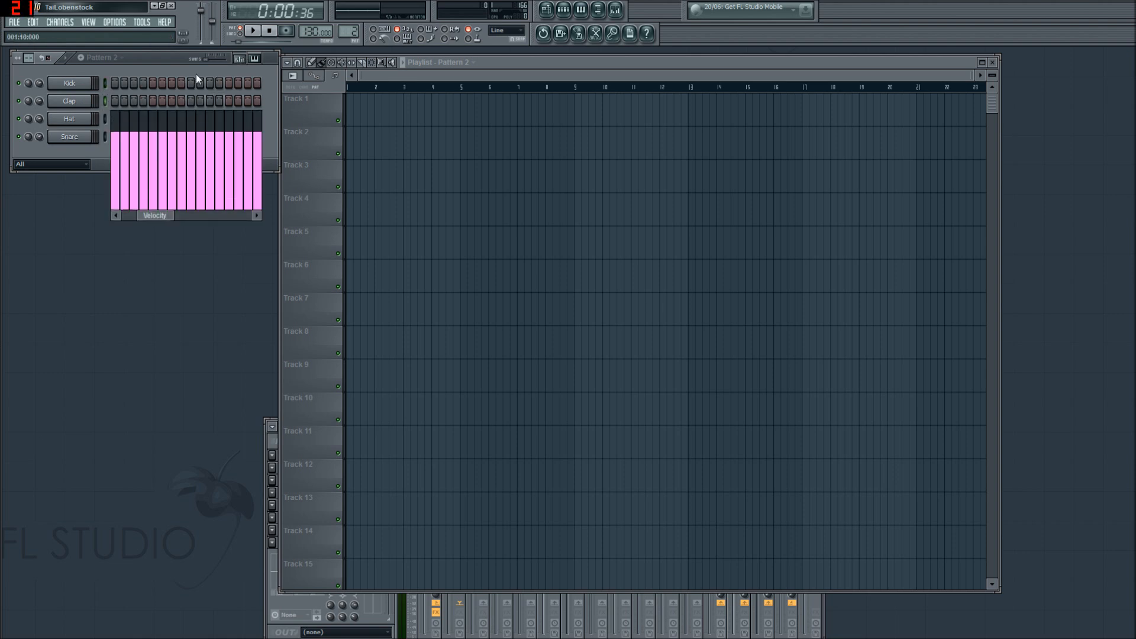
click(247, 57)
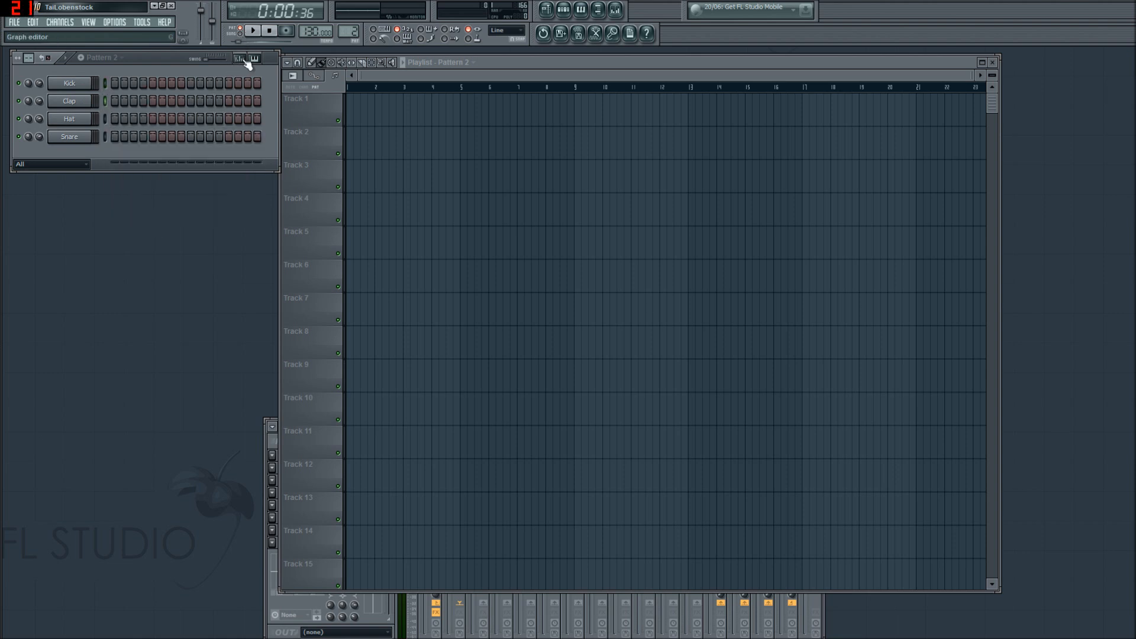
click(249, 58)
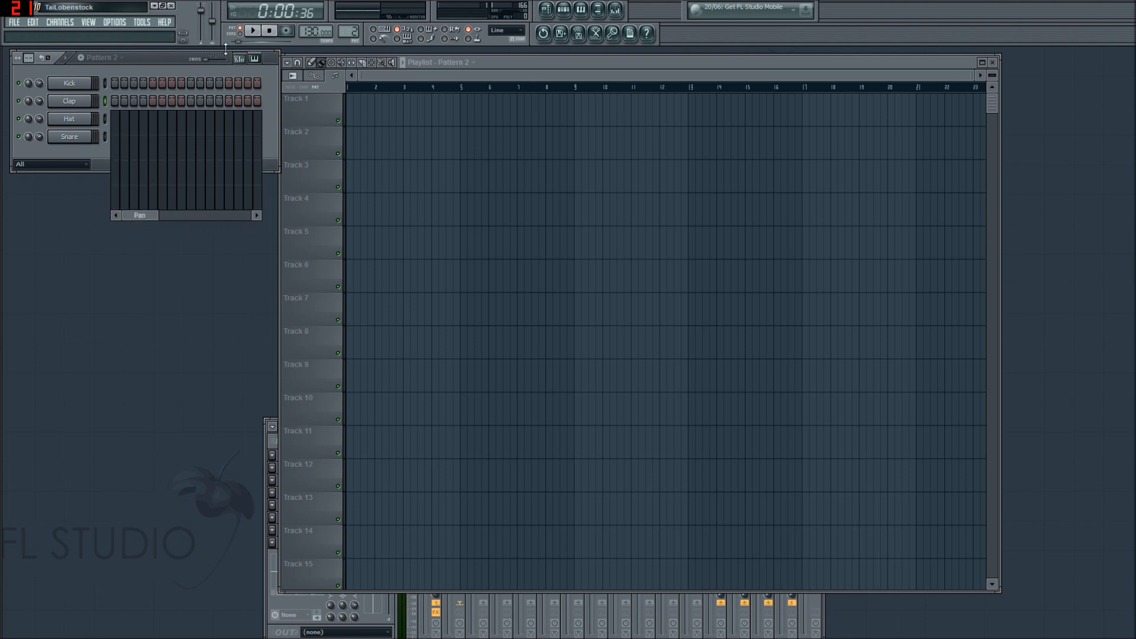
click(240, 59)
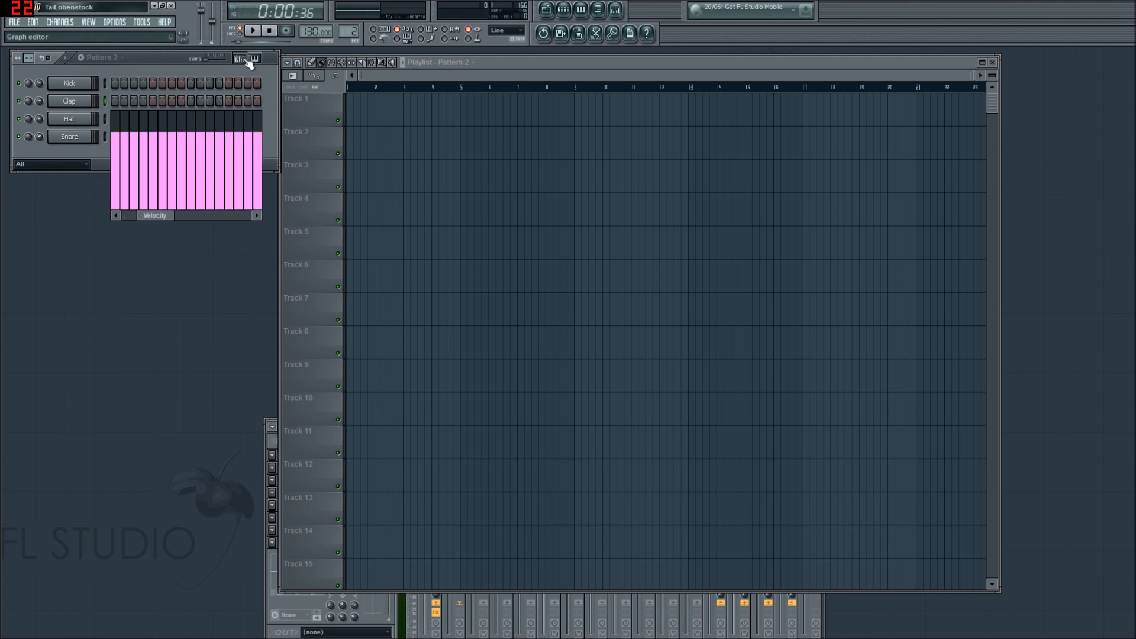
Step: Switch the sequencer to per-step note keyboards beneath the drum channels
click(253, 58)
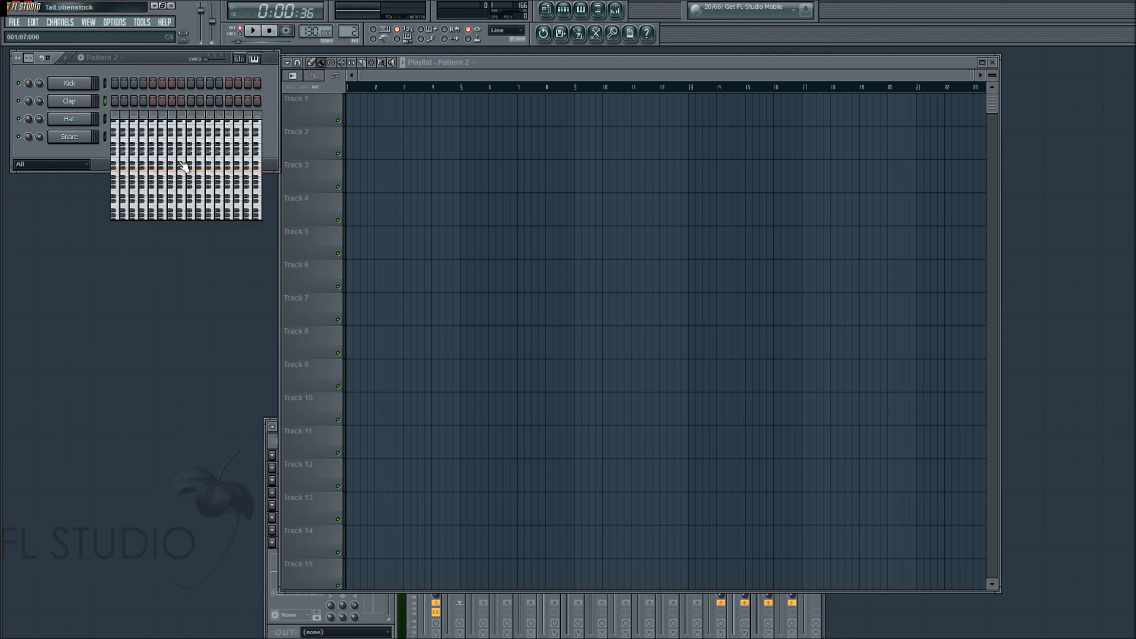
click(152, 100)
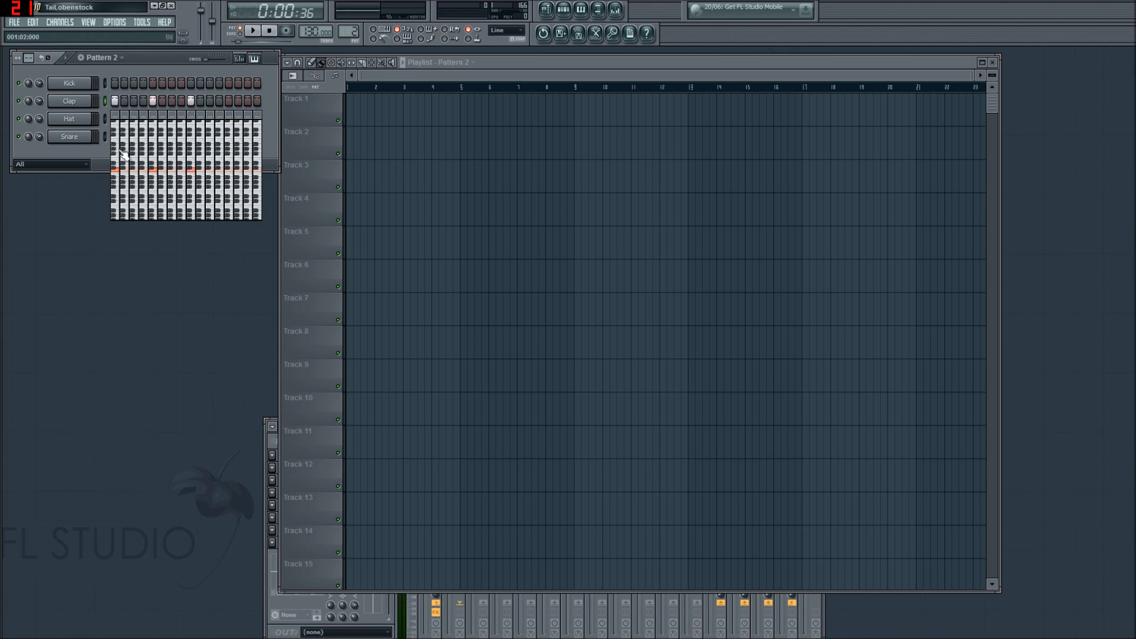
mouse_move(255, 58)
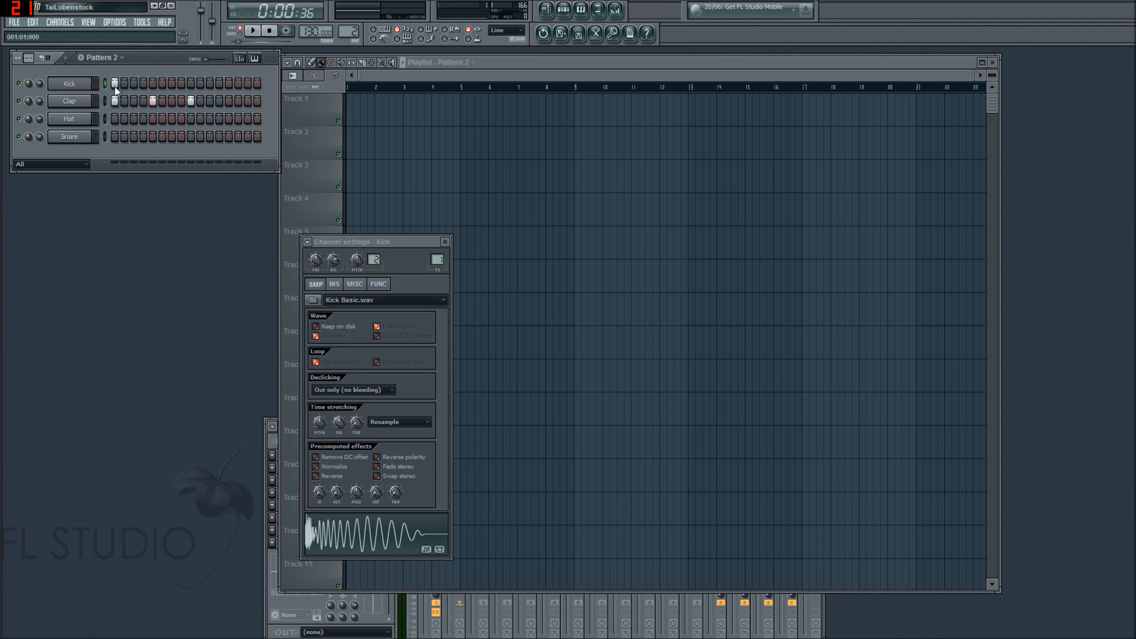
mouse_move(20, 89)
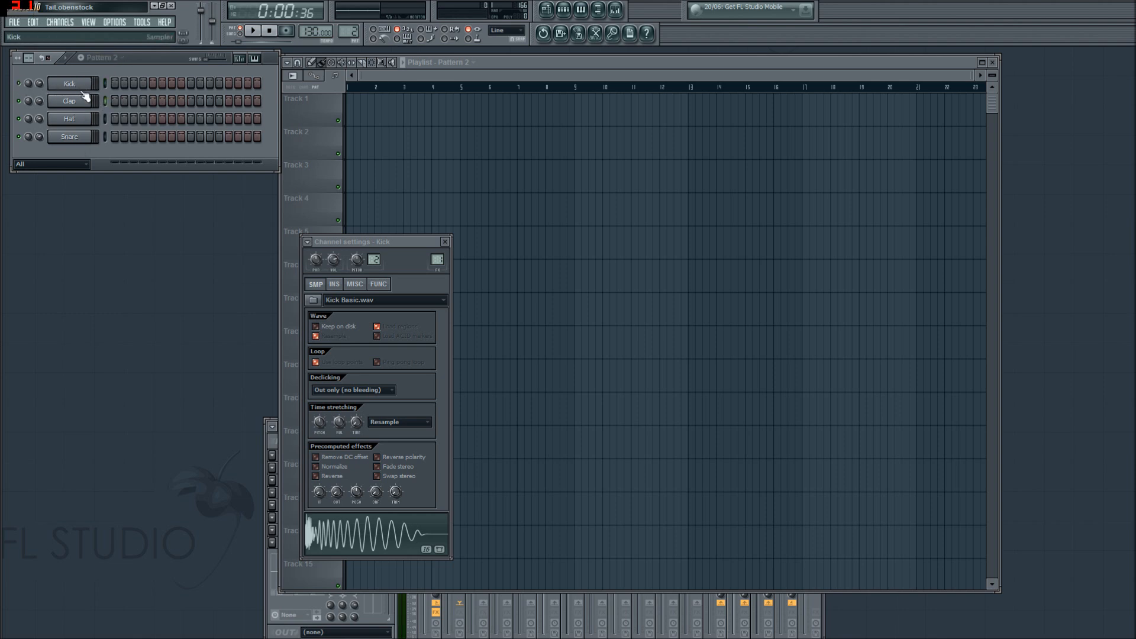
Step: Review the Clap and Kick channel settings windows and close them
click(69, 100)
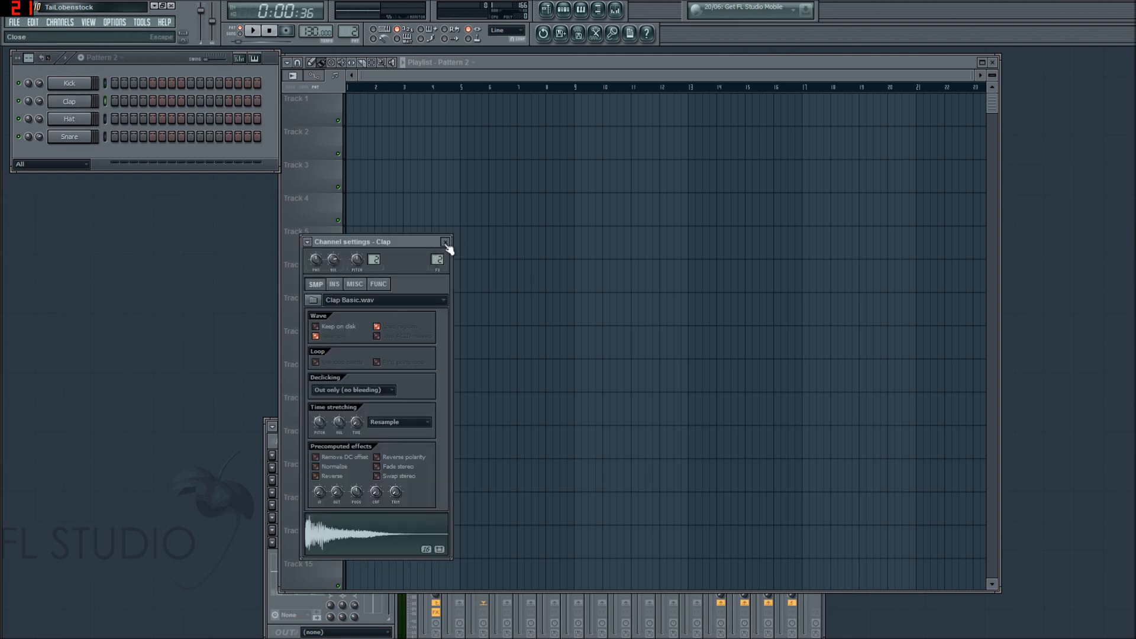
click(445, 241)
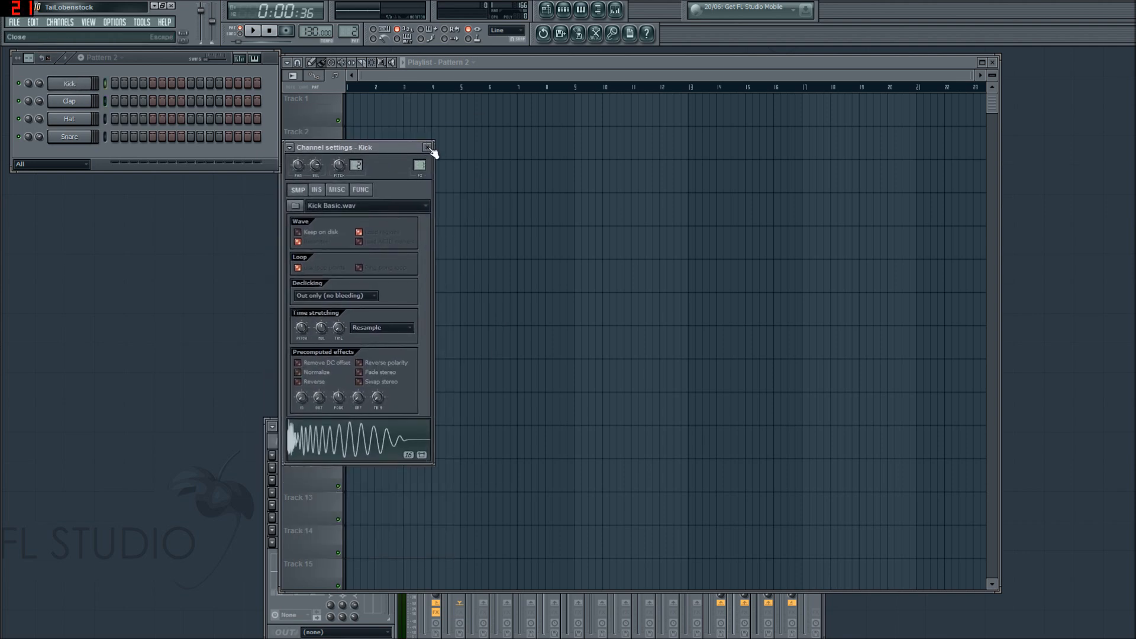
click(428, 147)
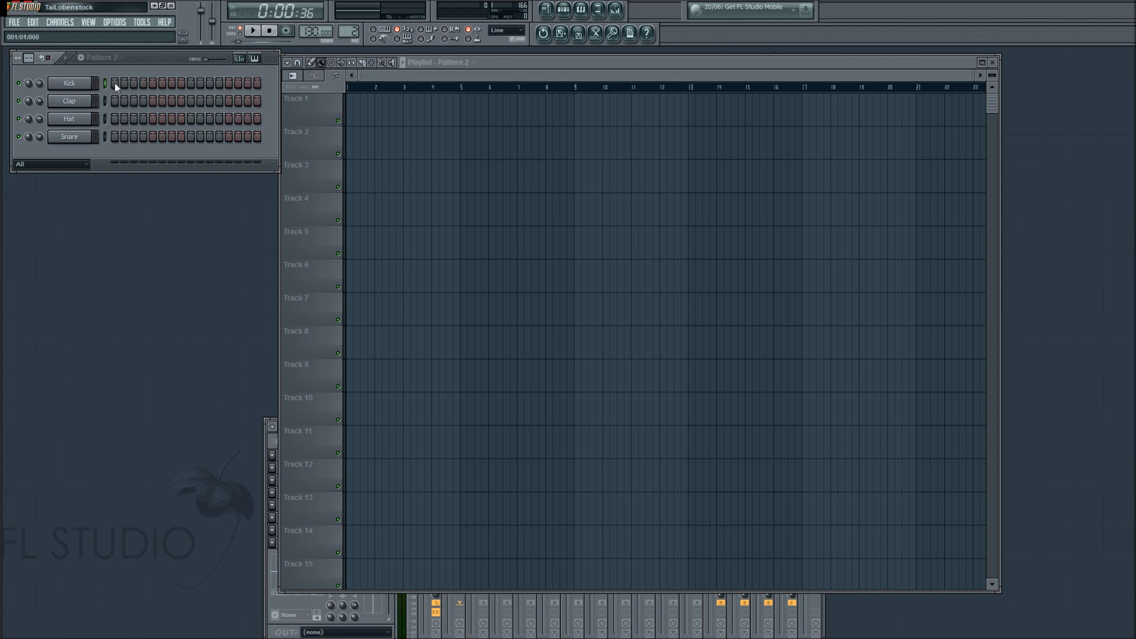
Step: Make Pattern 2 current in the step sequencer via the pattern selector
click(250, 31)
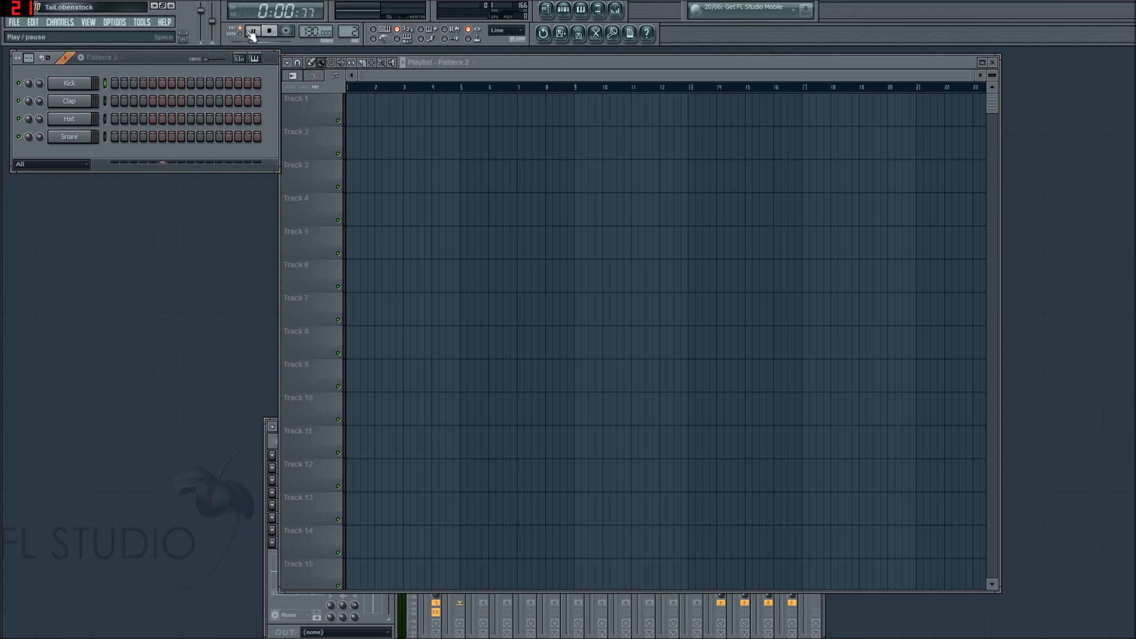
click(254, 31)
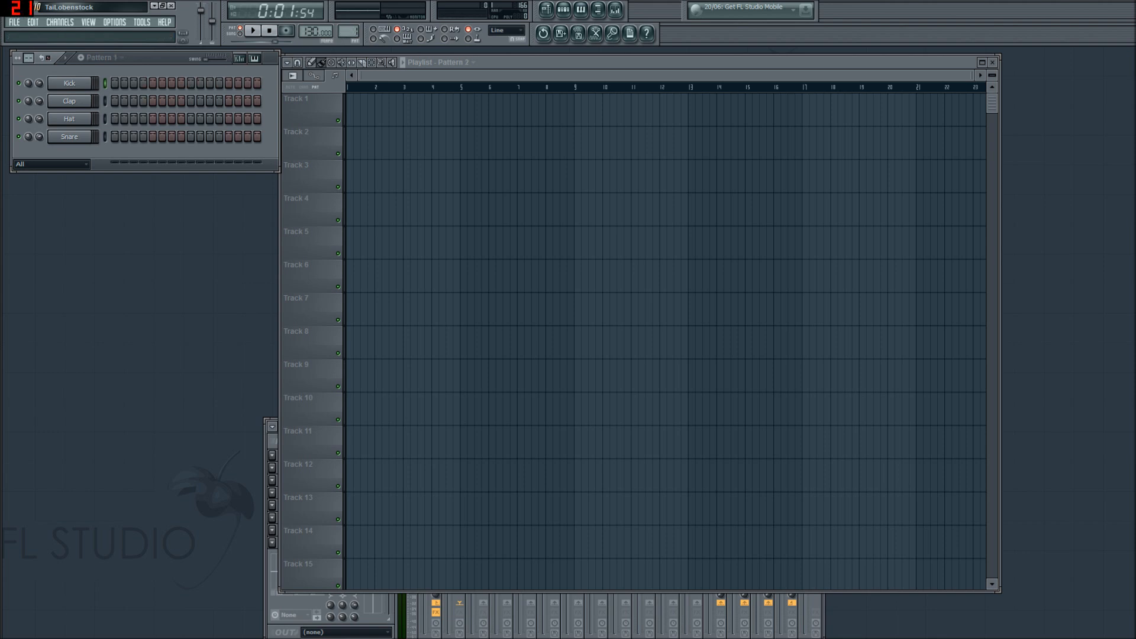
right_click(375, 31)
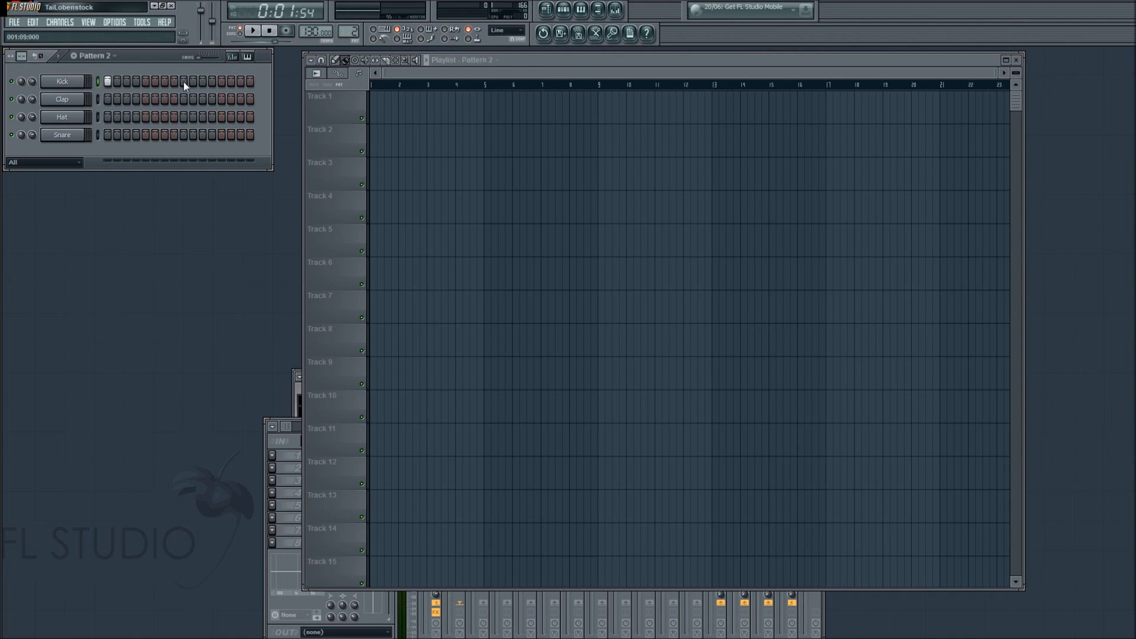
Step: Add a kick on step 9, place and remove Pattern 2 on Track 1, choose the Paint tool
click(183, 82)
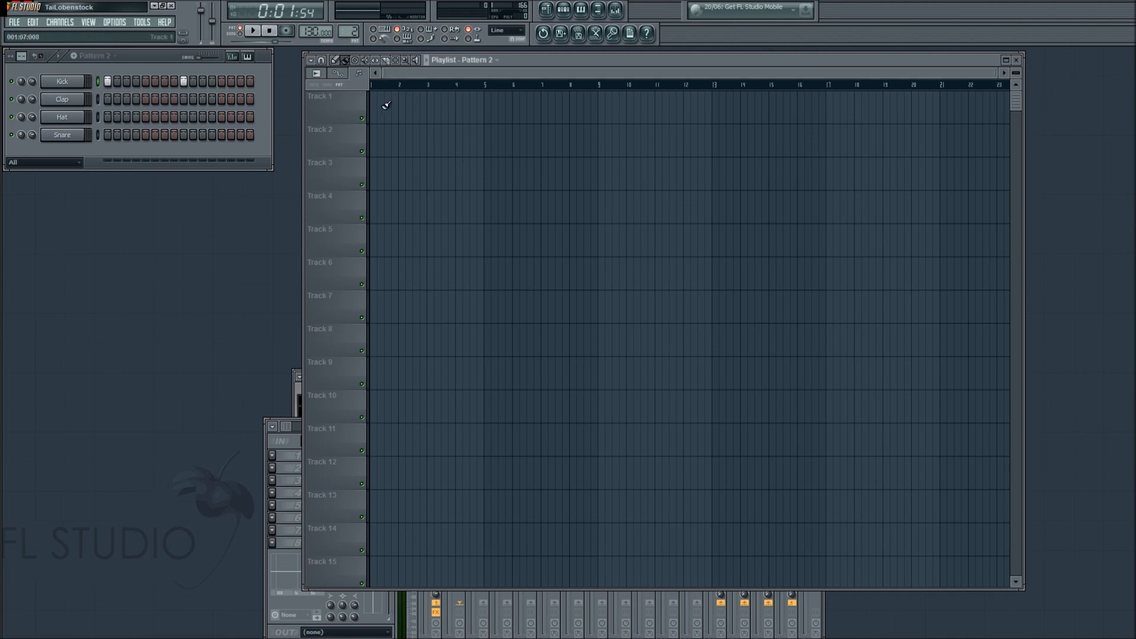
click(382, 105)
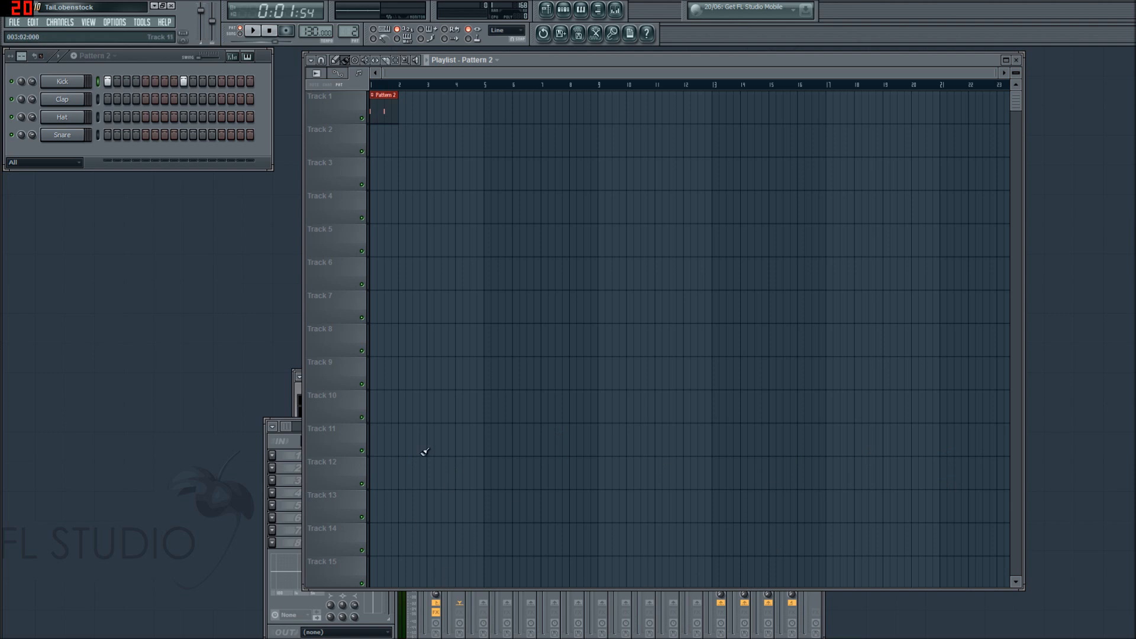
mouse_move(307, 251)
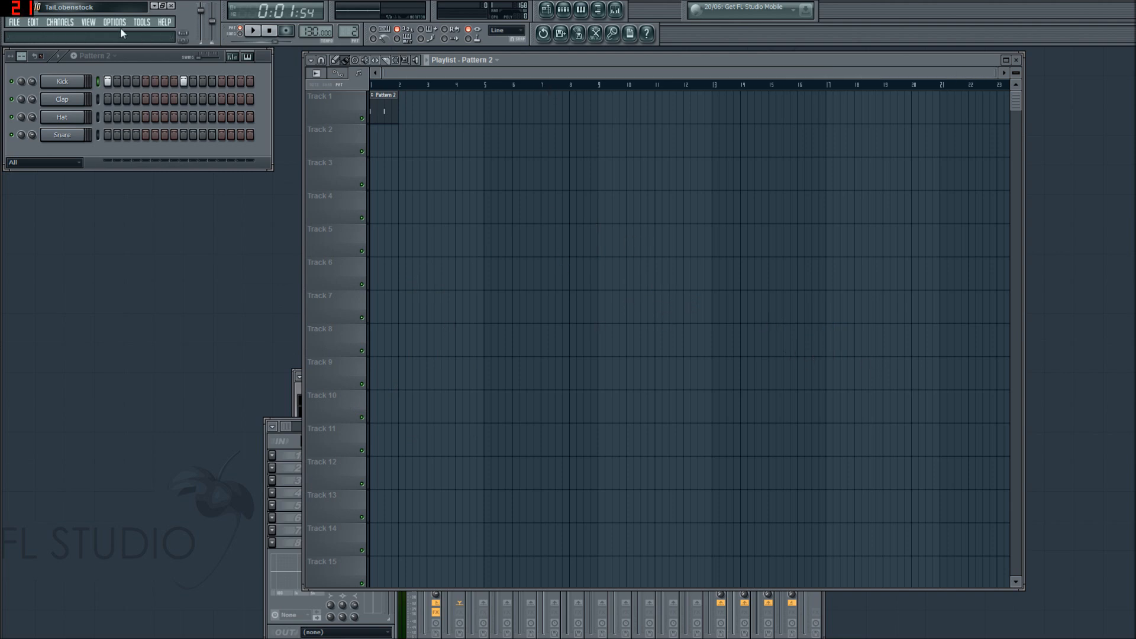
click(114, 21)
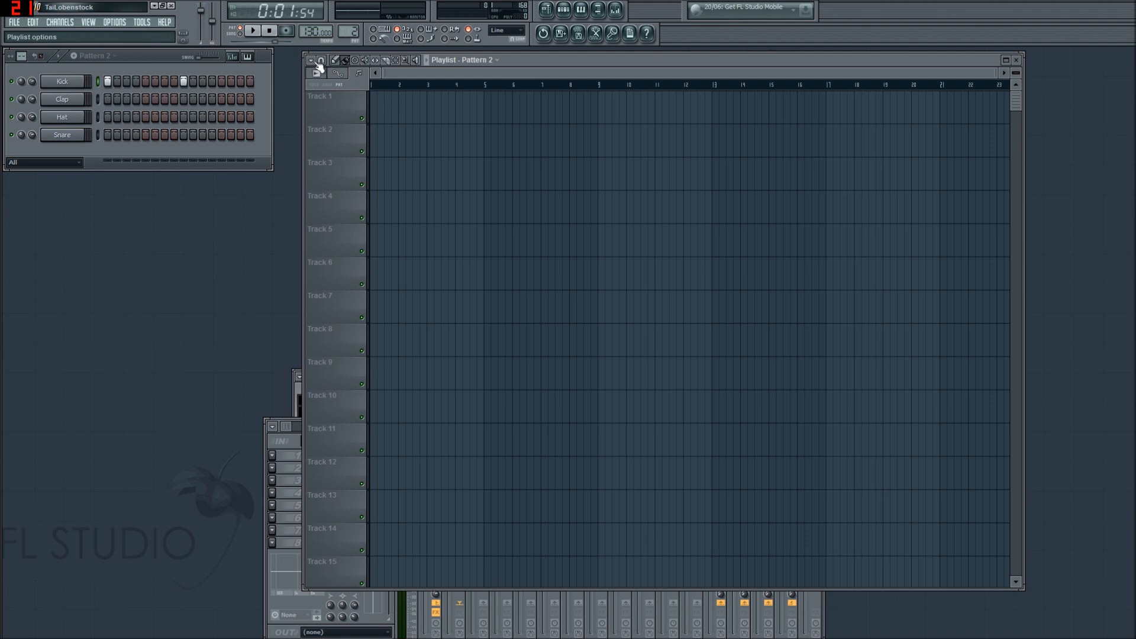
click(317, 61)
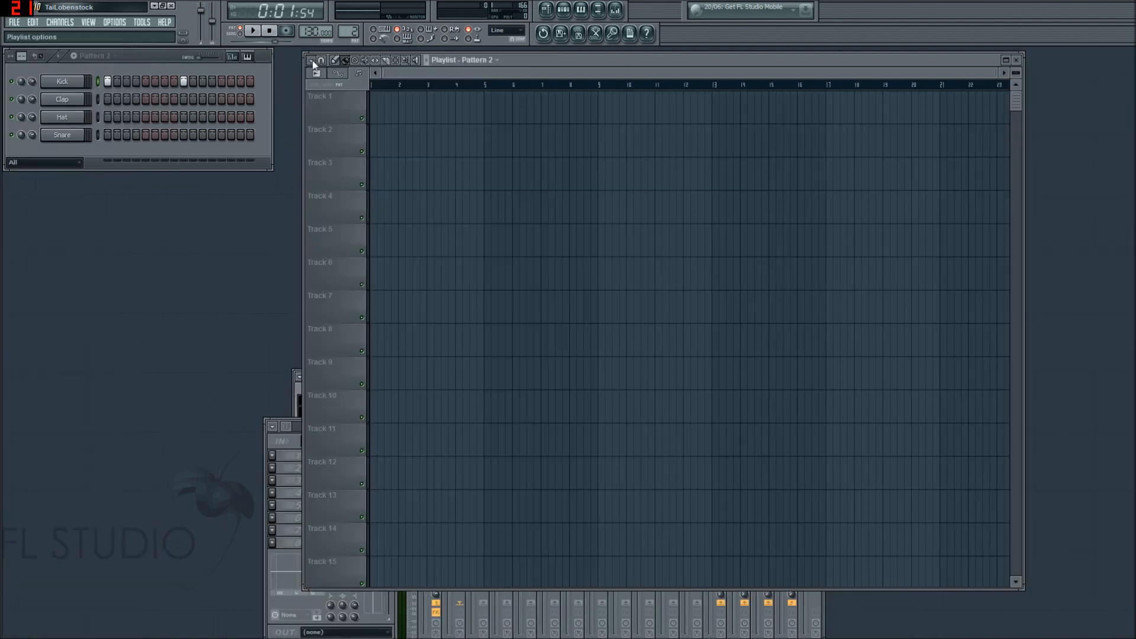
click(312, 61)
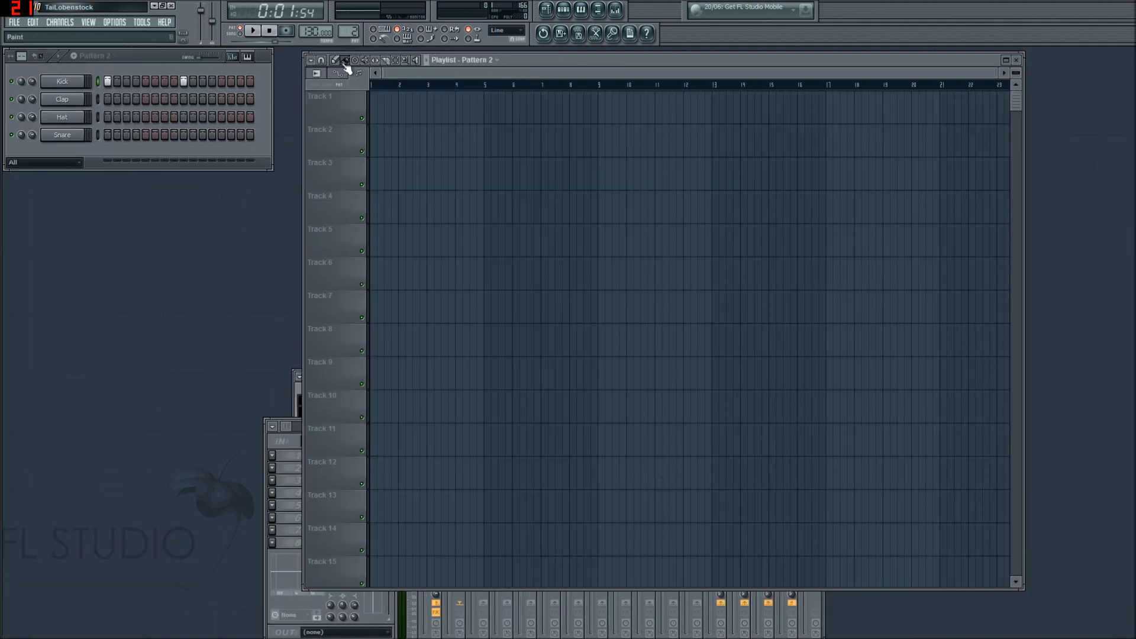
click(317, 61)
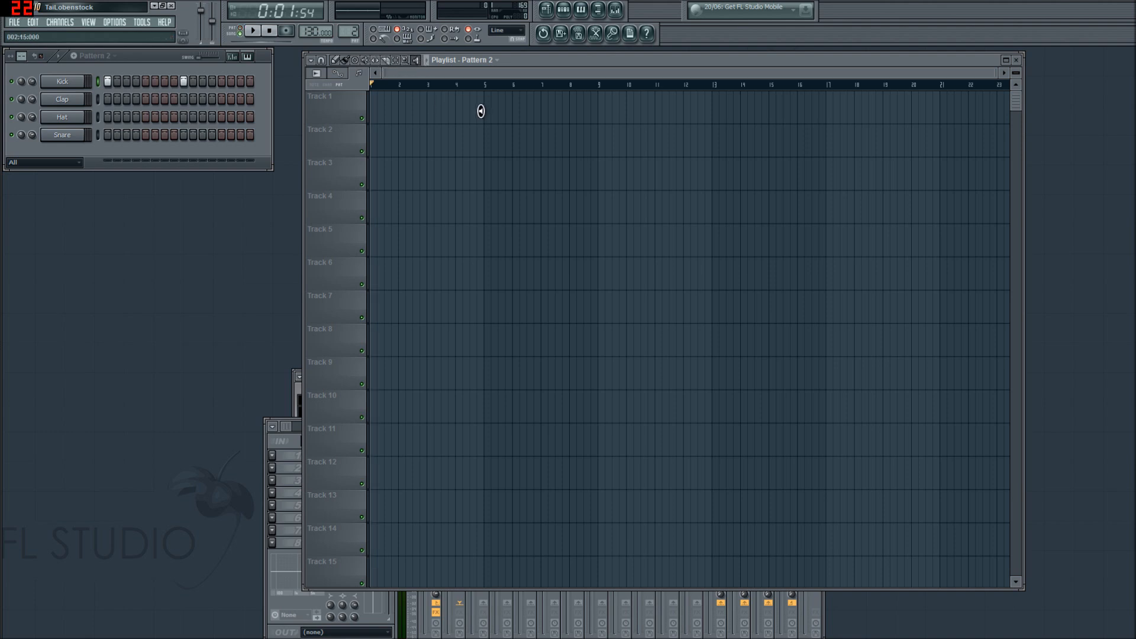
Step: Play the song back, toggling Pattern/Song mode, then stop playback
click(254, 31)
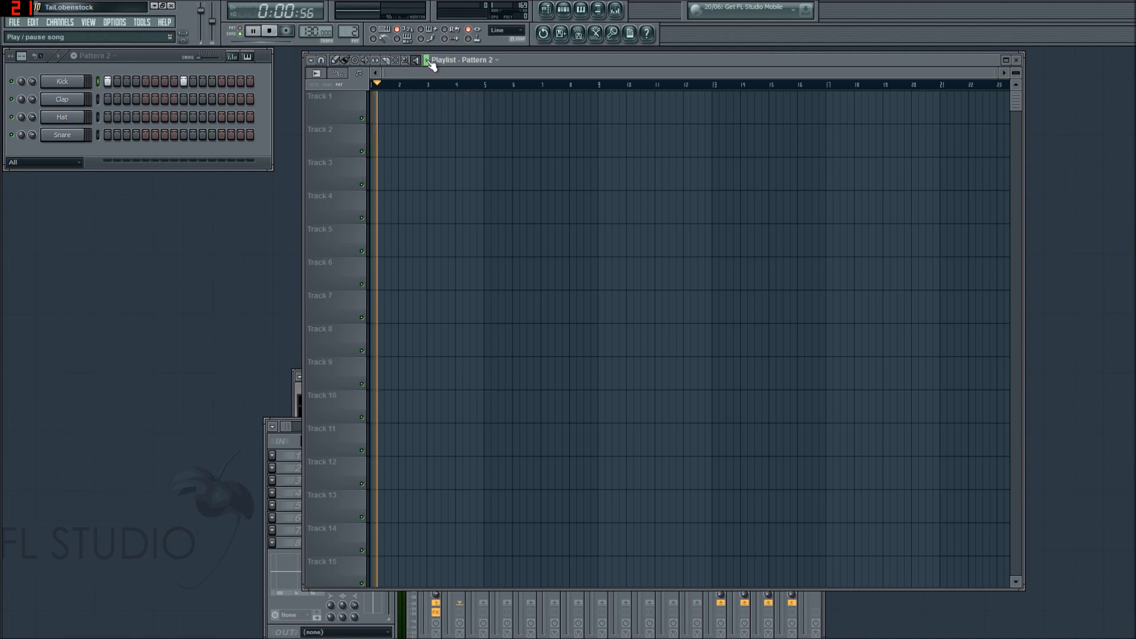
click(253, 30)
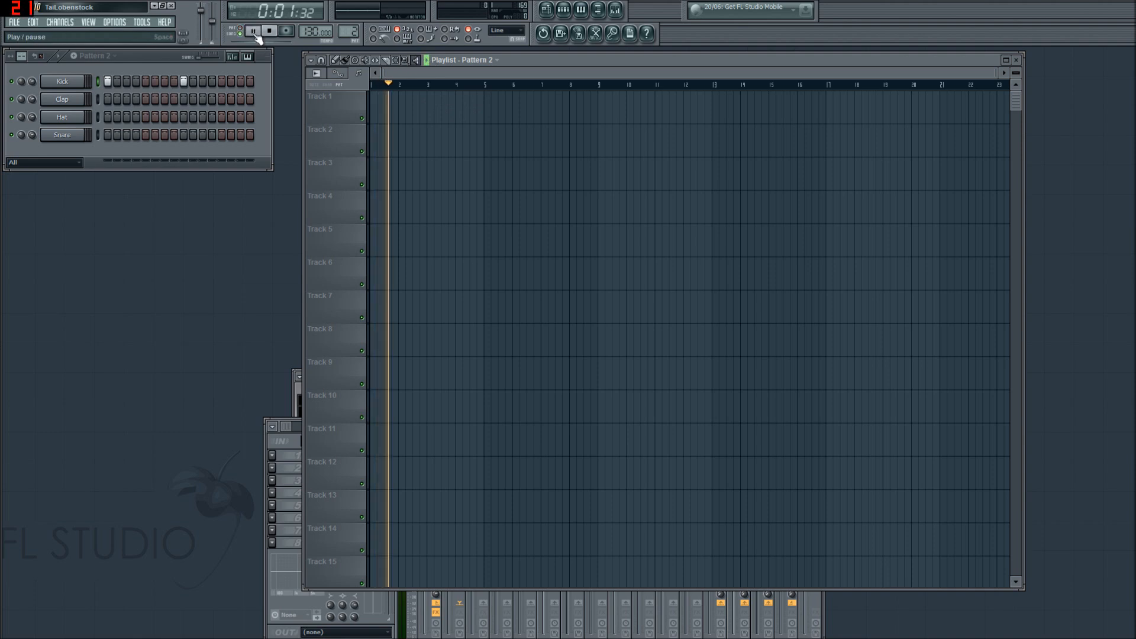
click(269, 31)
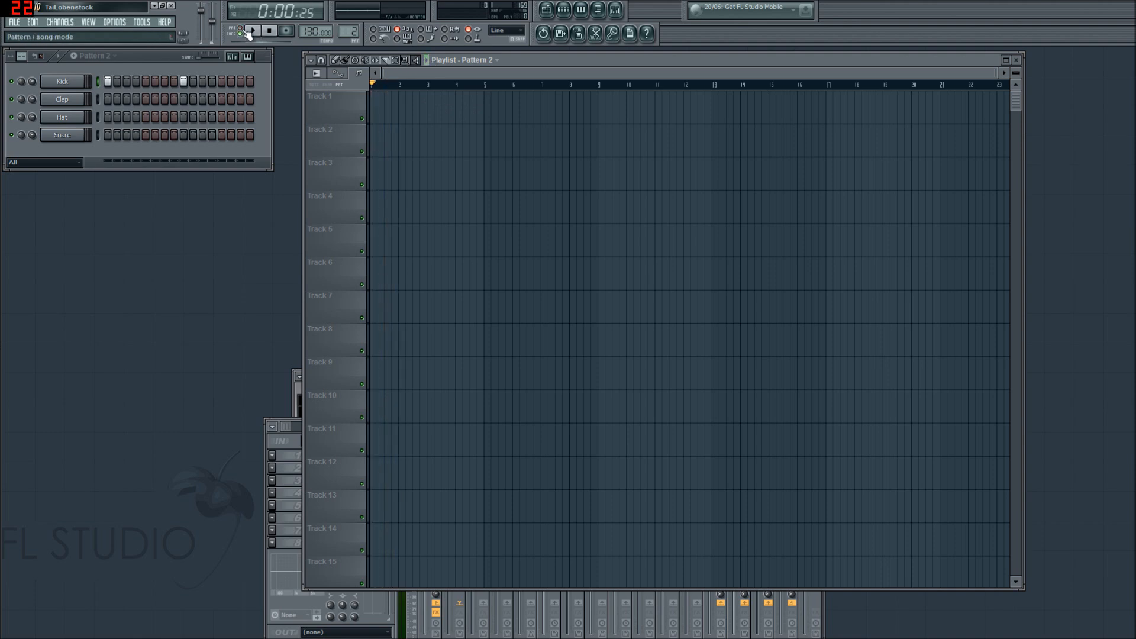
click(252, 30)
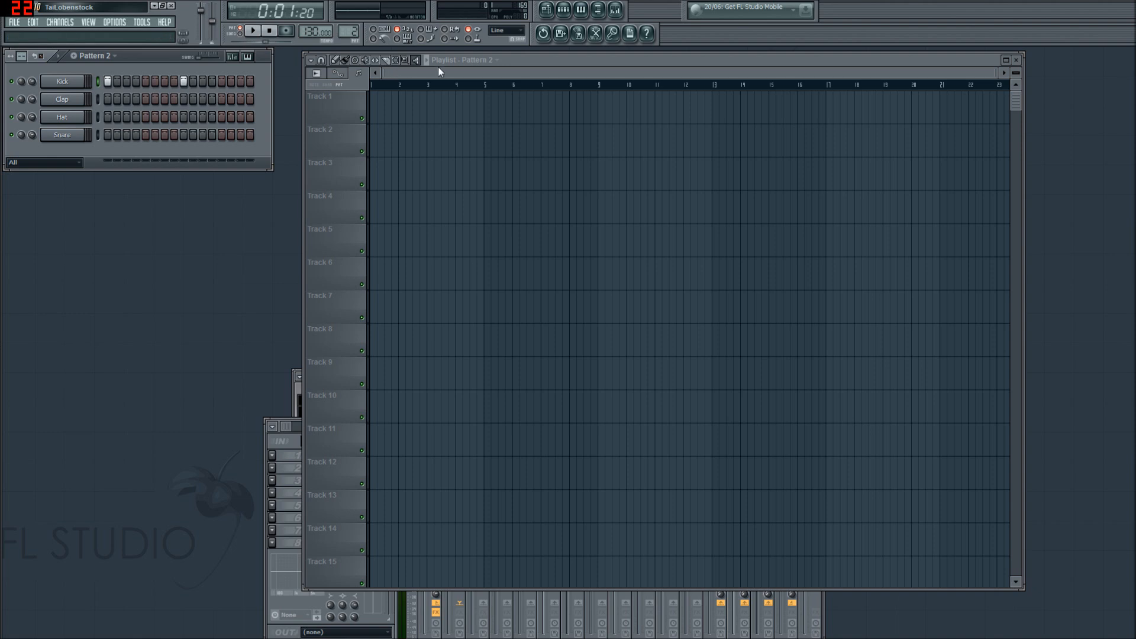
click(252, 30)
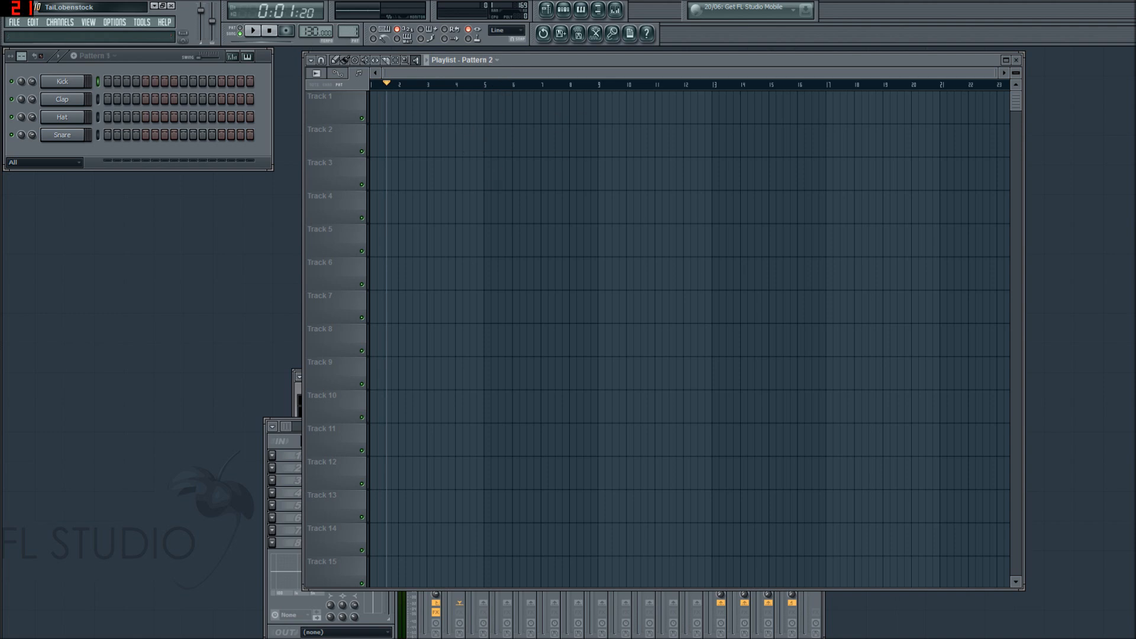
Step: Make Pattern 1 current and move the playhead back to the timeline start
click(337, 61)
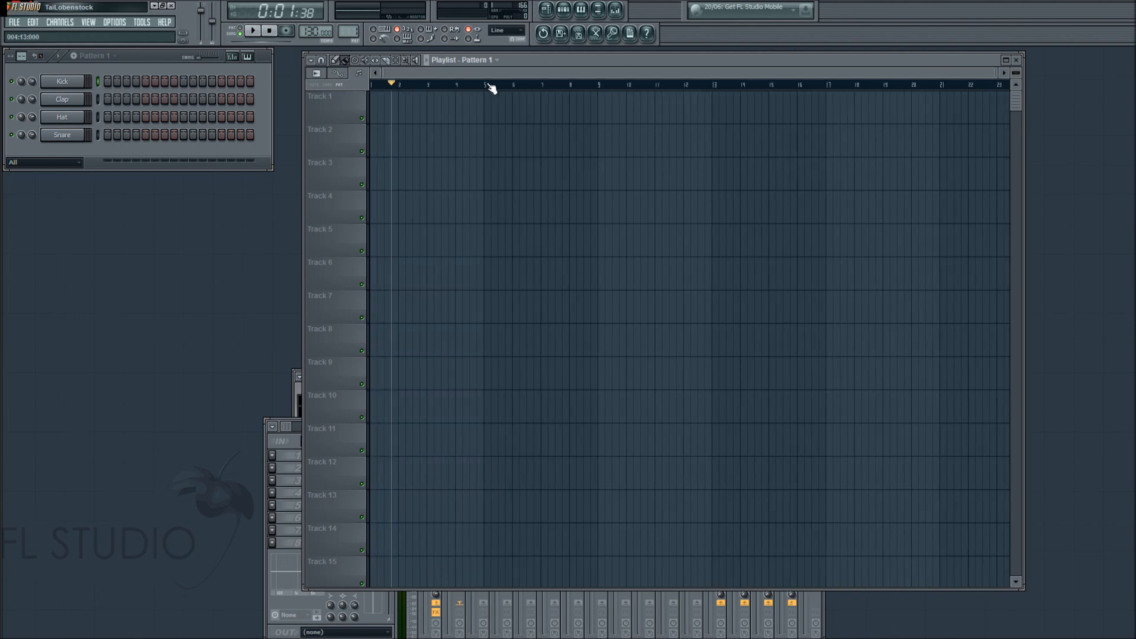
click(376, 84)
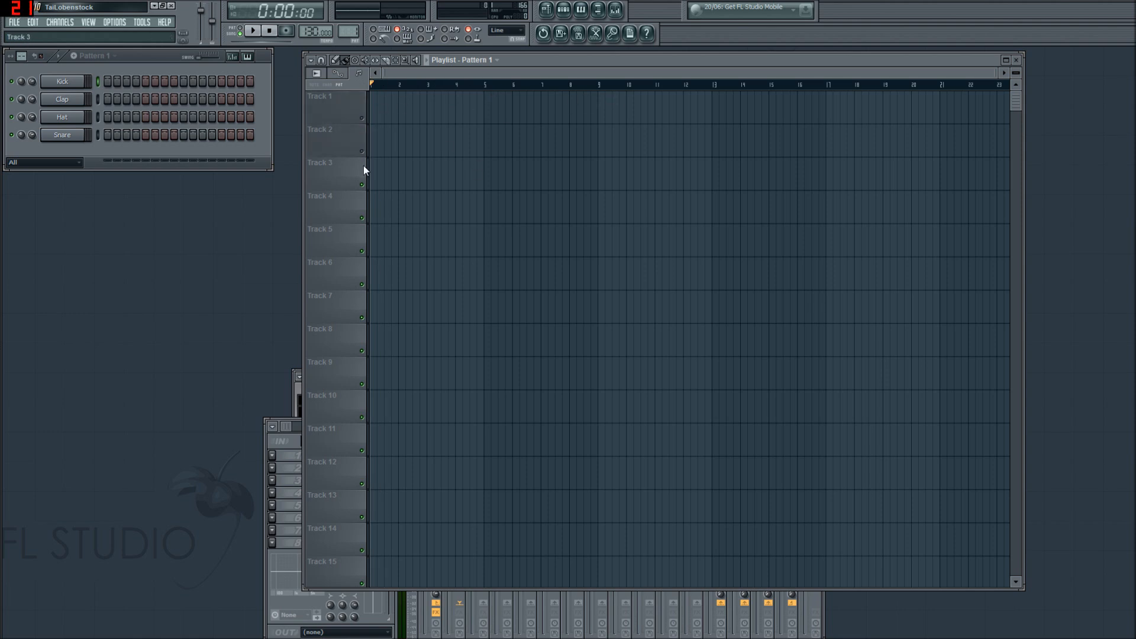
click(379, 102)
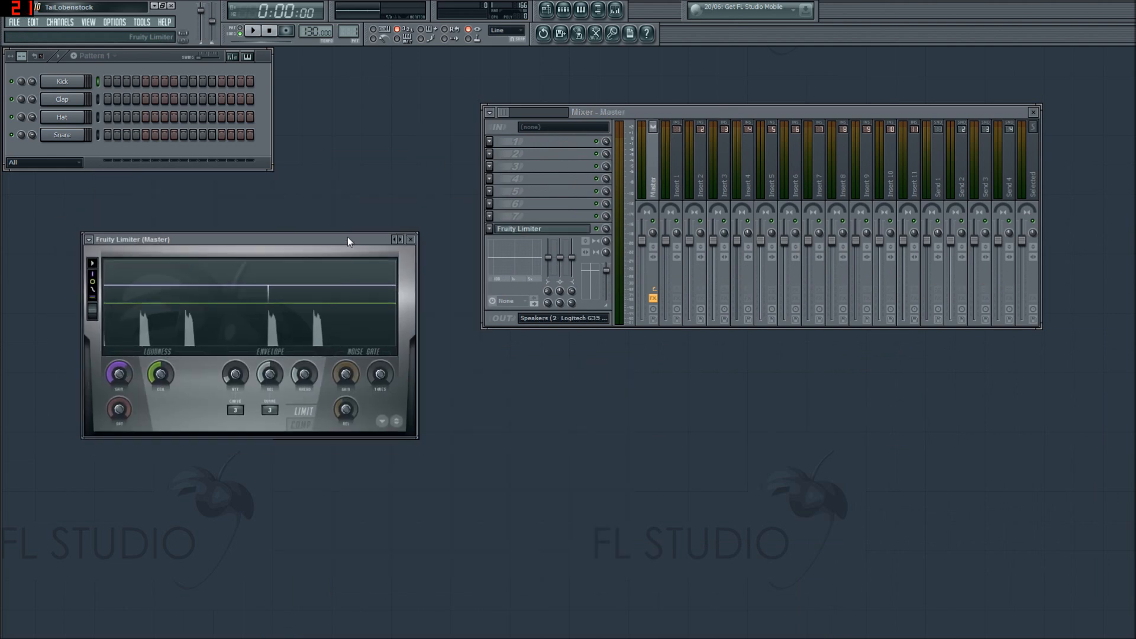
Step: Close the Fruity Limiter window and move the mixer toward the screen centre
drag(348, 240, 180, 232)
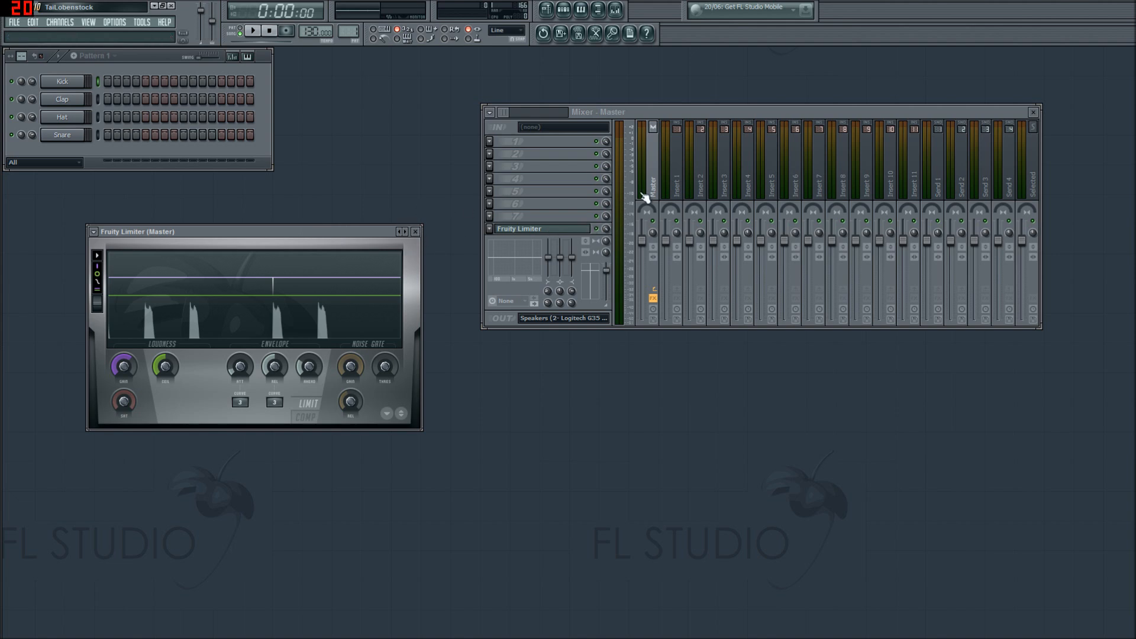
click(402, 233)
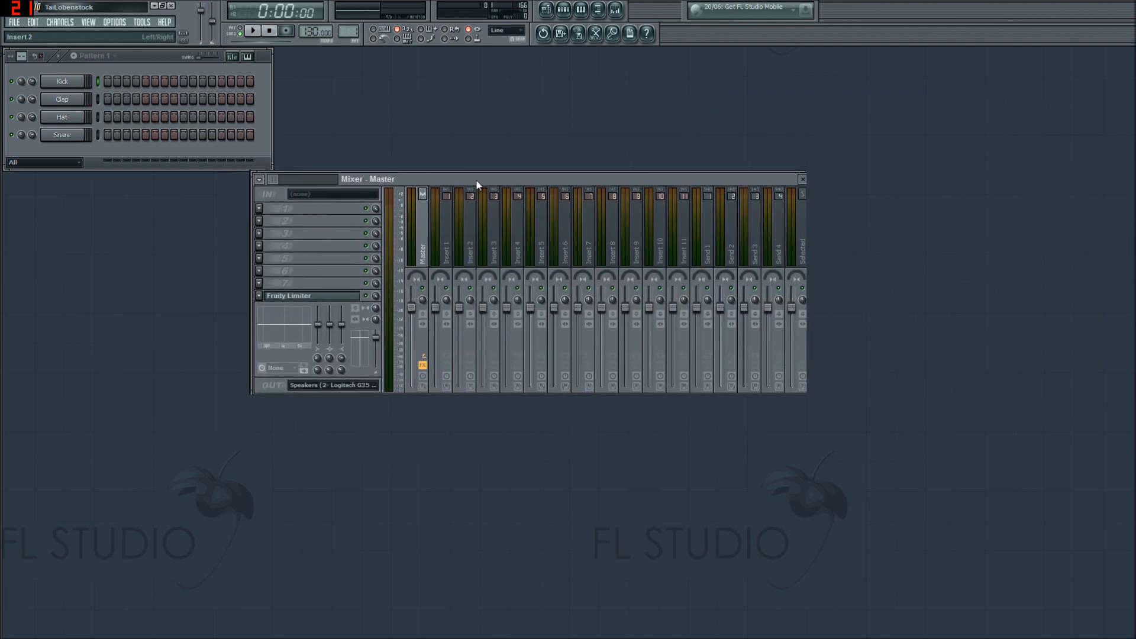
drag(367, 179, 405, 144)
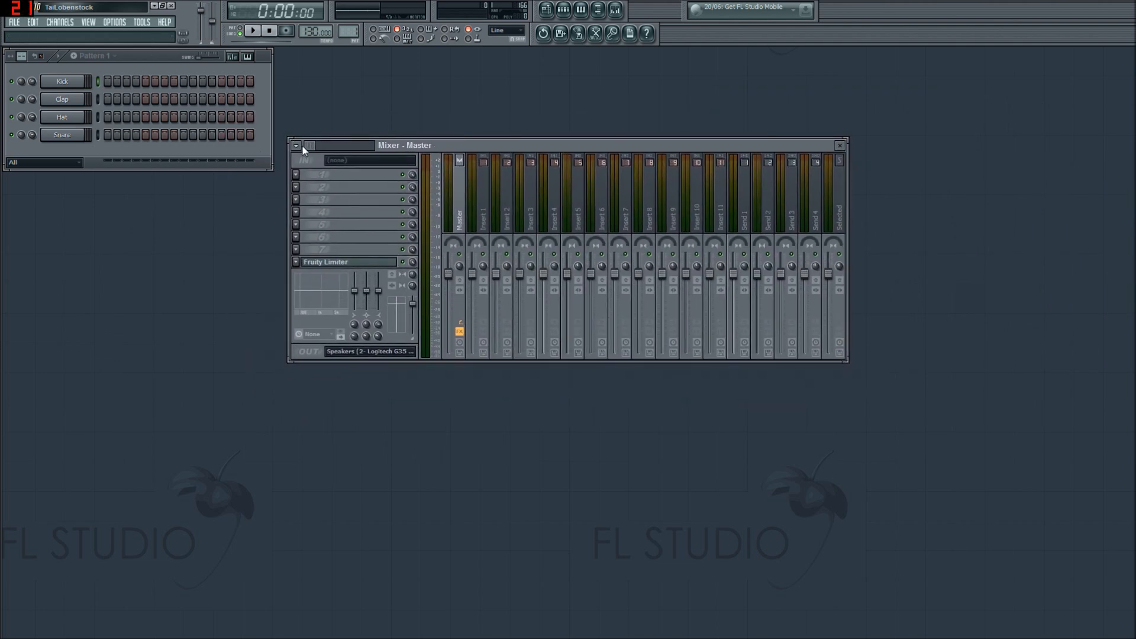
click(296, 146)
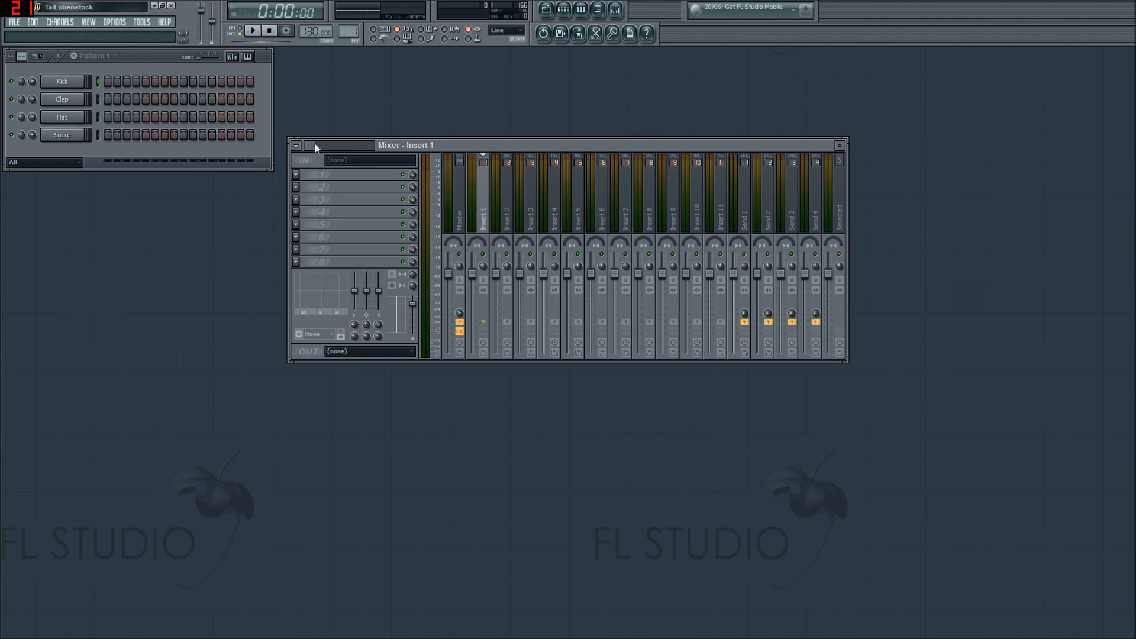
mouse_move(341, 160)
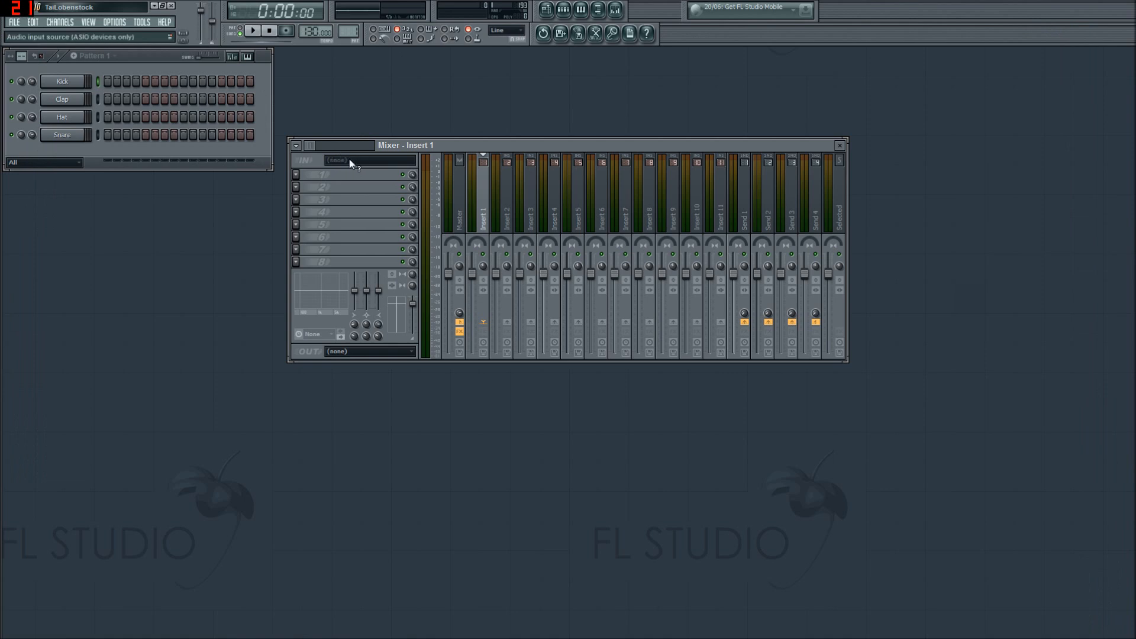
mouse_move(354, 165)
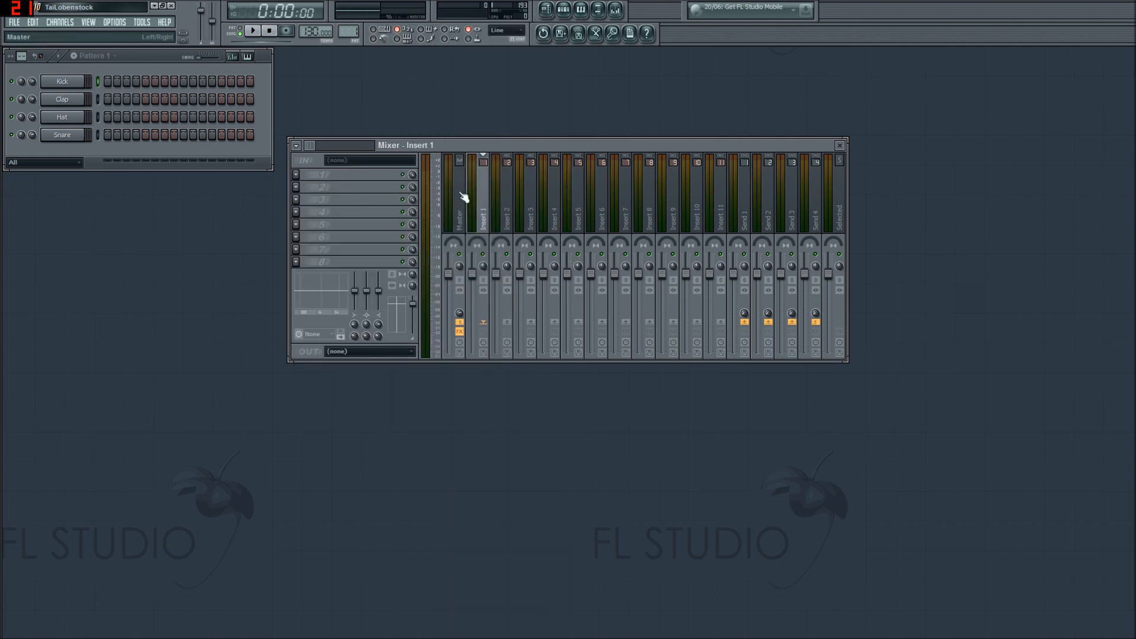
mouse_move(280, 174)
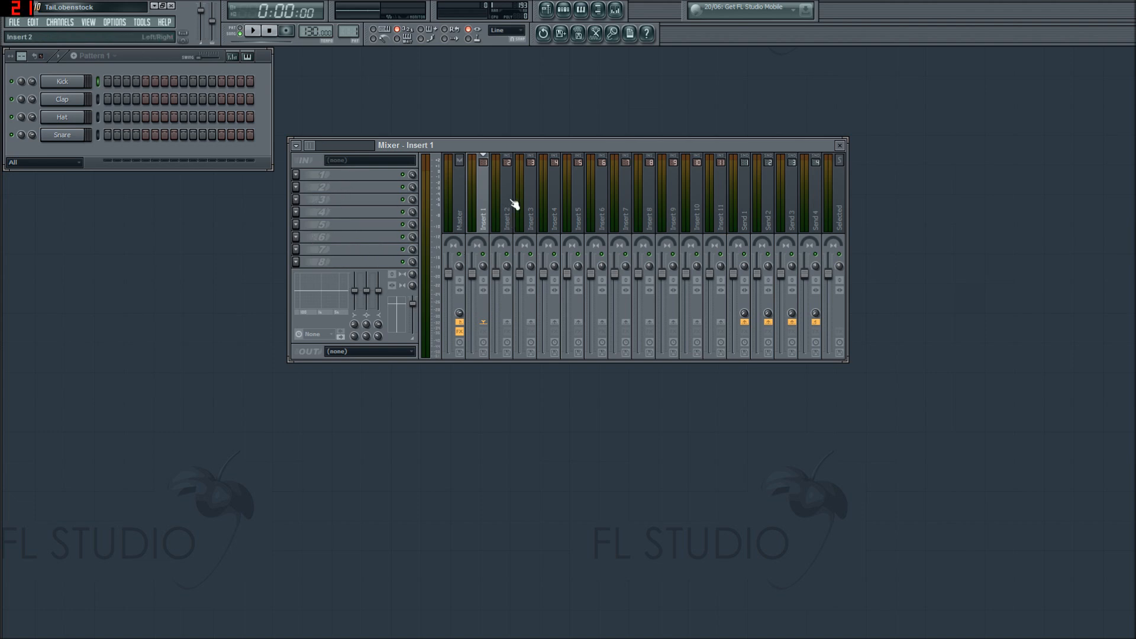
Step: Step through the Master, Insert 2 and Insert 3 tracks, ending on Insert 1's effect chain
click(506, 211)
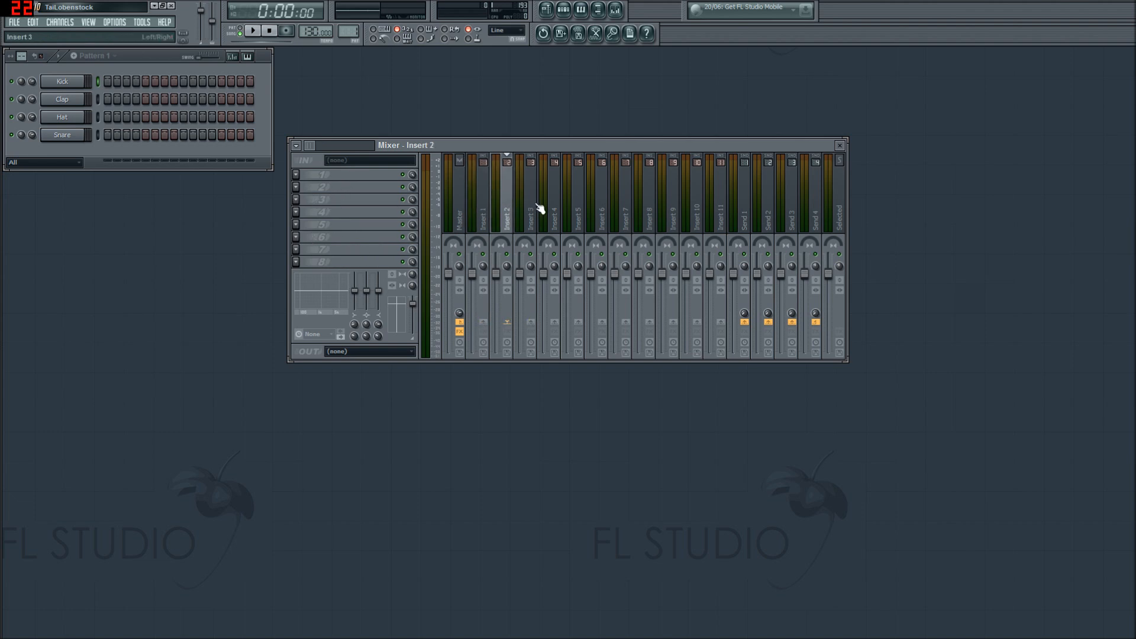
click(458, 196)
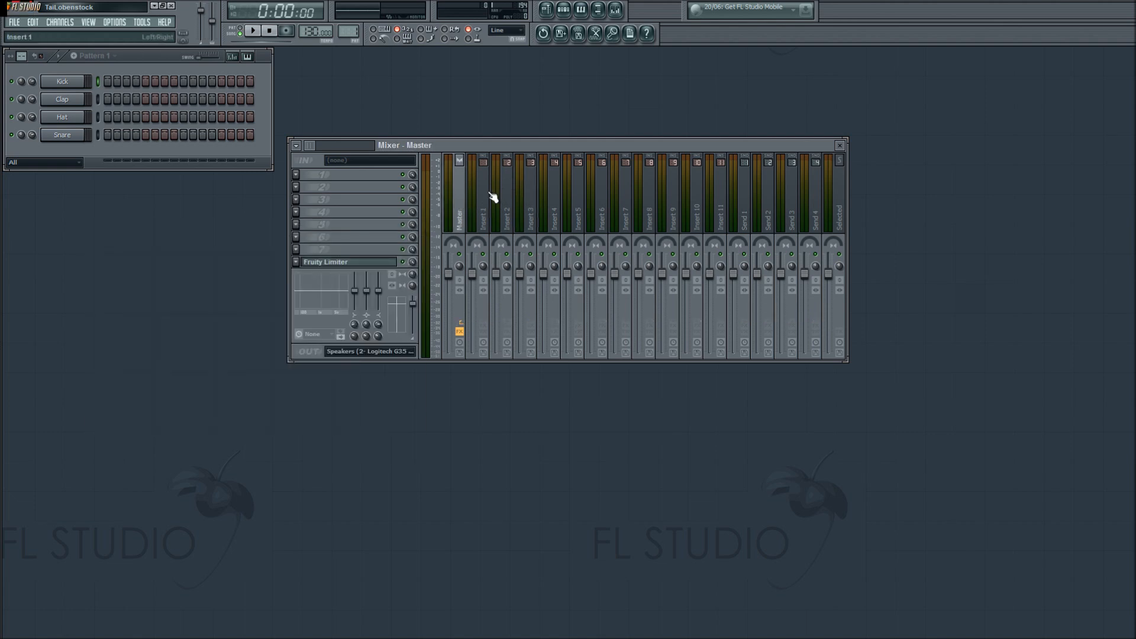
click(531, 203)
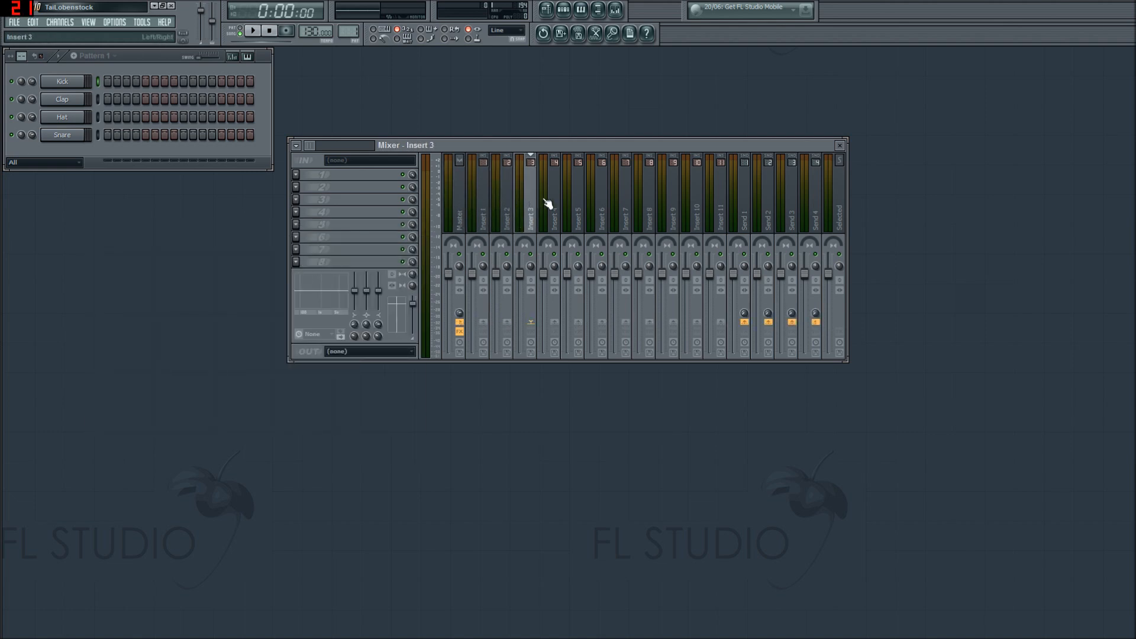
click(457, 211)
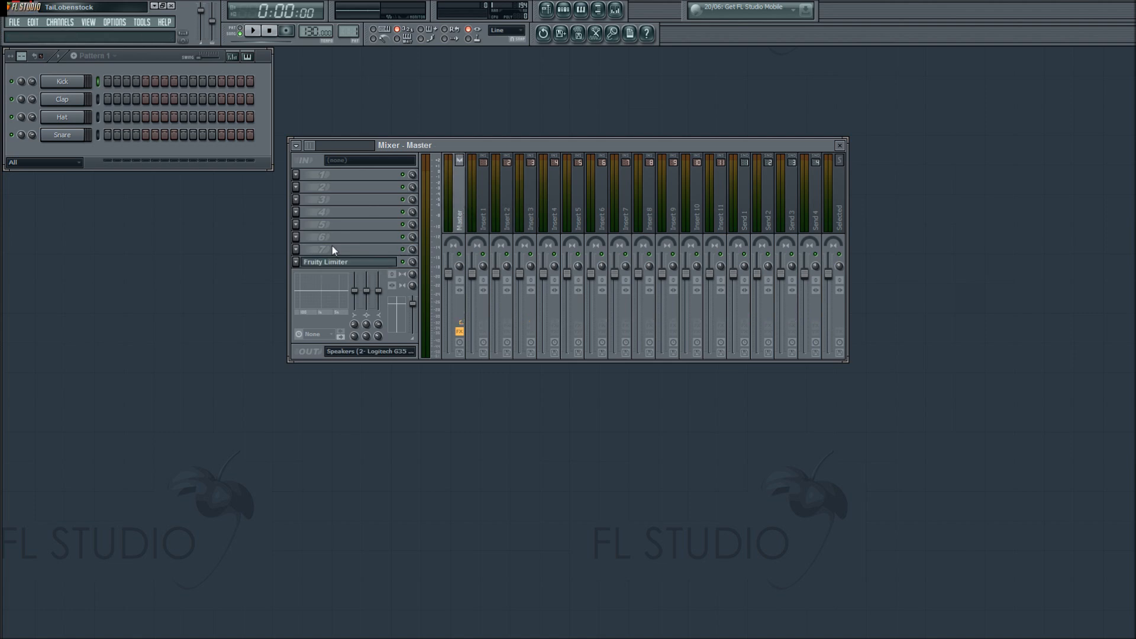
click(483, 210)
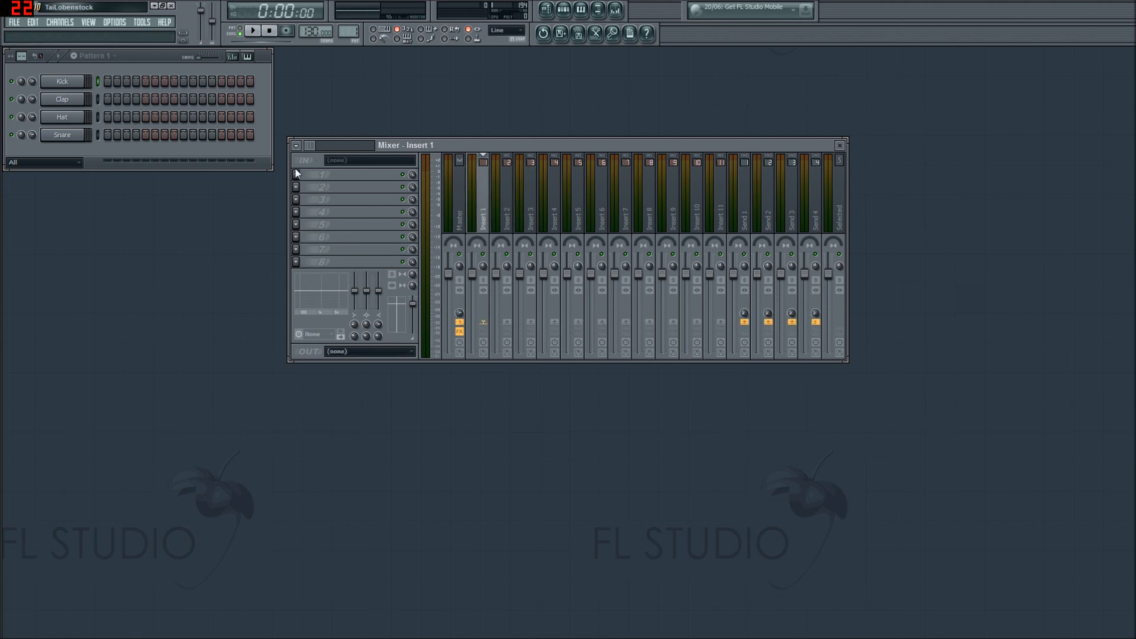
right_click(296, 174)
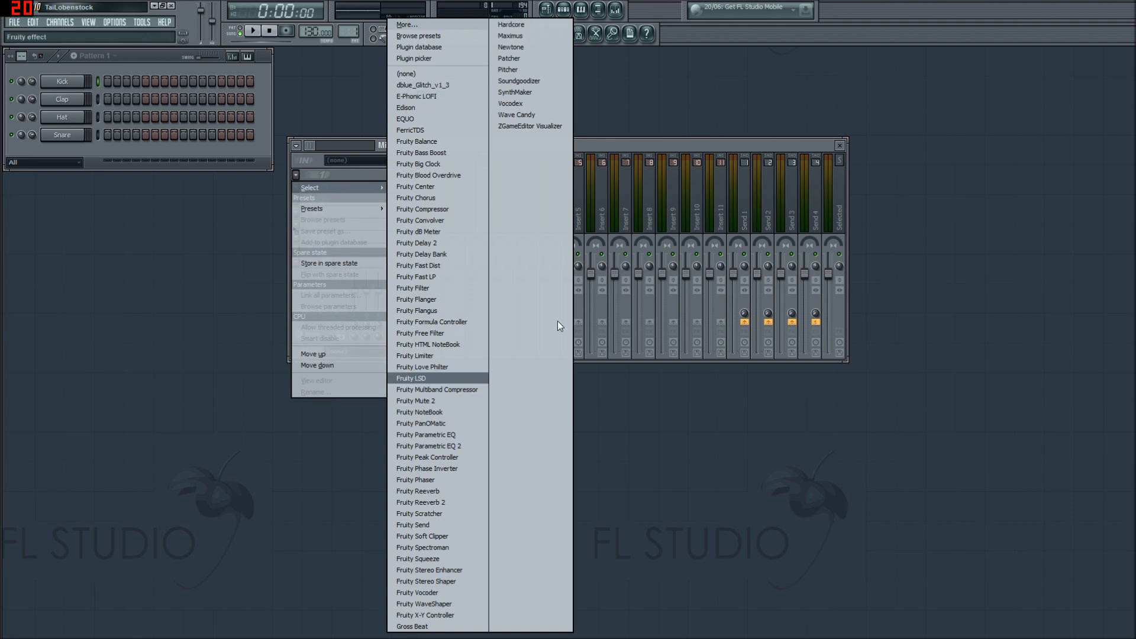
mouse_move(434, 73)
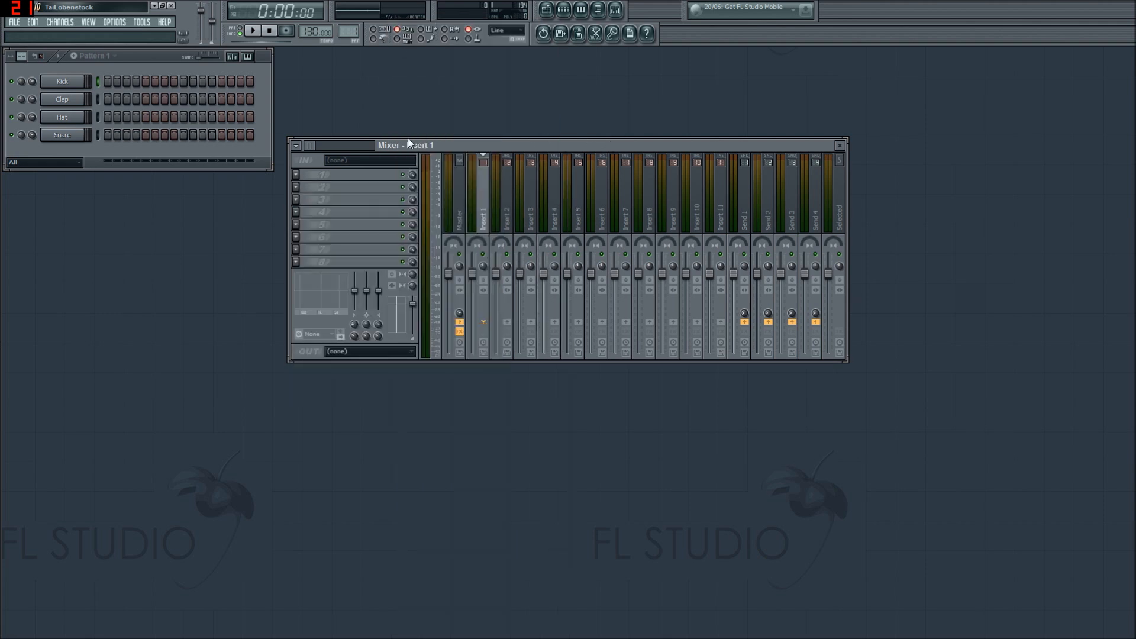
mouse_move(380, 186)
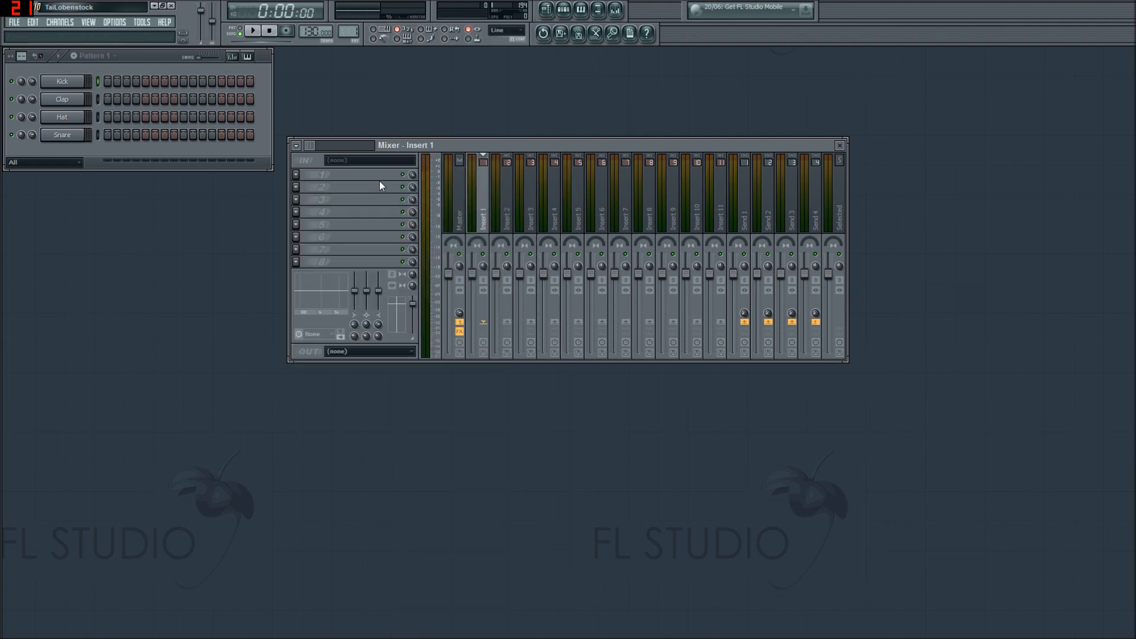
mouse_move(410, 179)
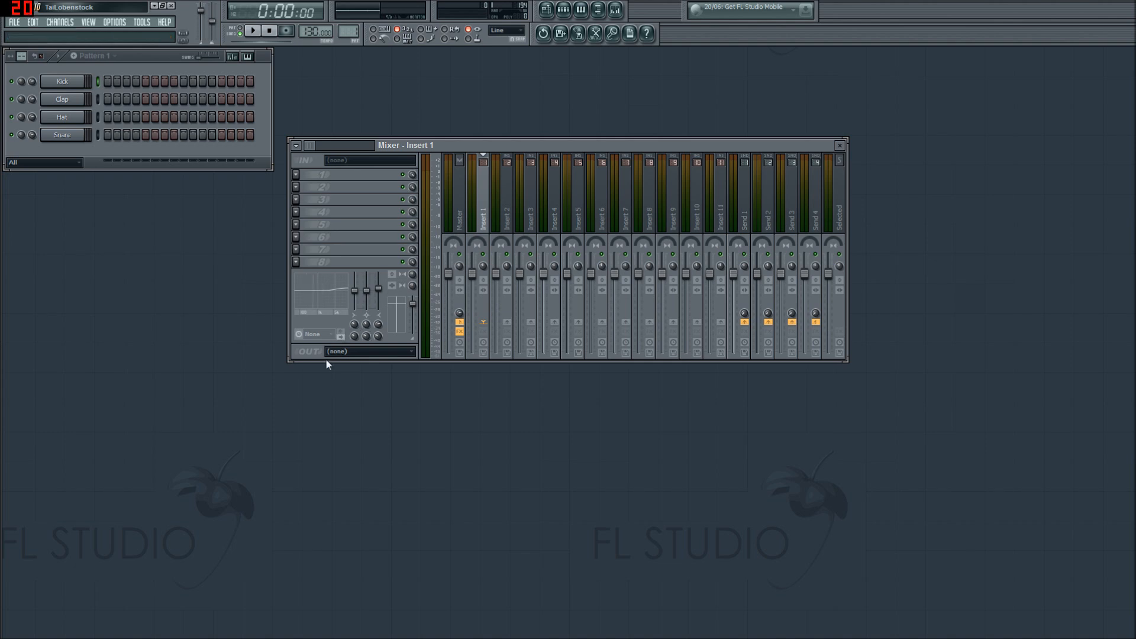
mouse_move(355, 353)
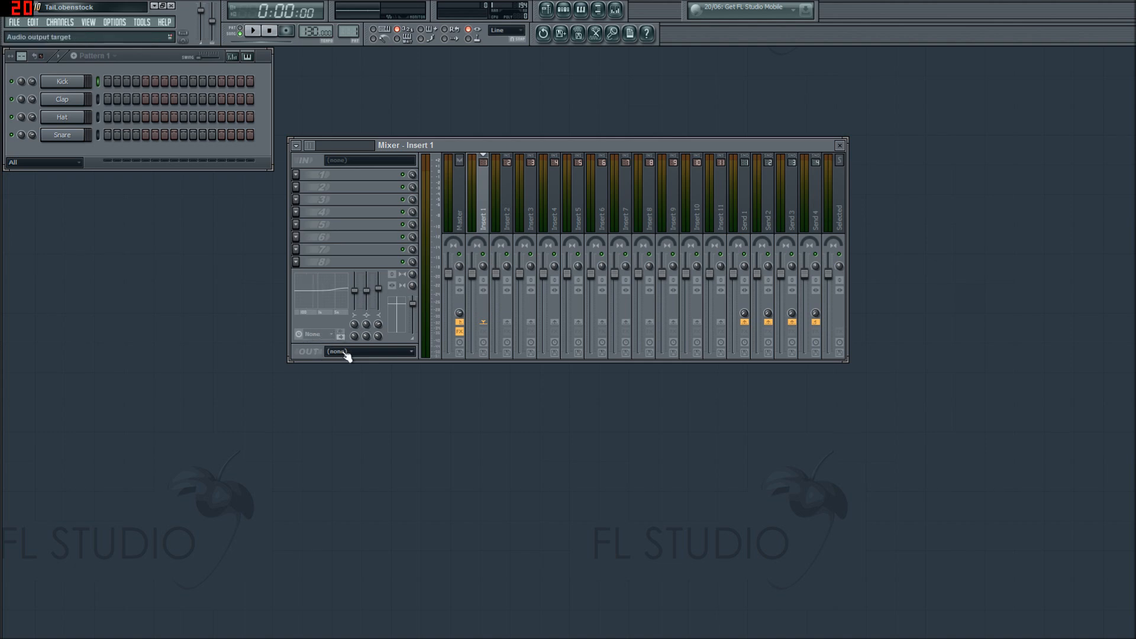
mouse_move(365, 356)
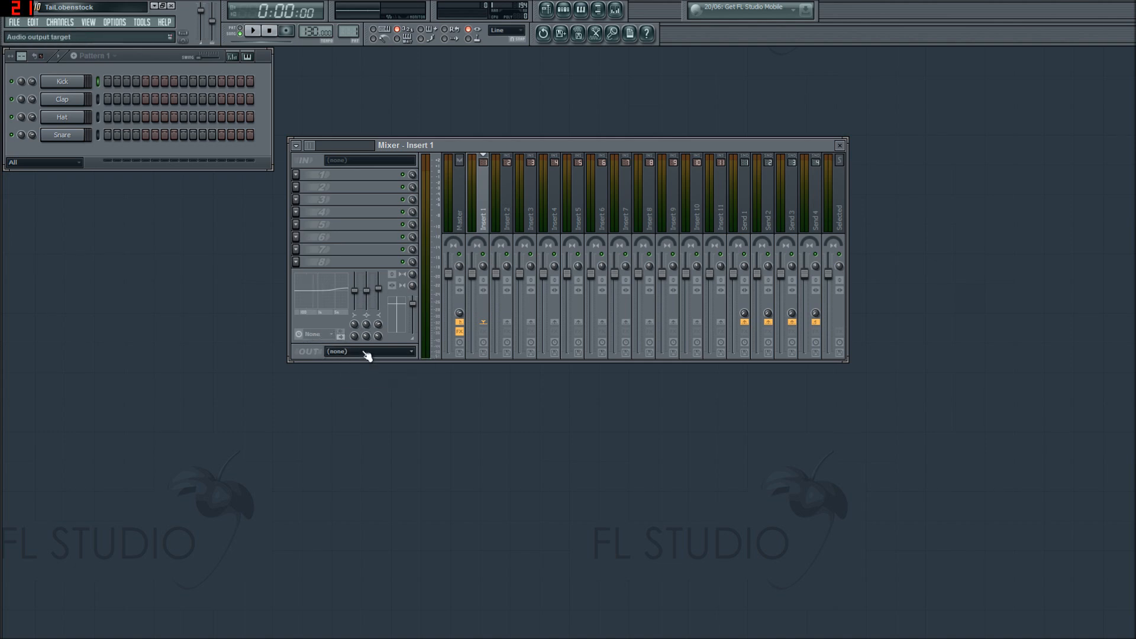
mouse_move(402, 279)
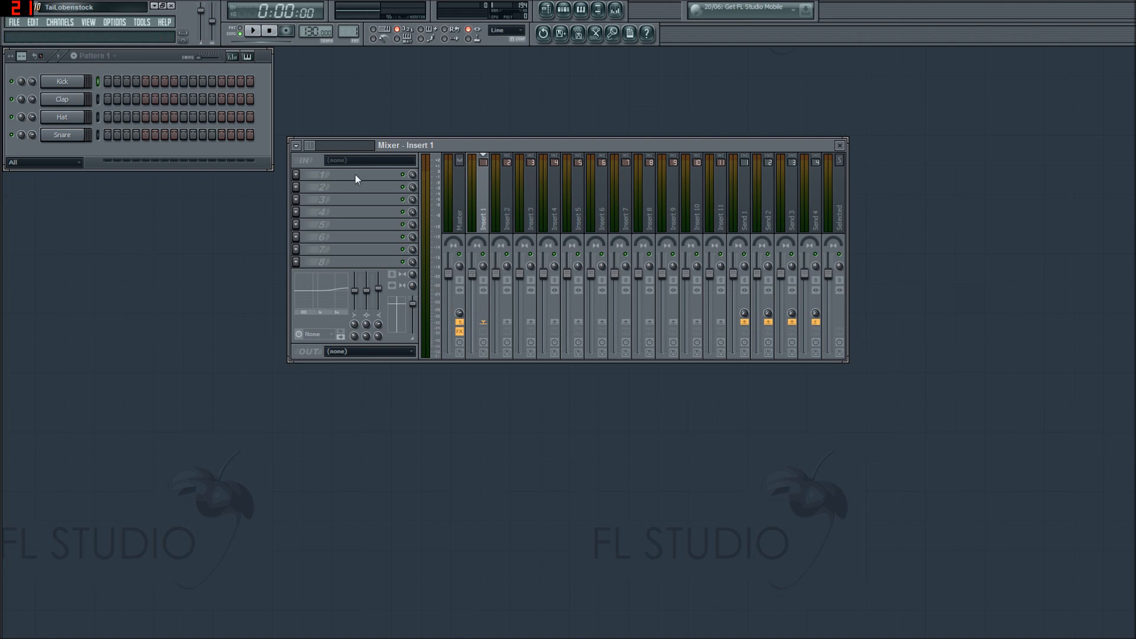
click(461, 195)
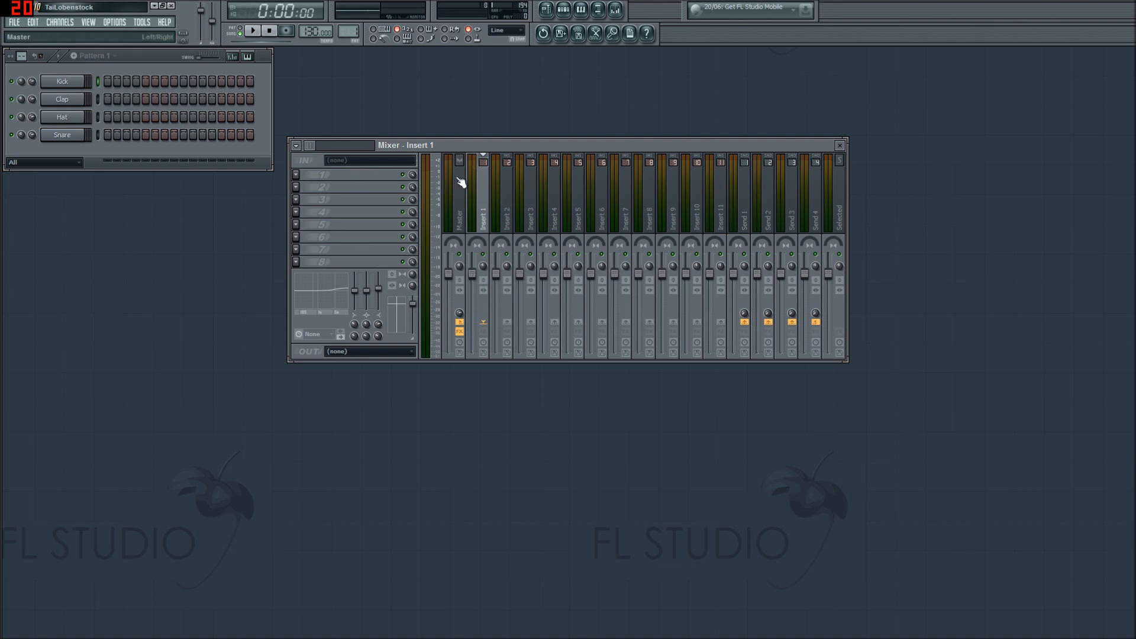
click(482, 202)
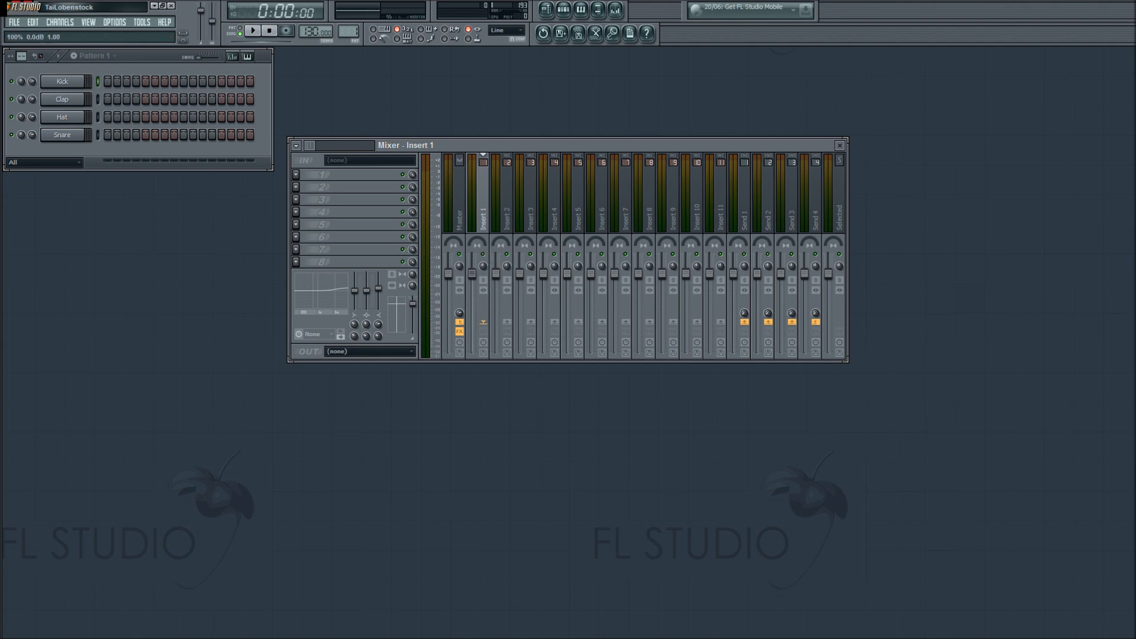
click(483, 323)
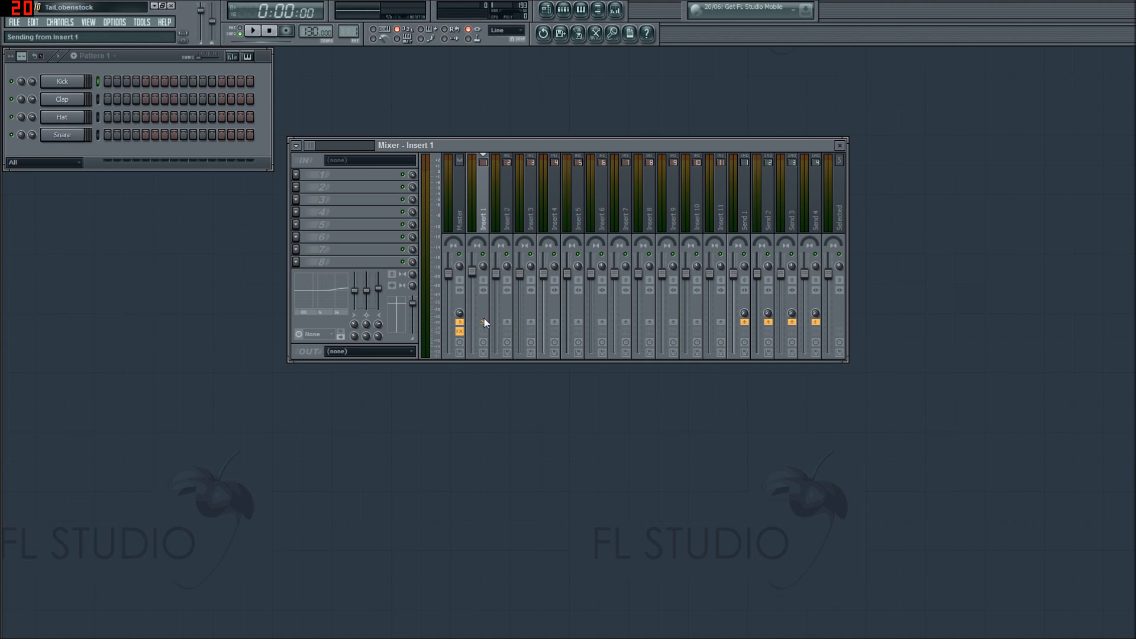
click(508, 202)
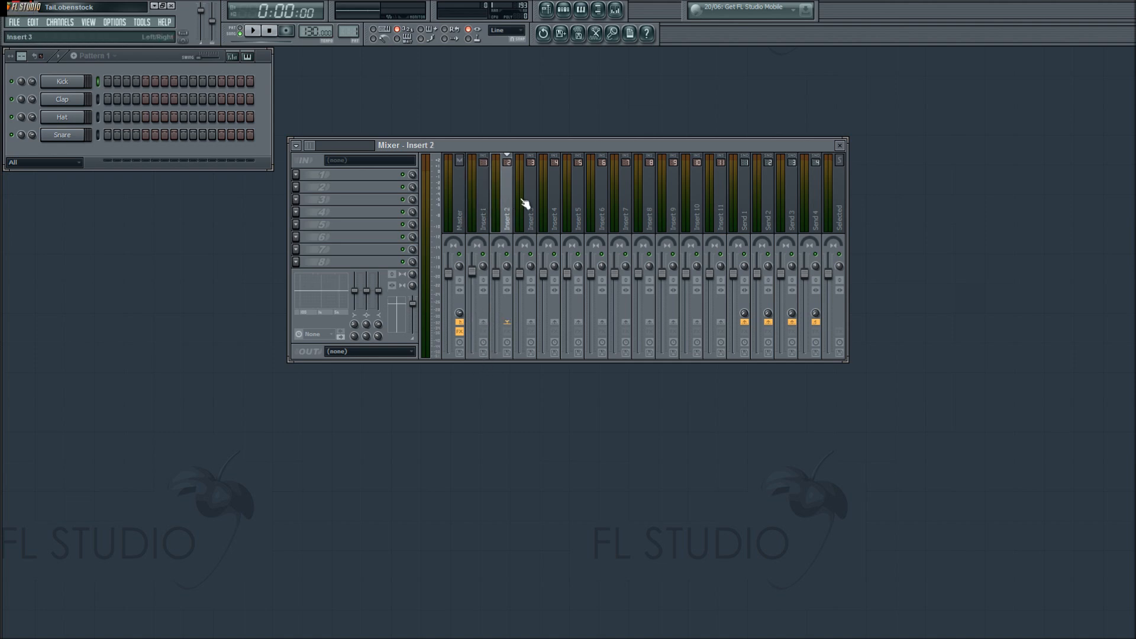
click(482, 195)
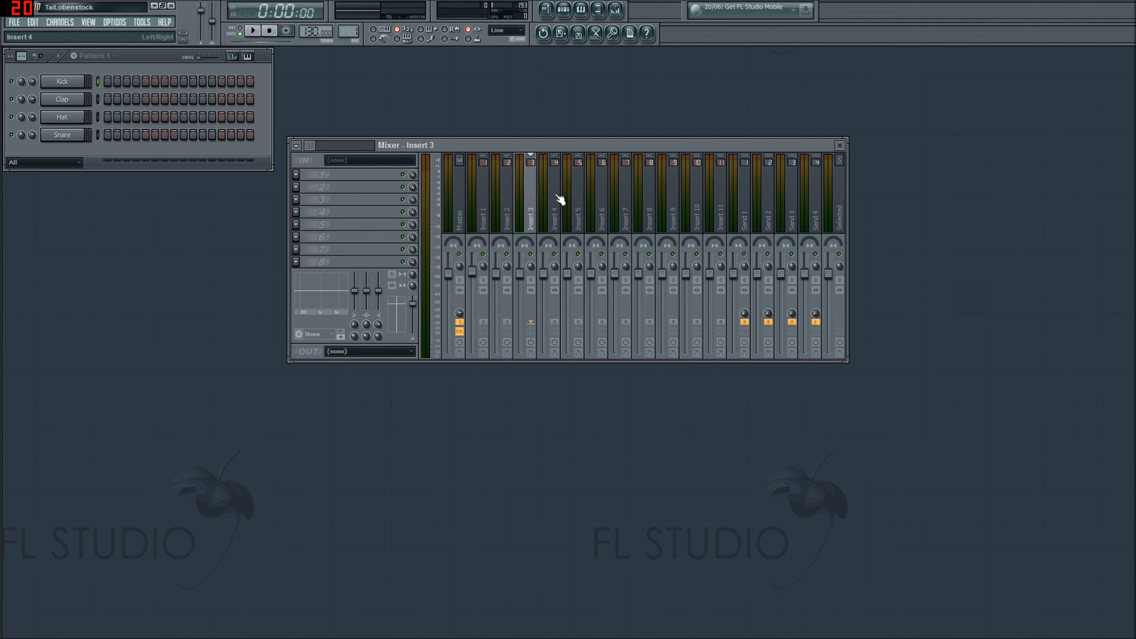
click(743, 210)
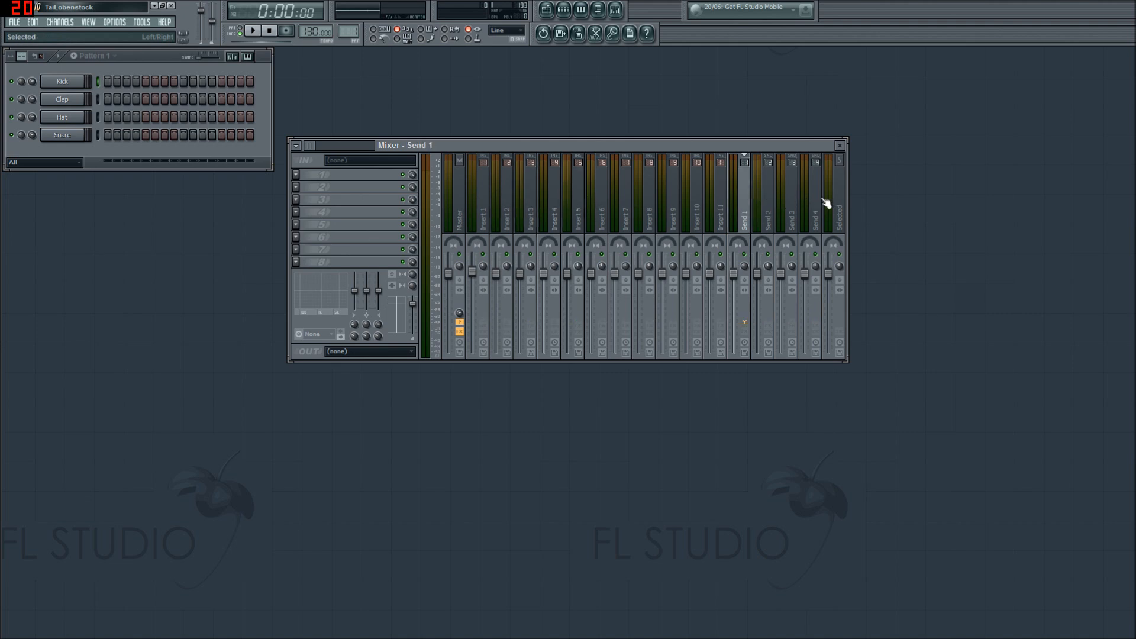
click(838, 202)
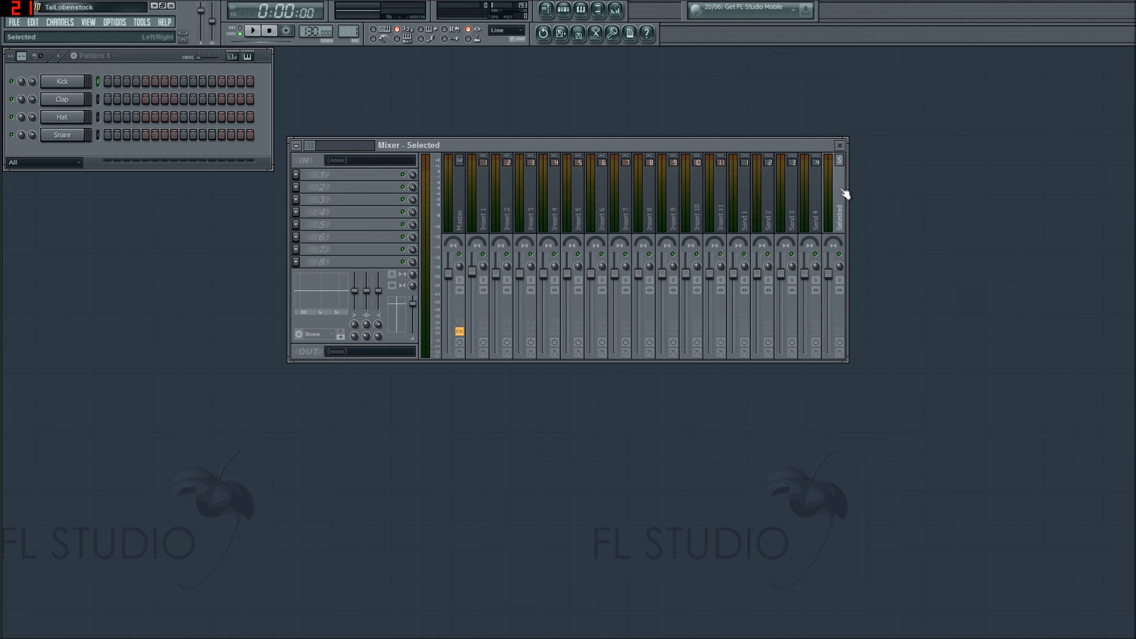
click(483, 202)
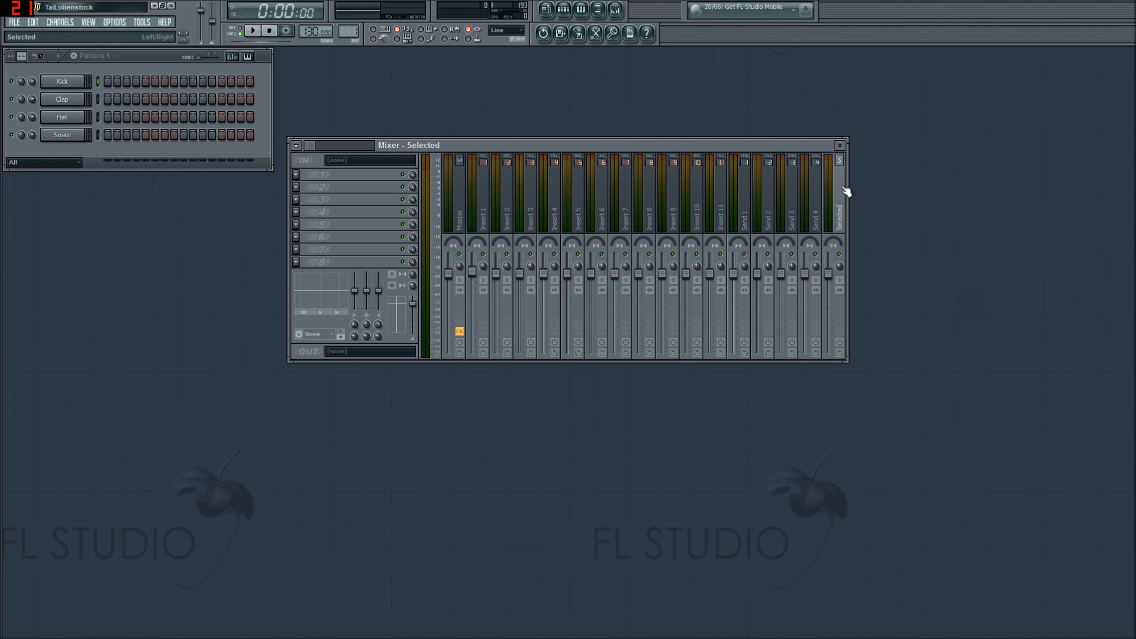
click(481, 195)
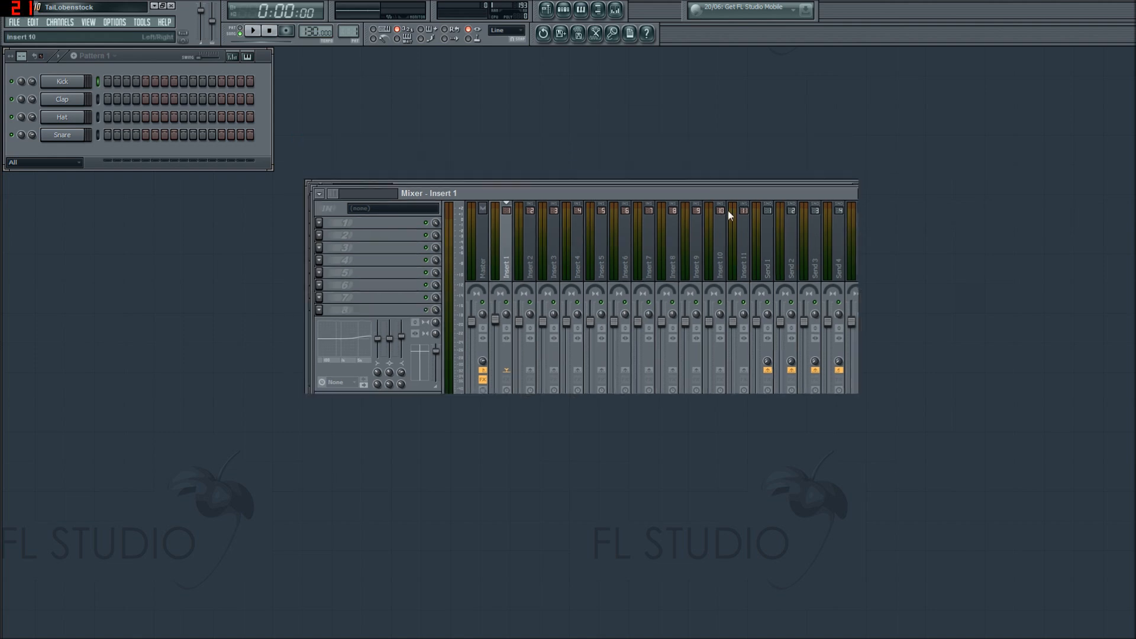
Step: Show the Kick channel's piano roll and move its window higher up
click(646, 34)
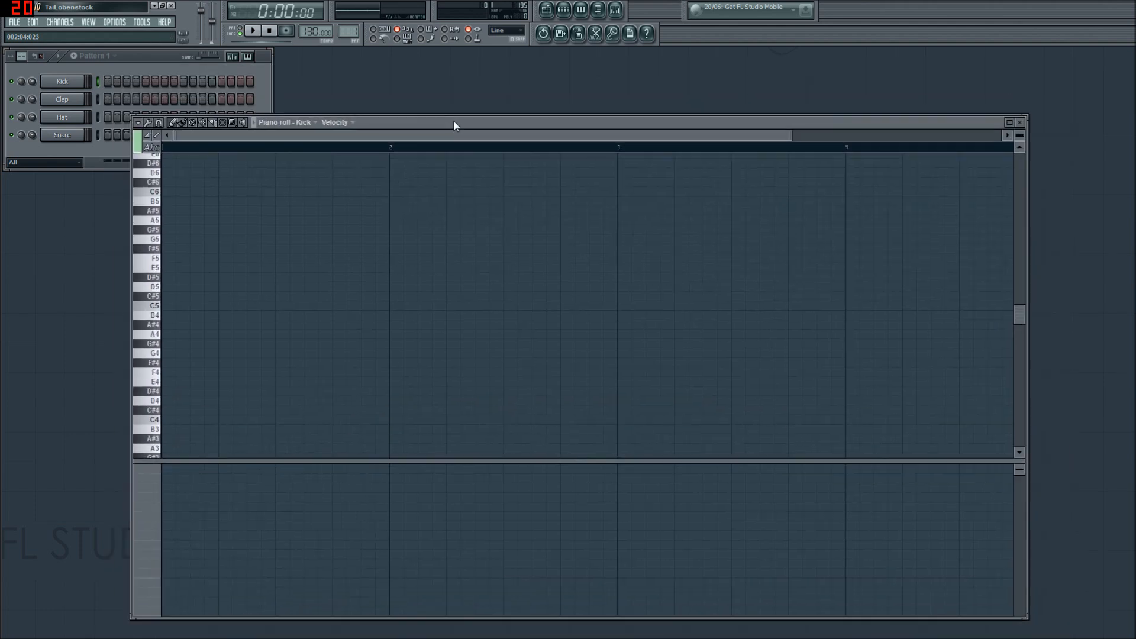
drag(454, 125, 376, 110)
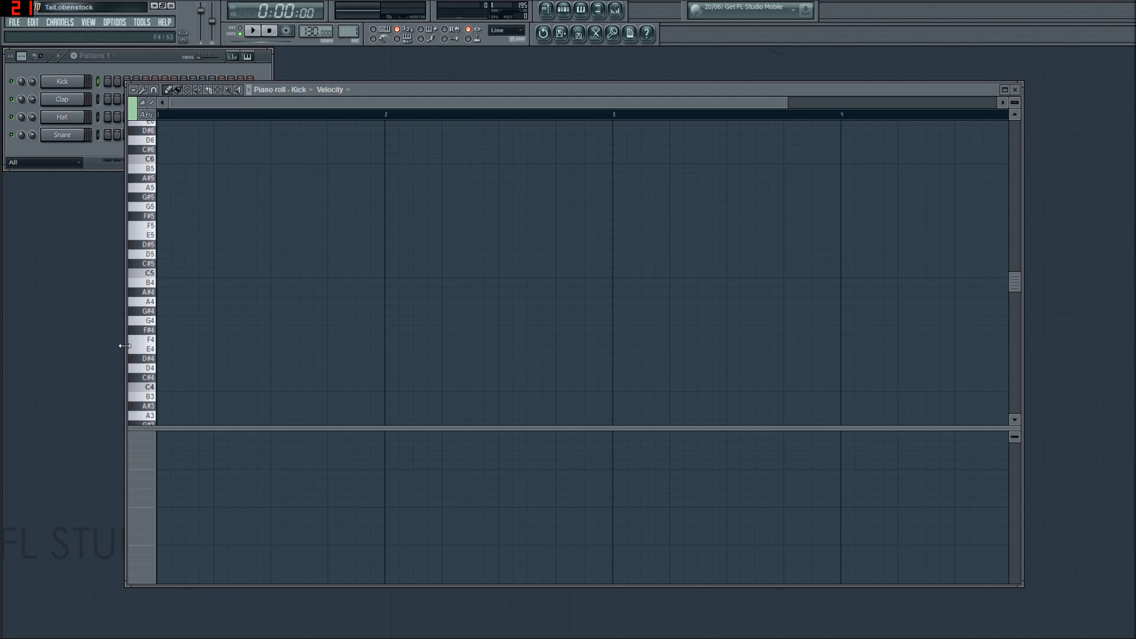
mouse_move(135, 198)
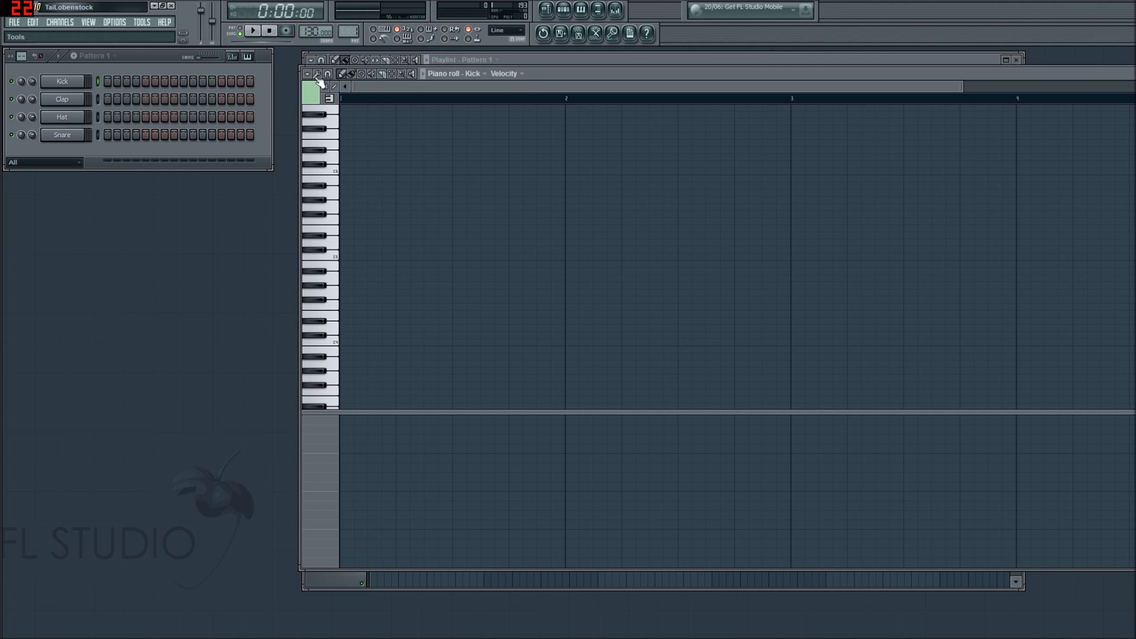
Step: Browse the piano roll Tools menu (Articulate, Strum), then shift the window left over the playlist
click(317, 73)
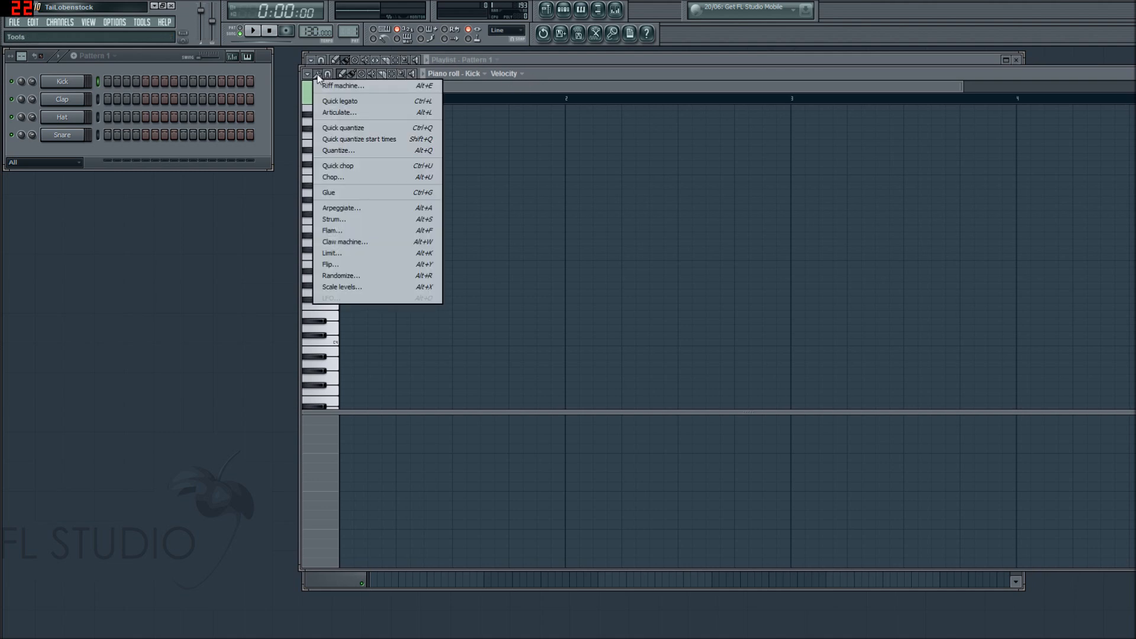
mouse_move(340, 113)
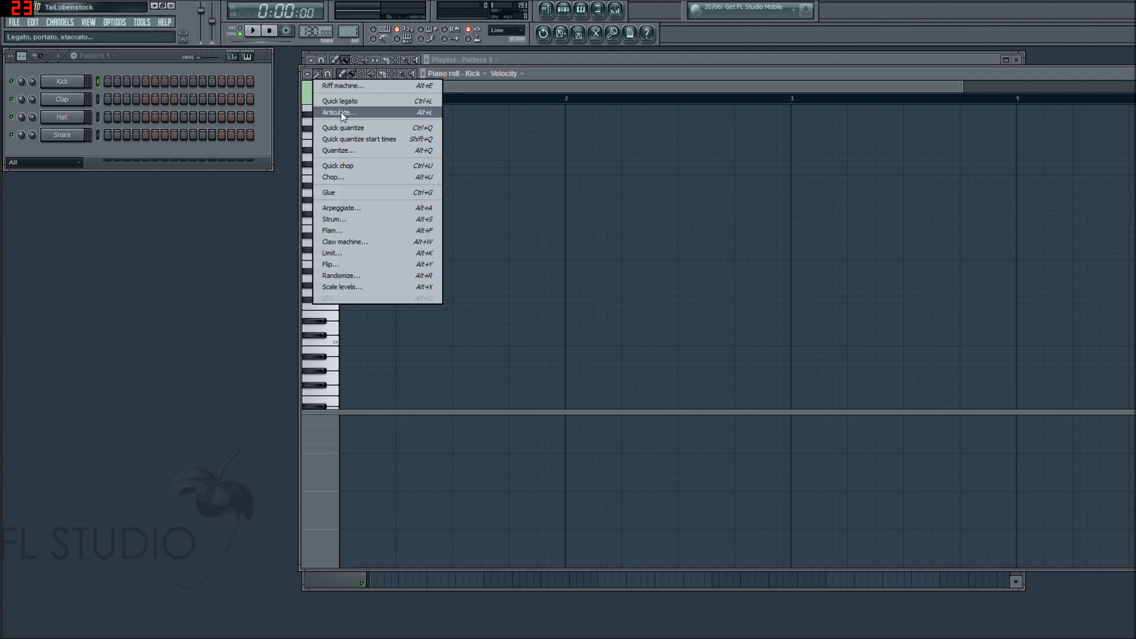
mouse_move(365, 223)
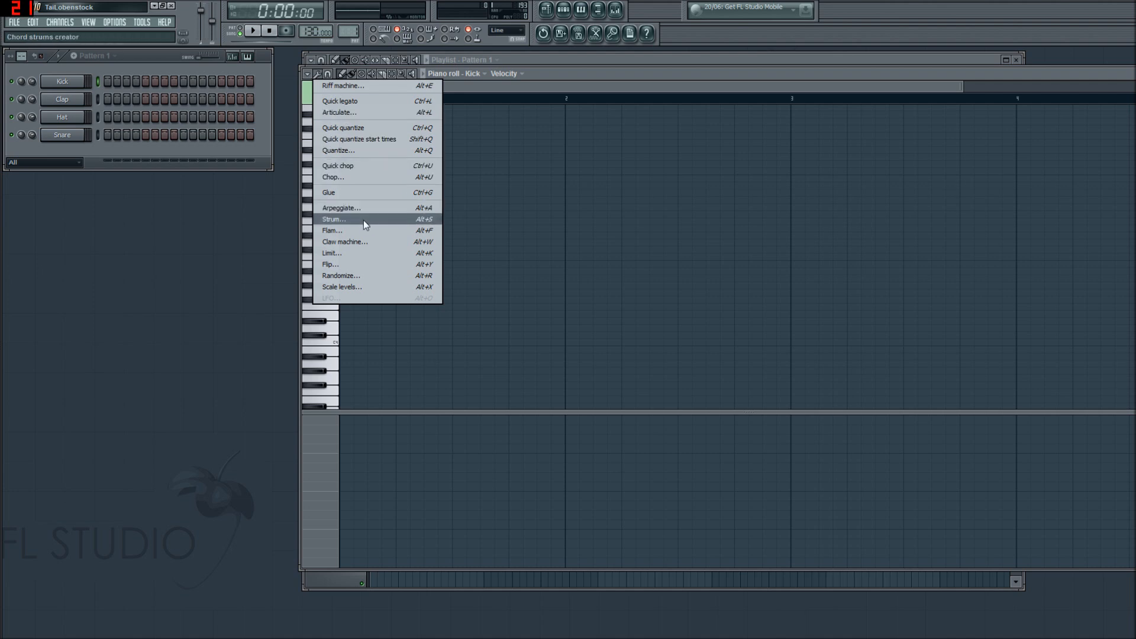
mouse_move(332, 231)
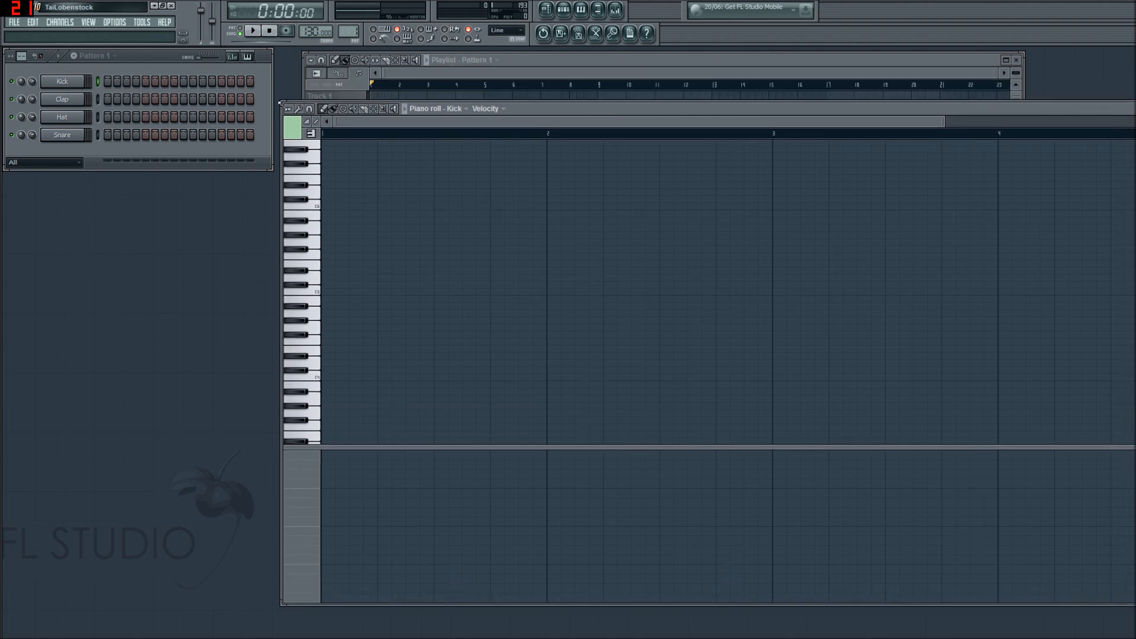
click(290, 109)
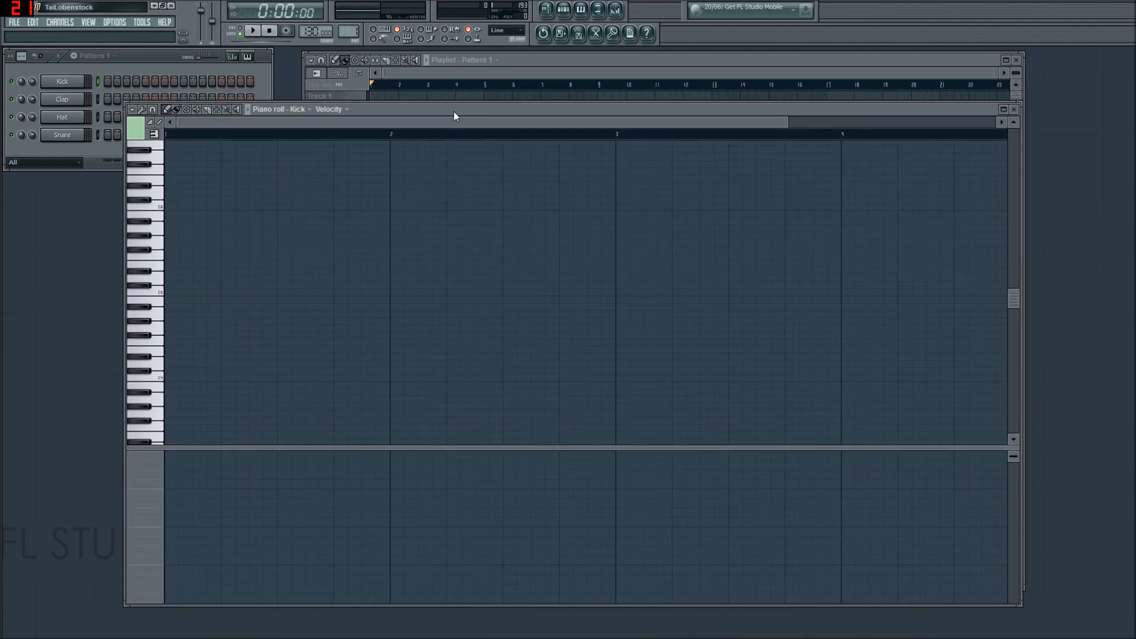
mouse_move(225, 126)
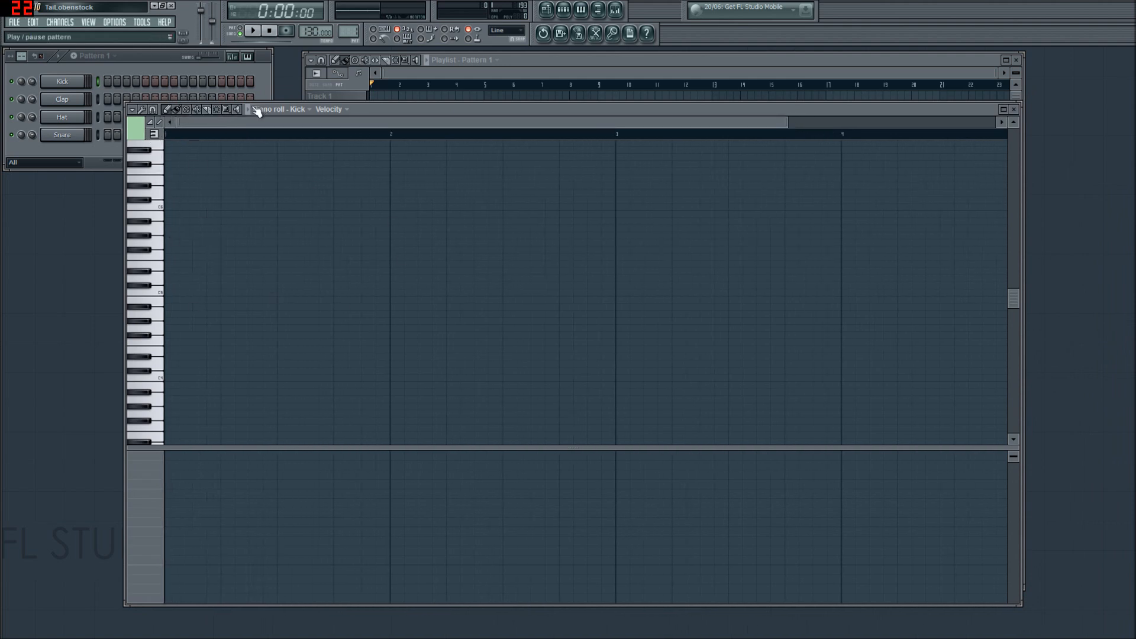
Step: Move the song position to 0:01:50 late in bar 1 and check the Kick target channel list
click(251, 31)
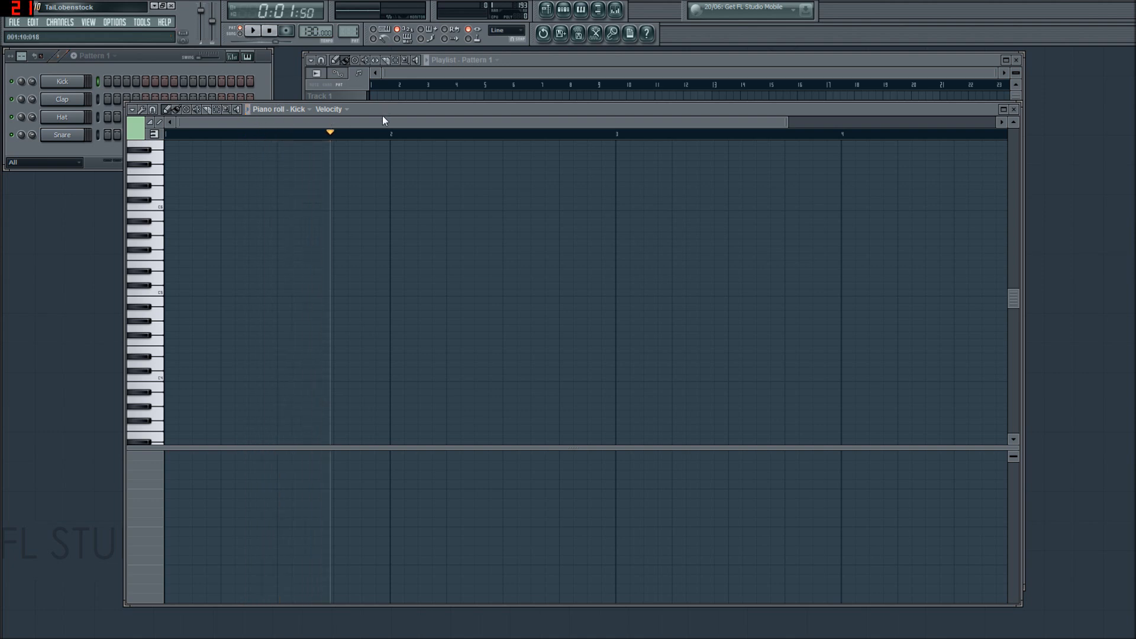
click(297, 109)
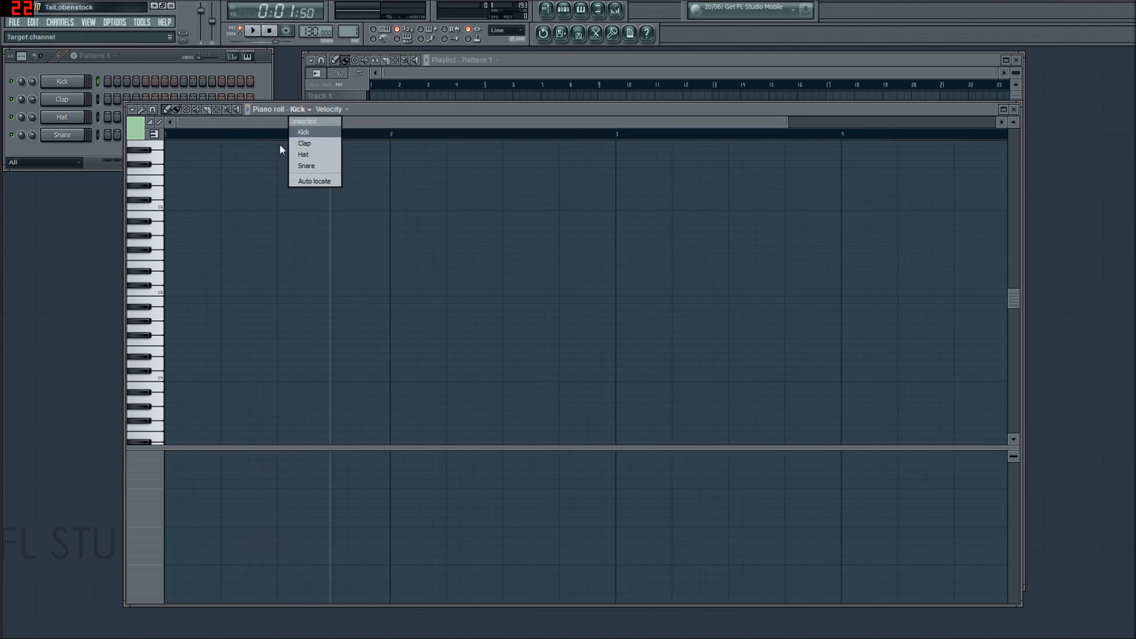
click(304, 131)
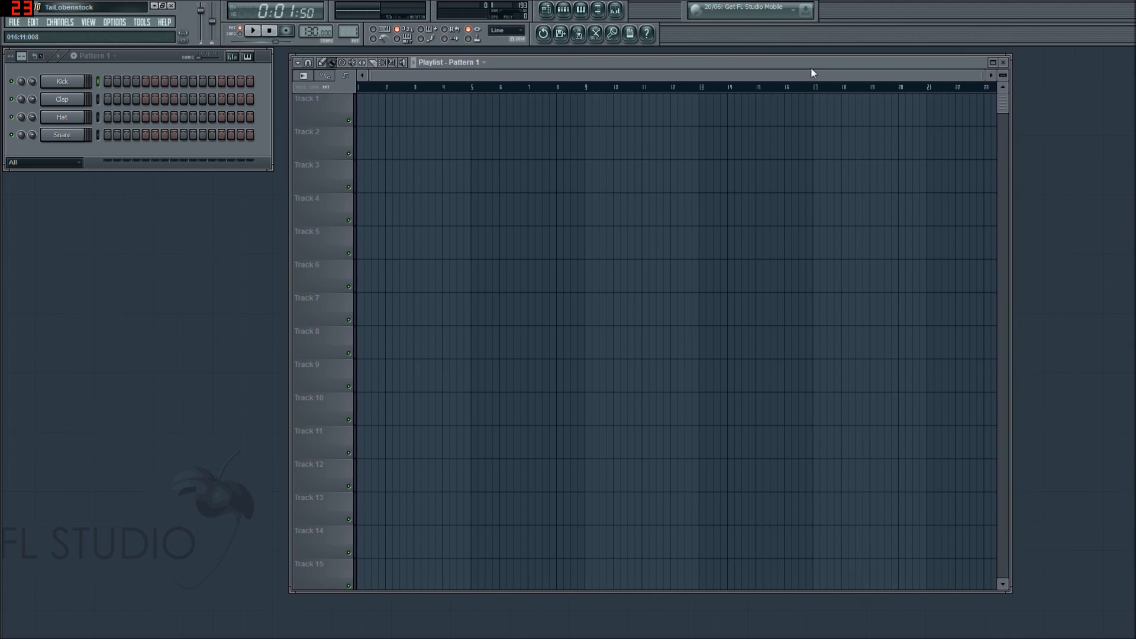
mouse_move(160, 15)
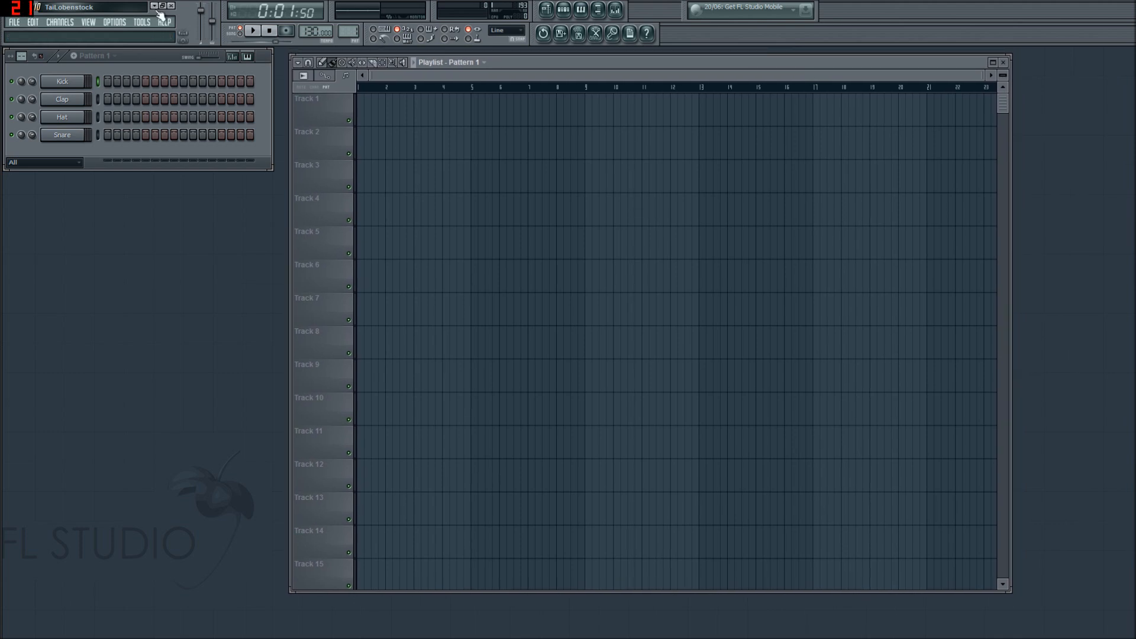
mouse_move(482, 149)
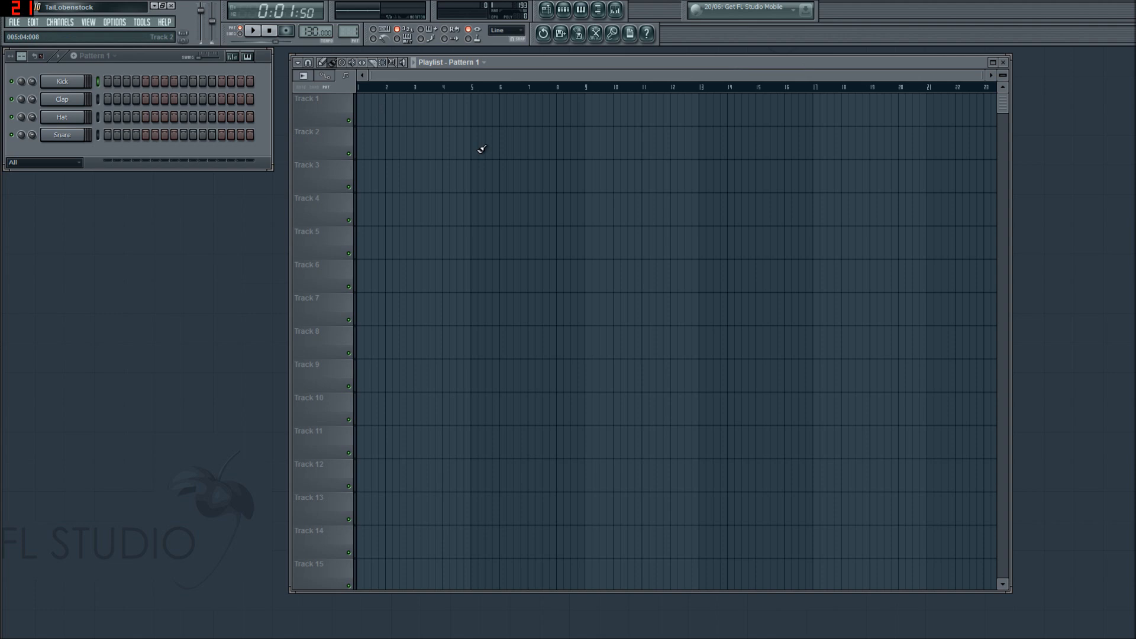